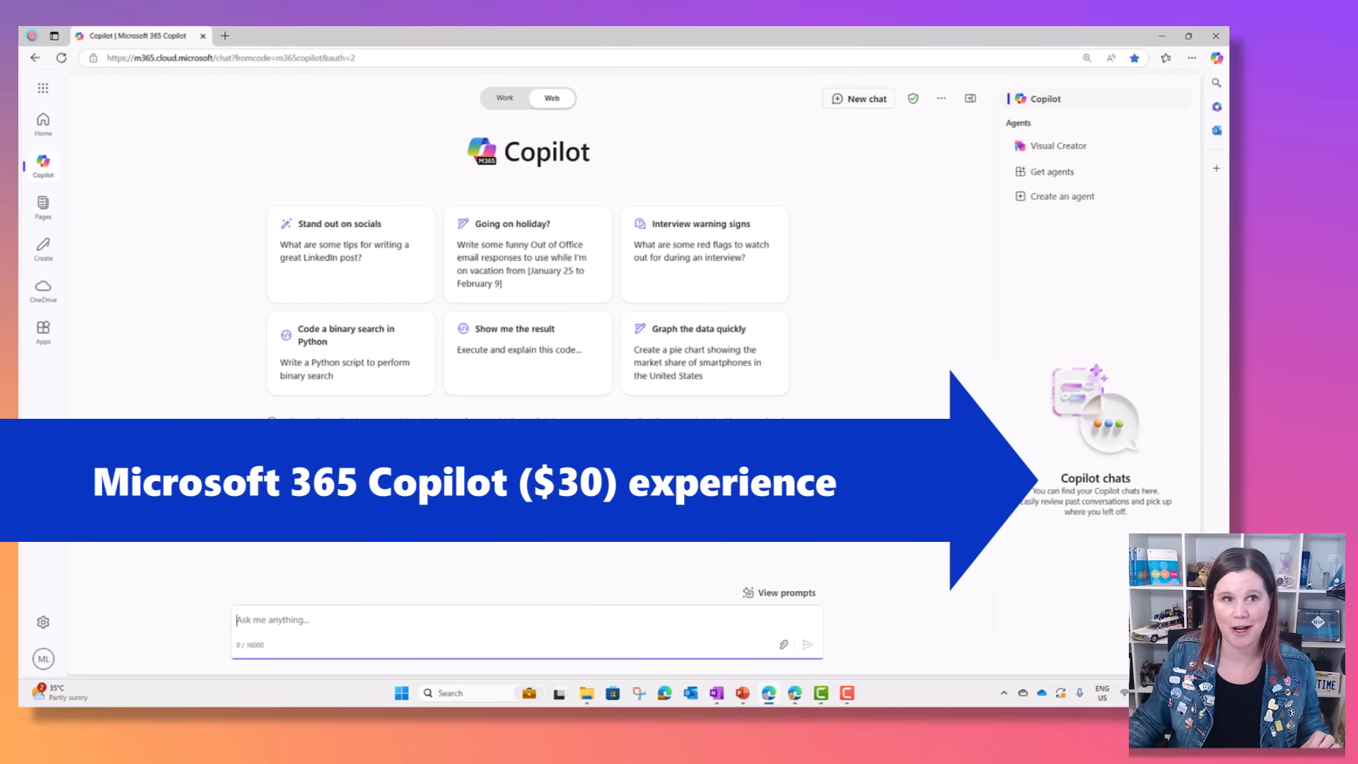
pyautogui.moveTo(504, 104)
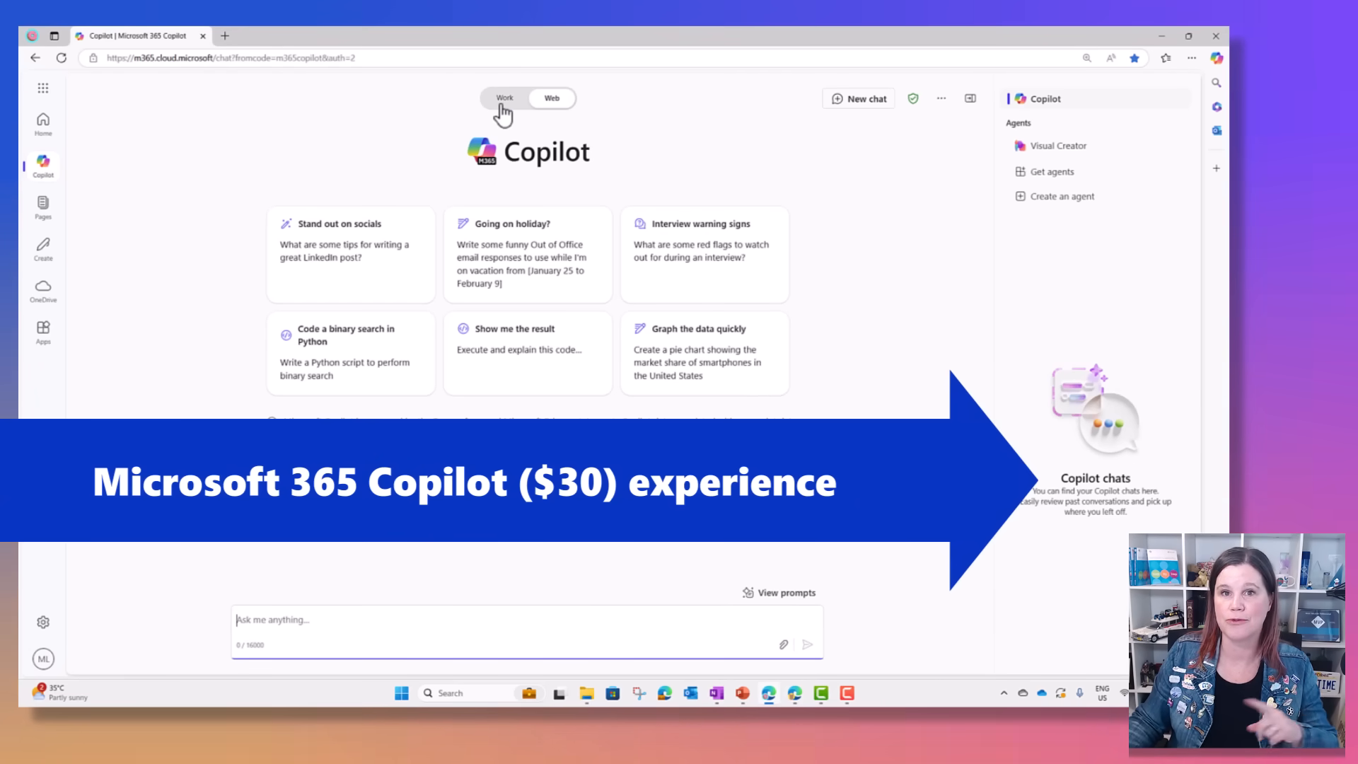
# Switch Copilot chat from Work grounding to Web grounding with the top toggle
pyautogui.click(552, 98)
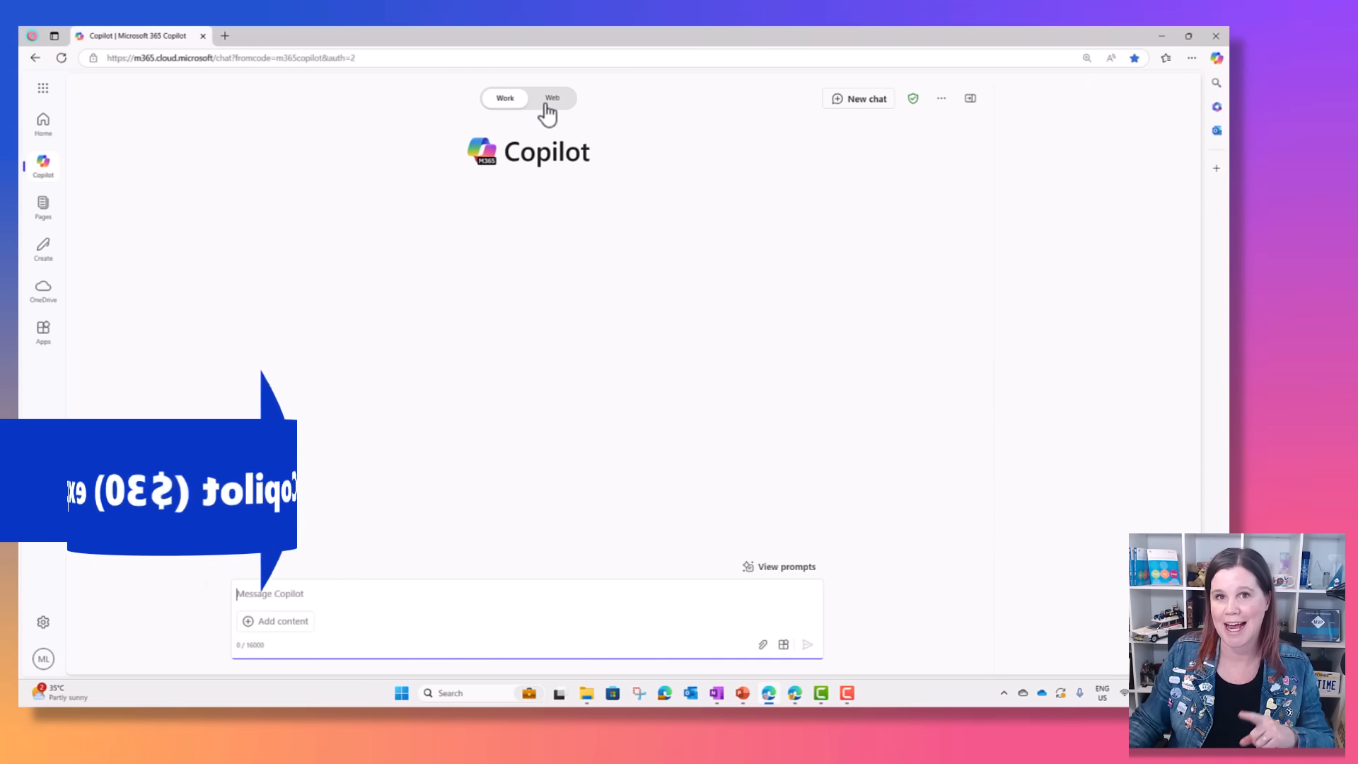
pyautogui.click(553, 97)
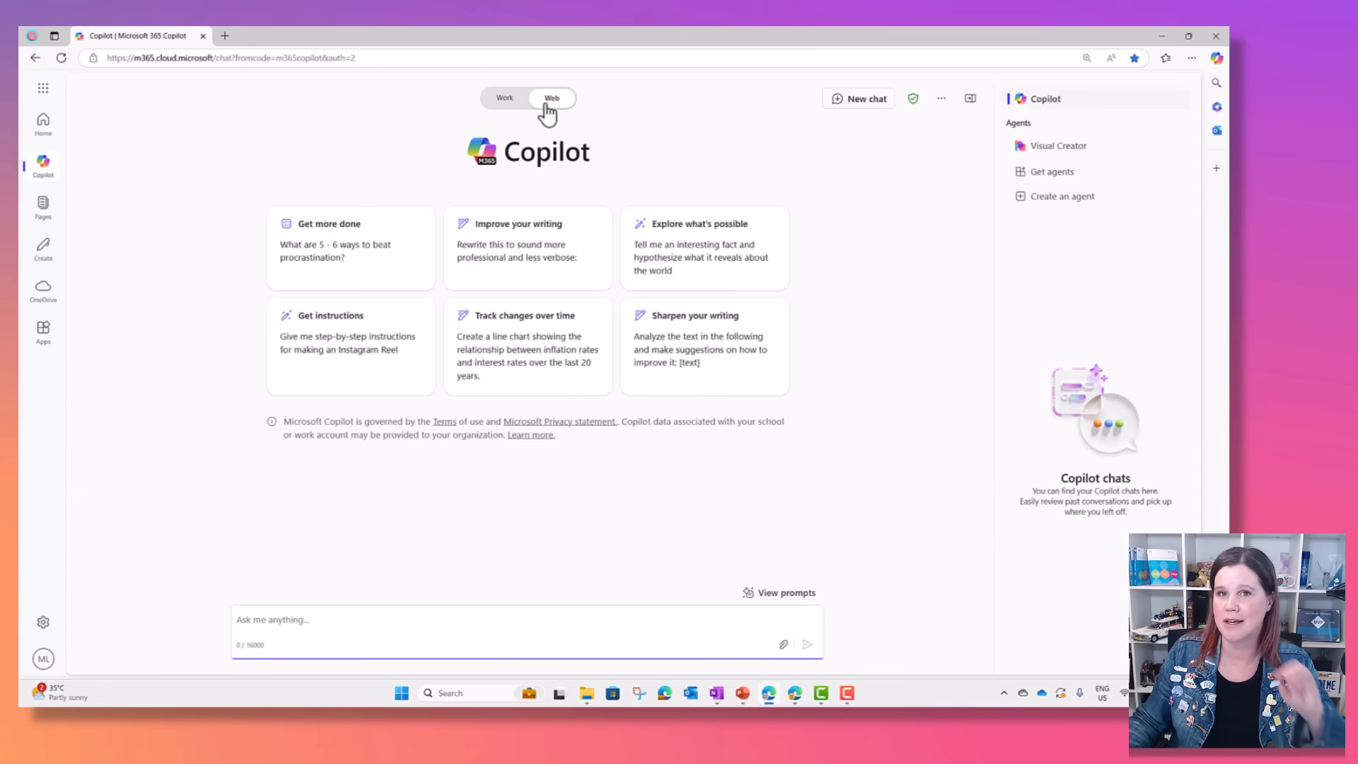
pyautogui.moveTo(498, 276)
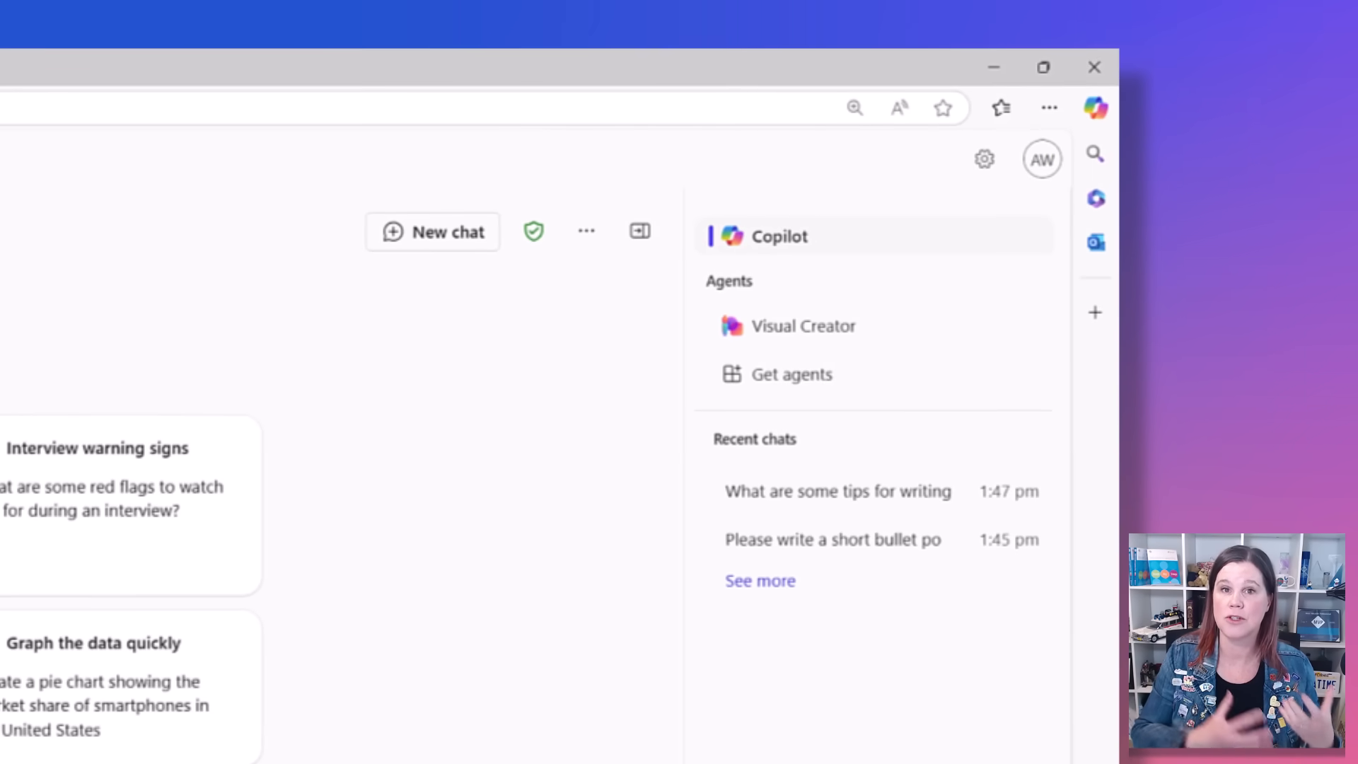
pyautogui.moveTo(533, 231)
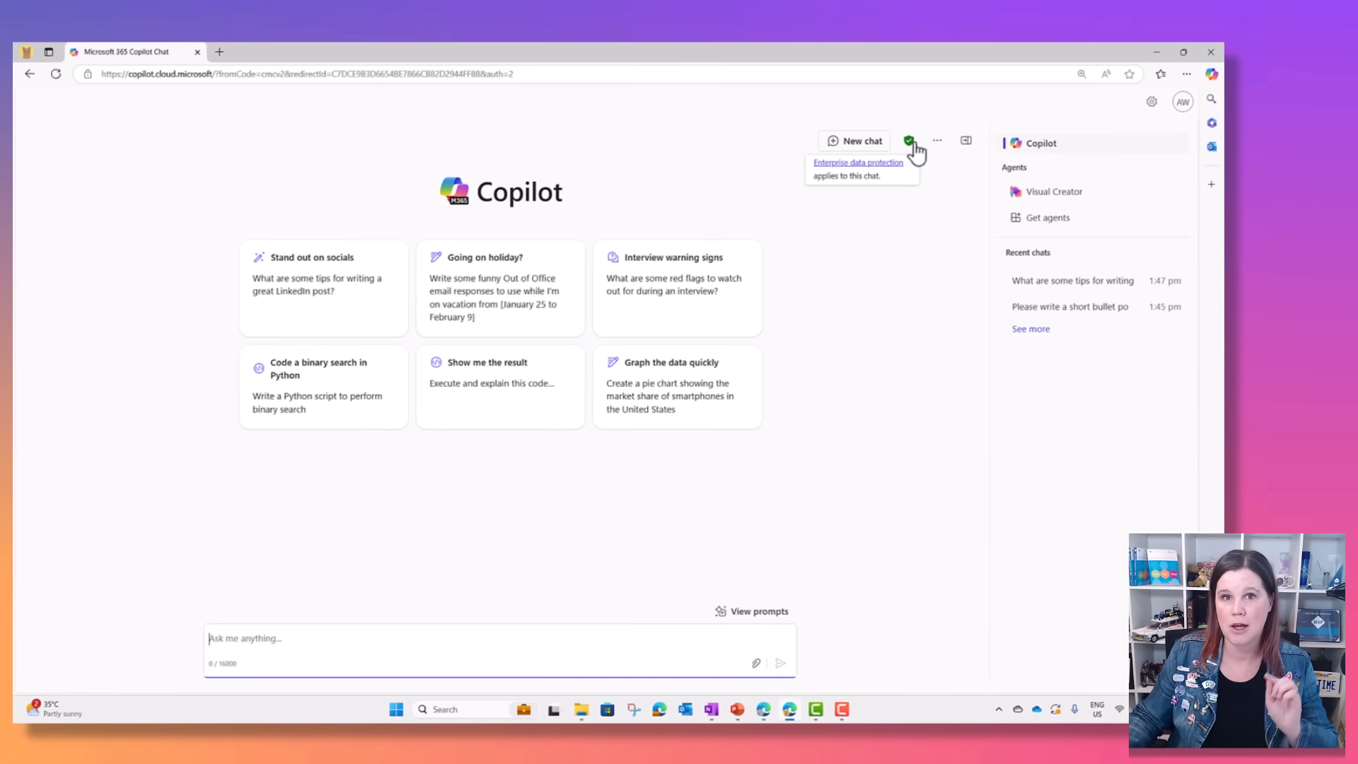
pyautogui.moveTo(626, 518)
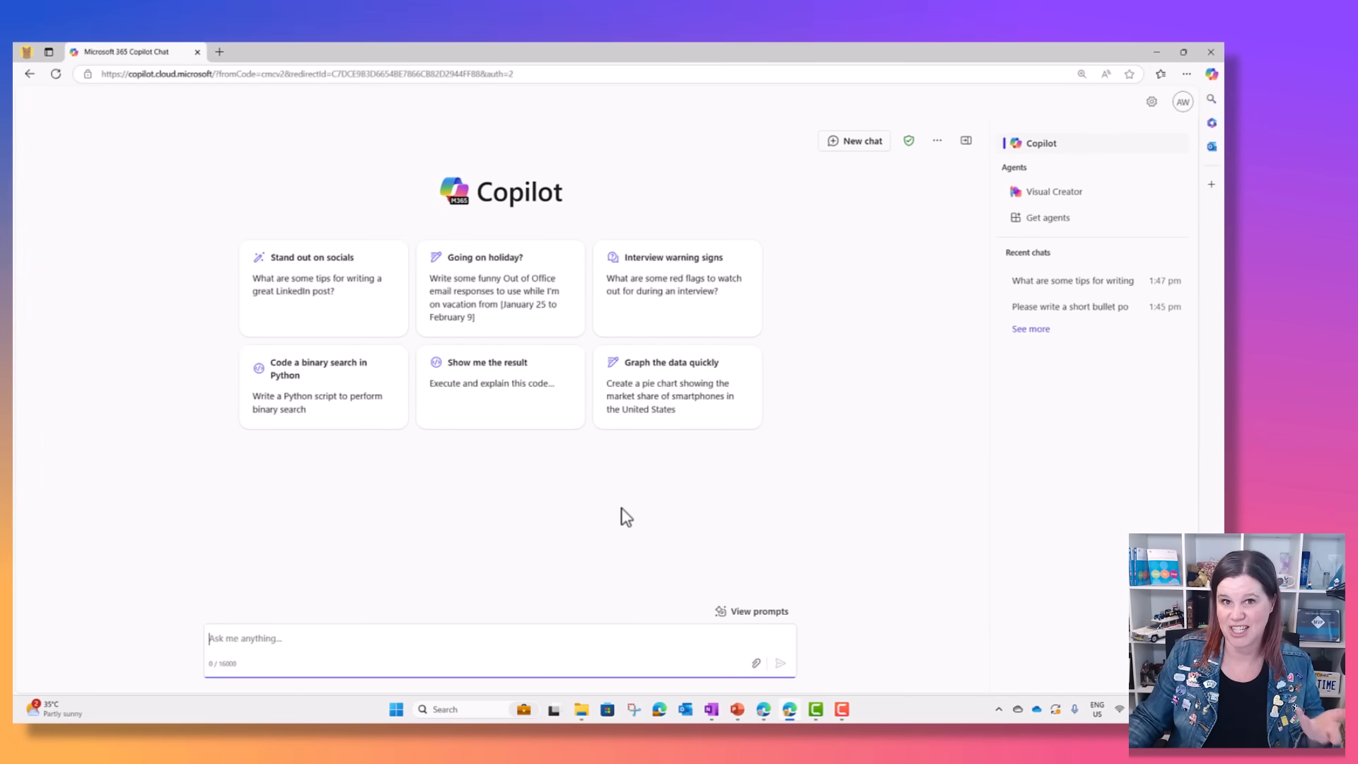
pyautogui.moveTo(307, 593)
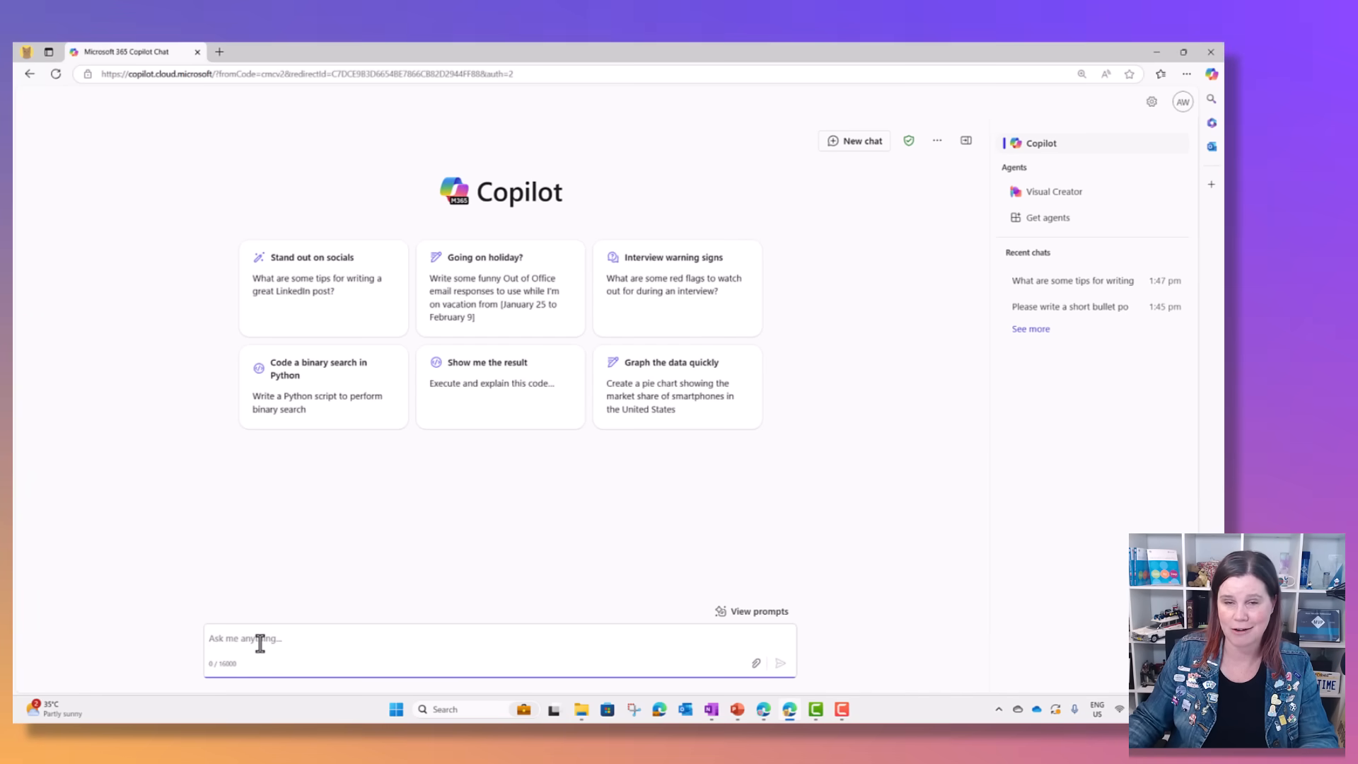
pyautogui.moveTo(541, 634)
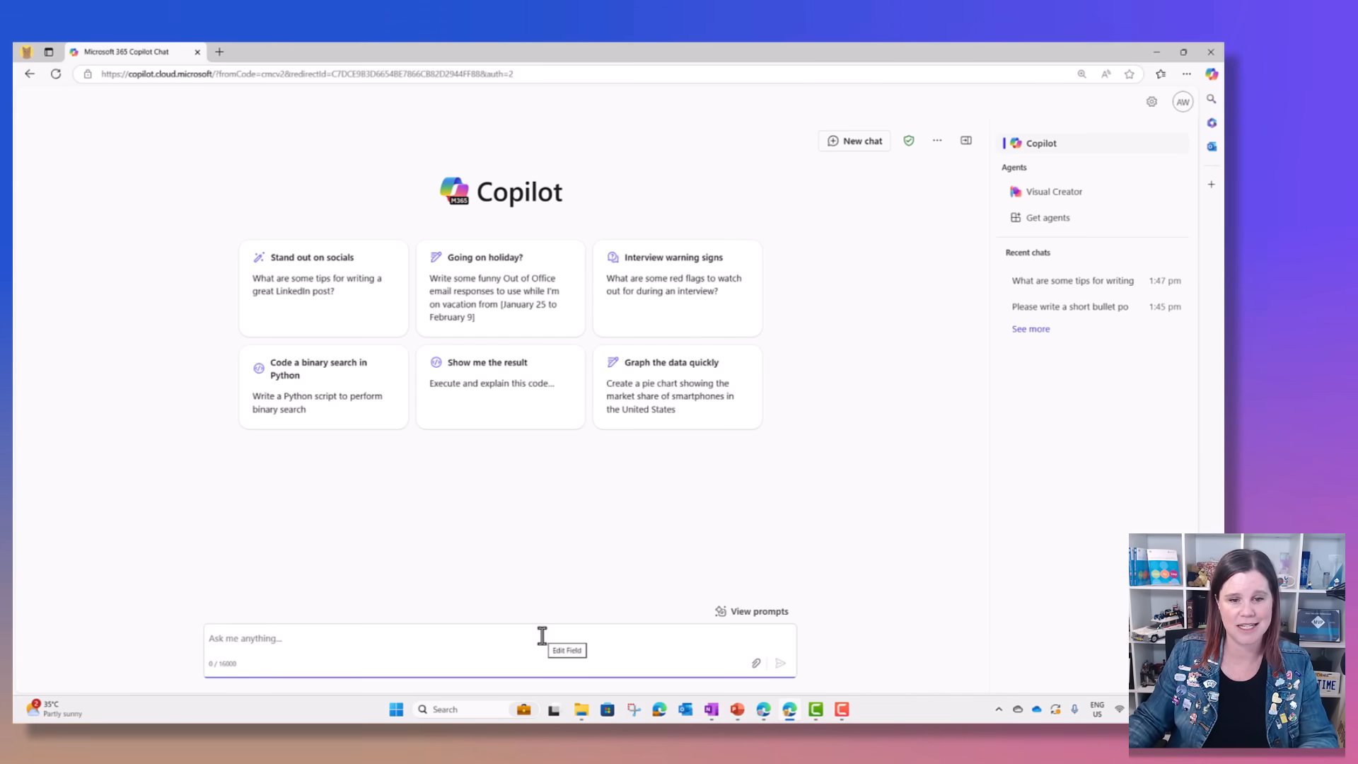
pyautogui.moveTo(754, 664)
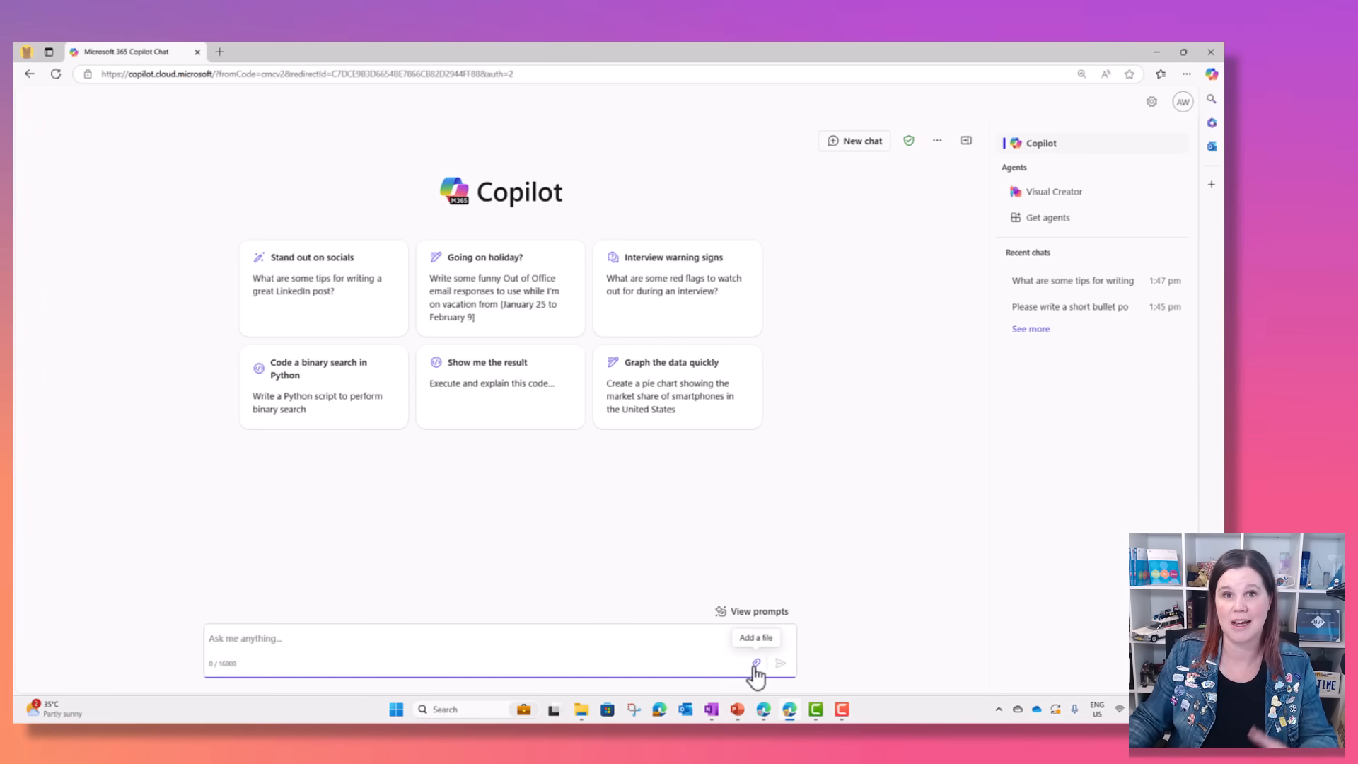
pyautogui.moveTo(425, 638)
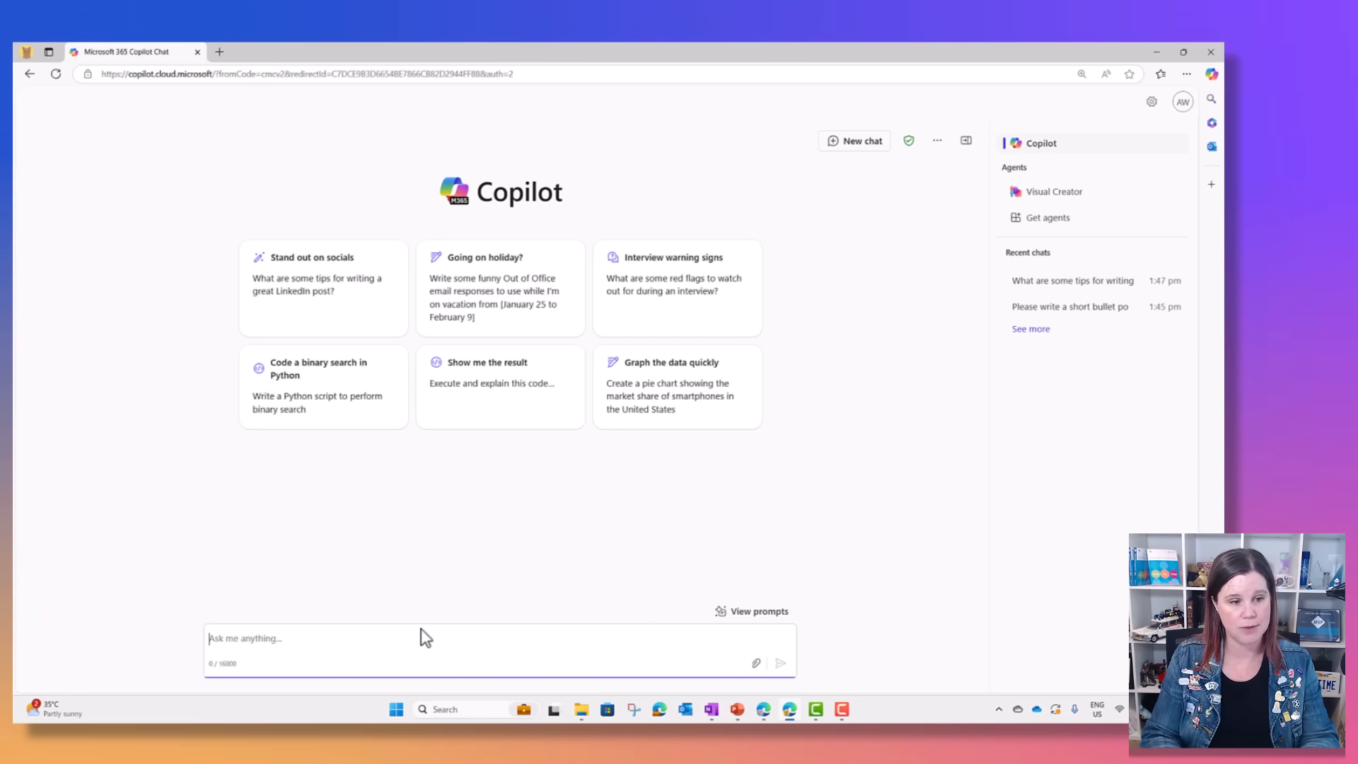
# Send 'Please help me write a linkedin post about this content' with Satya Nadella Letter to Shareholders.docx attached
pyautogui.write('Please help me wri')
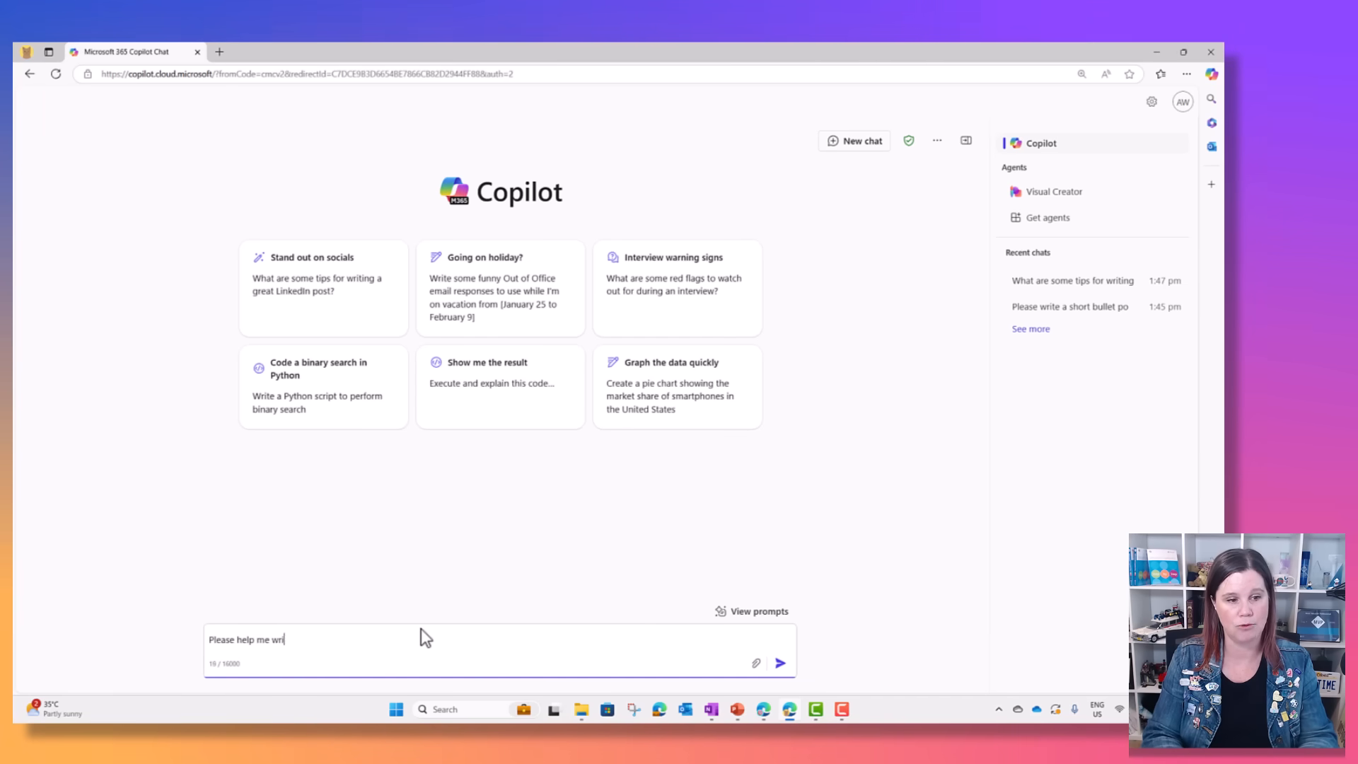
pyautogui.write('te a linkedin post')
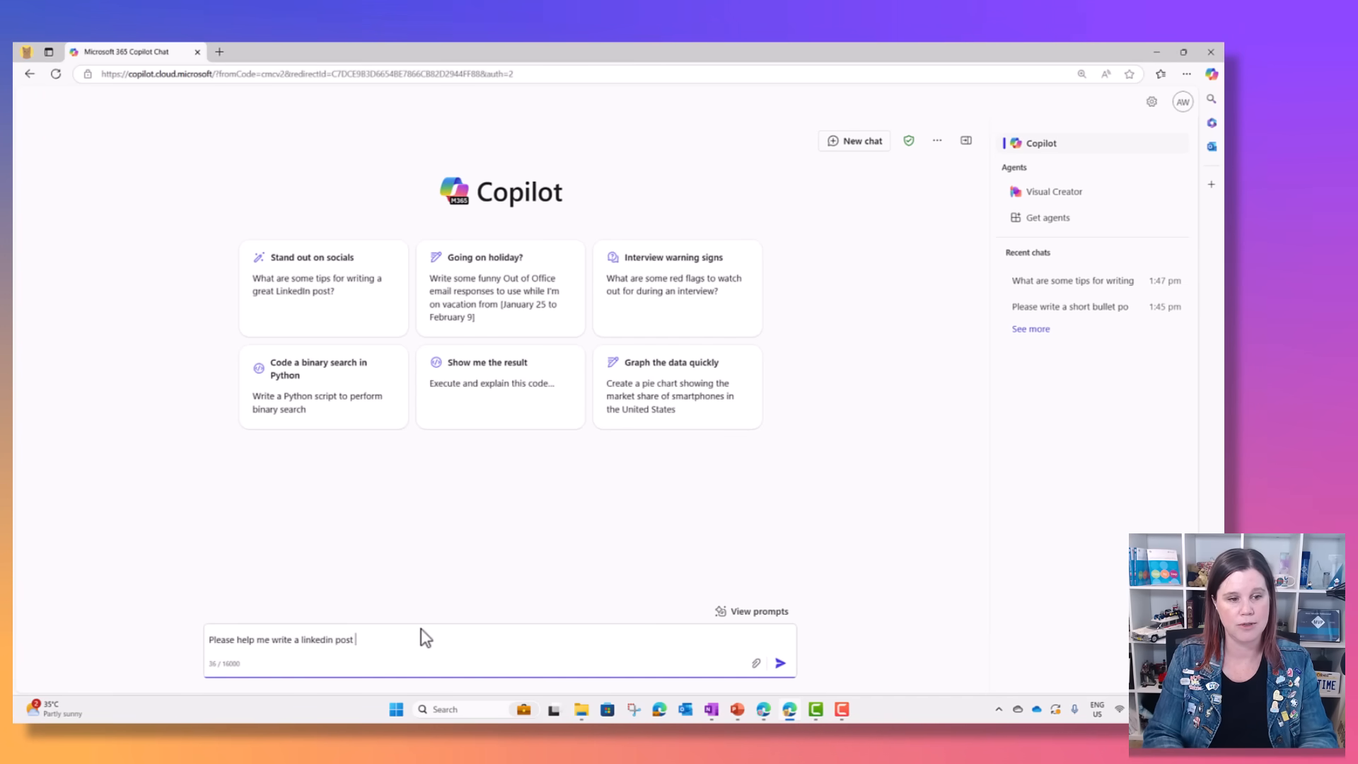
pyautogui.write('about this co')
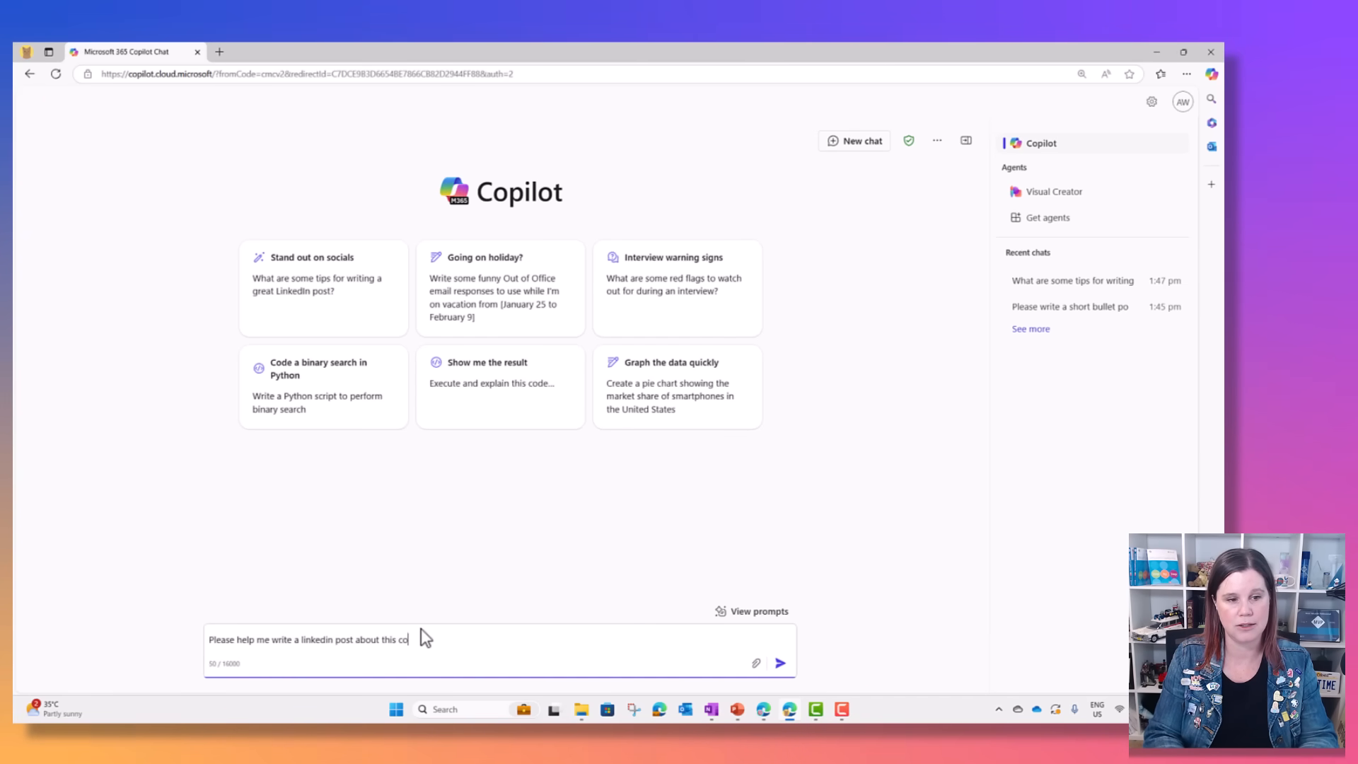
pyautogui.write('ntent')
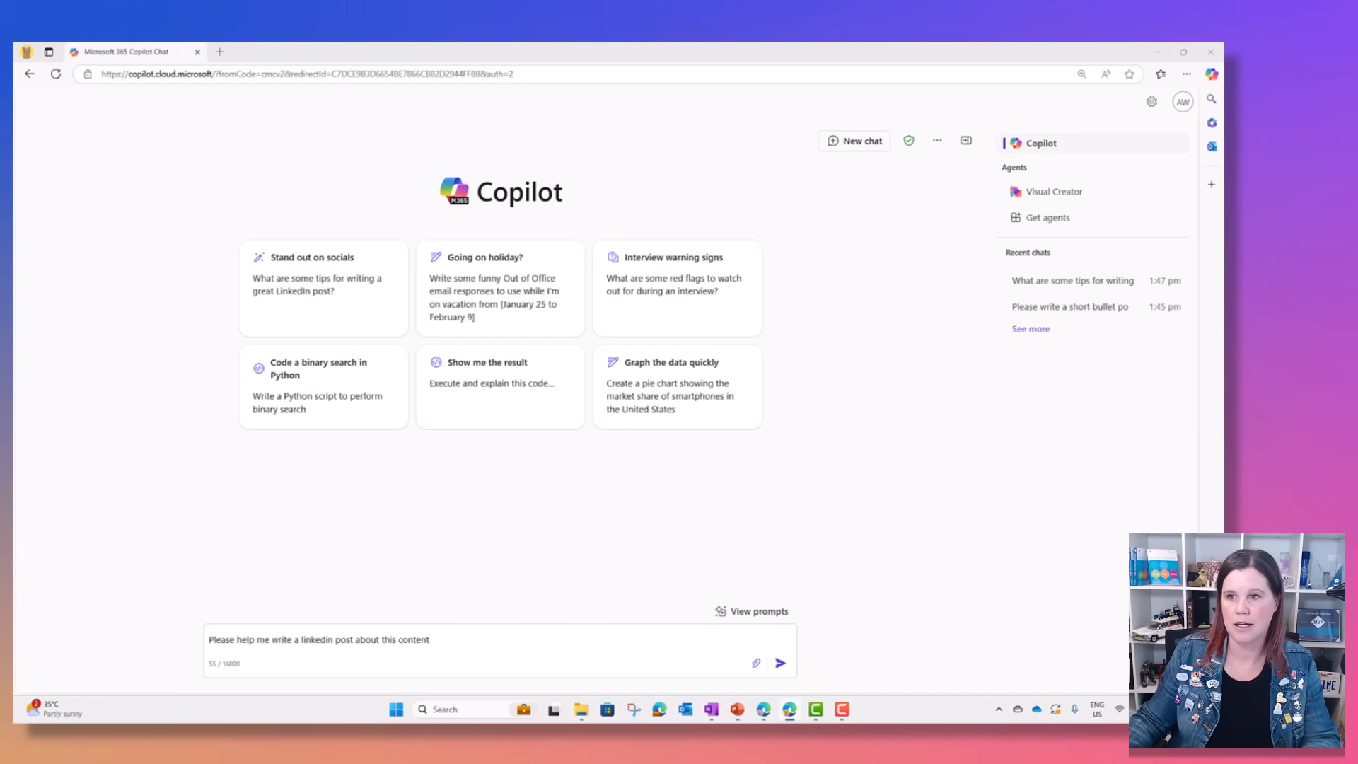
pyautogui.click(754, 662)
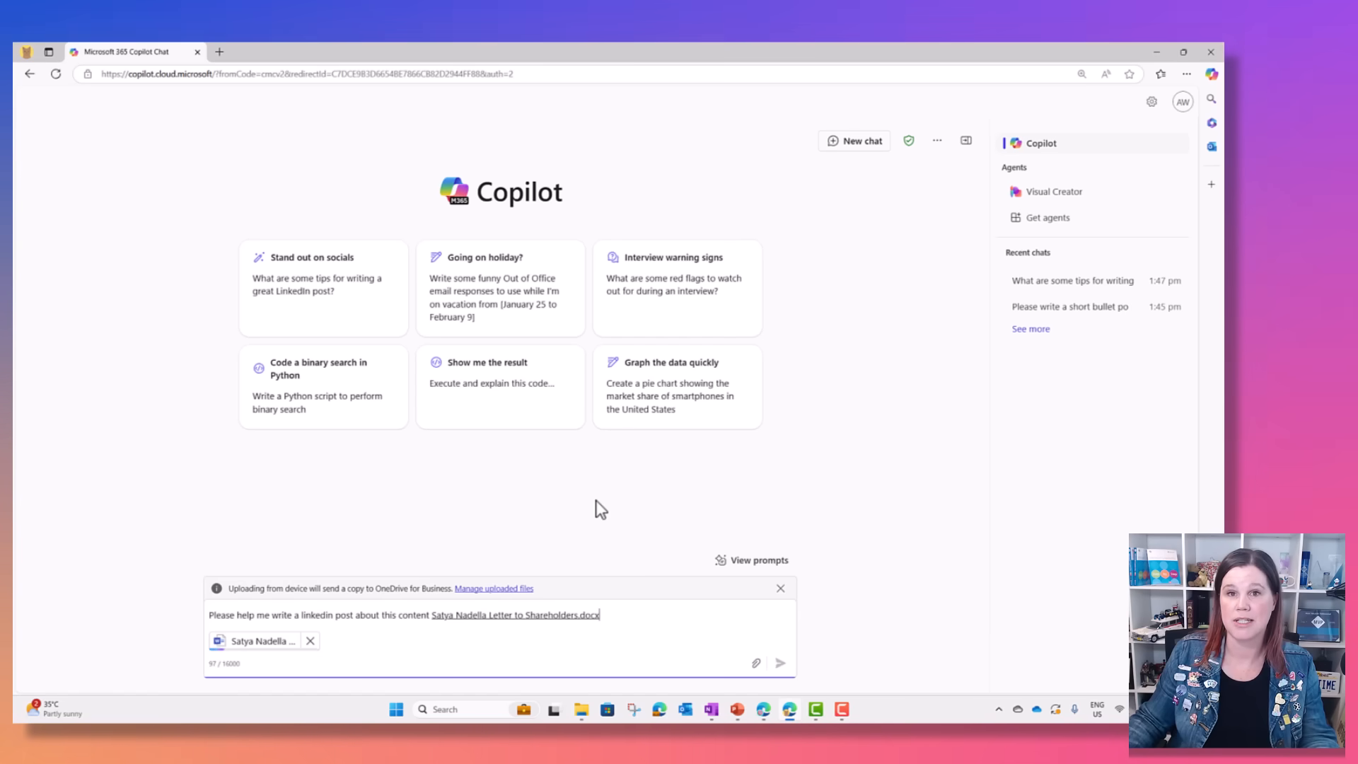
pyautogui.moveTo(593, 671)
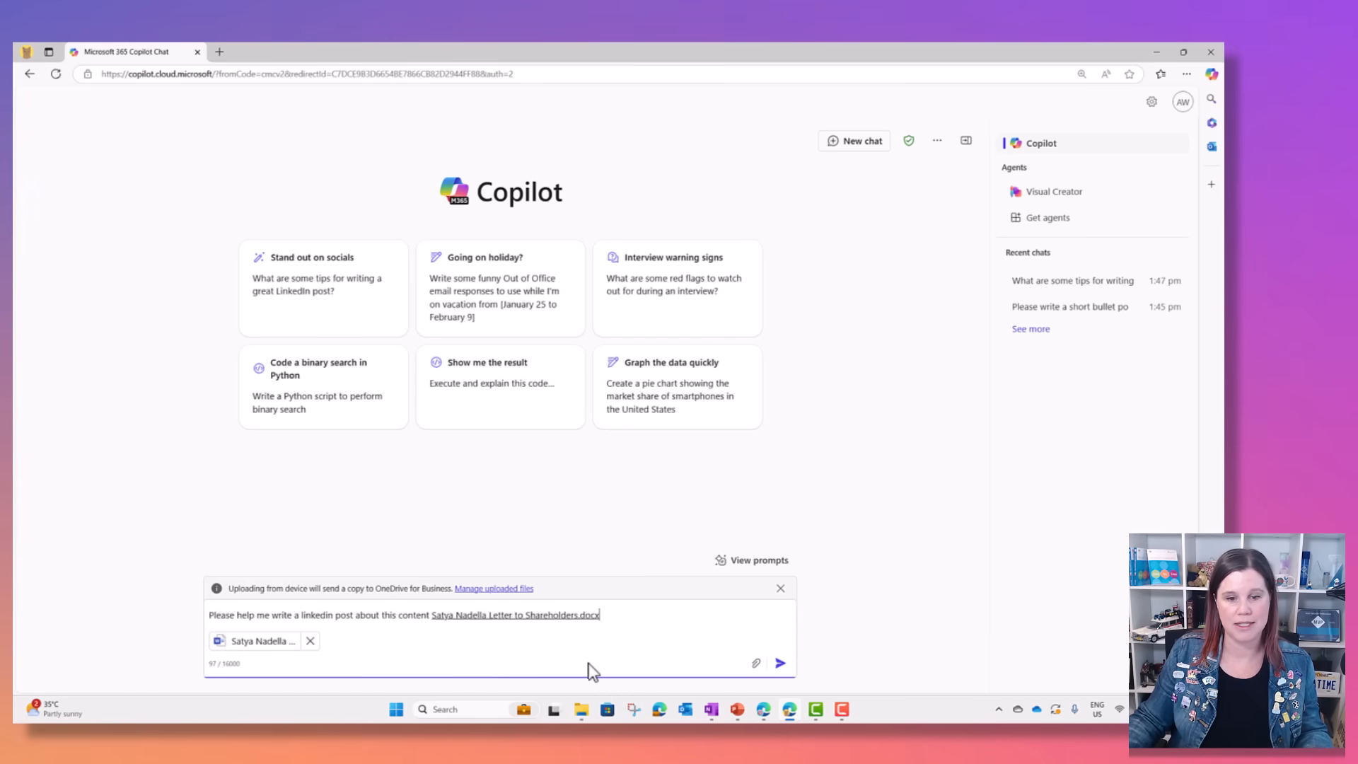
pyautogui.click(778, 662)
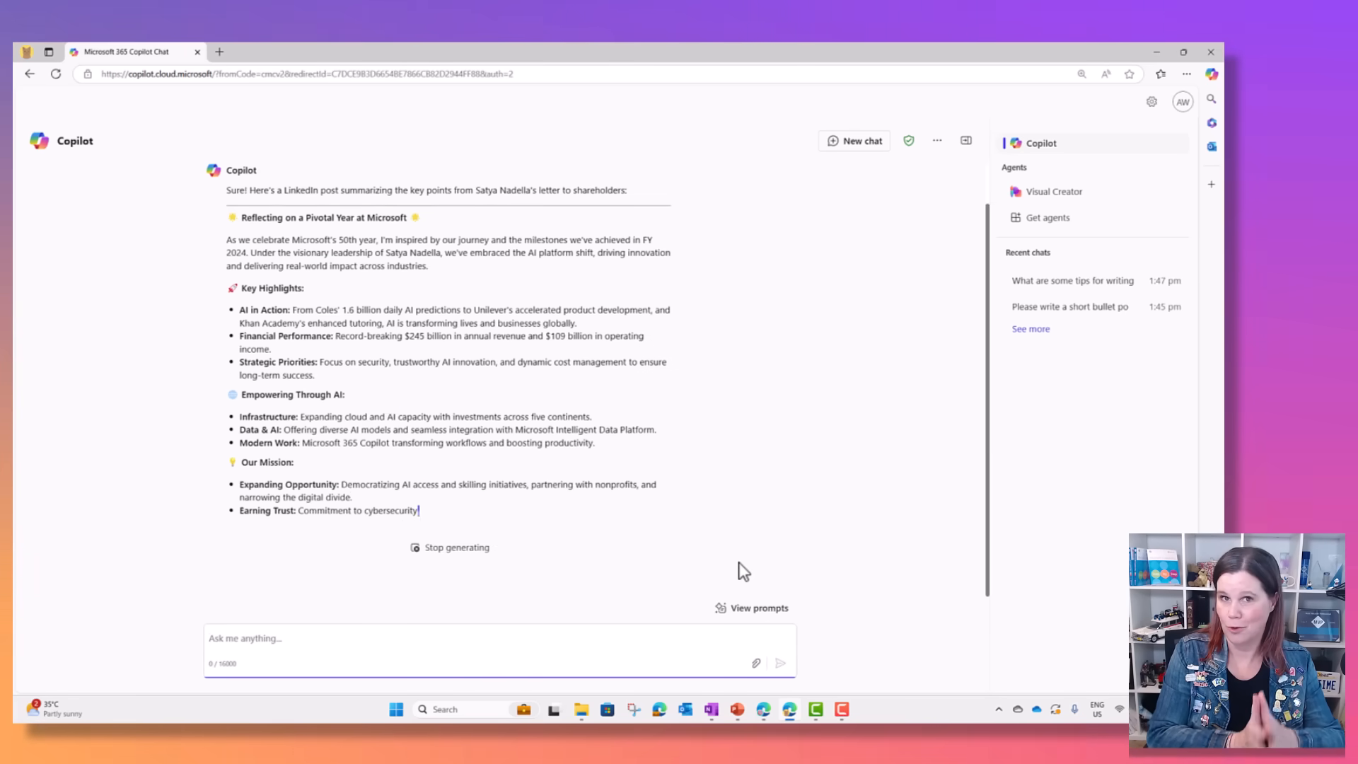
pyautogui.scroll(-3)
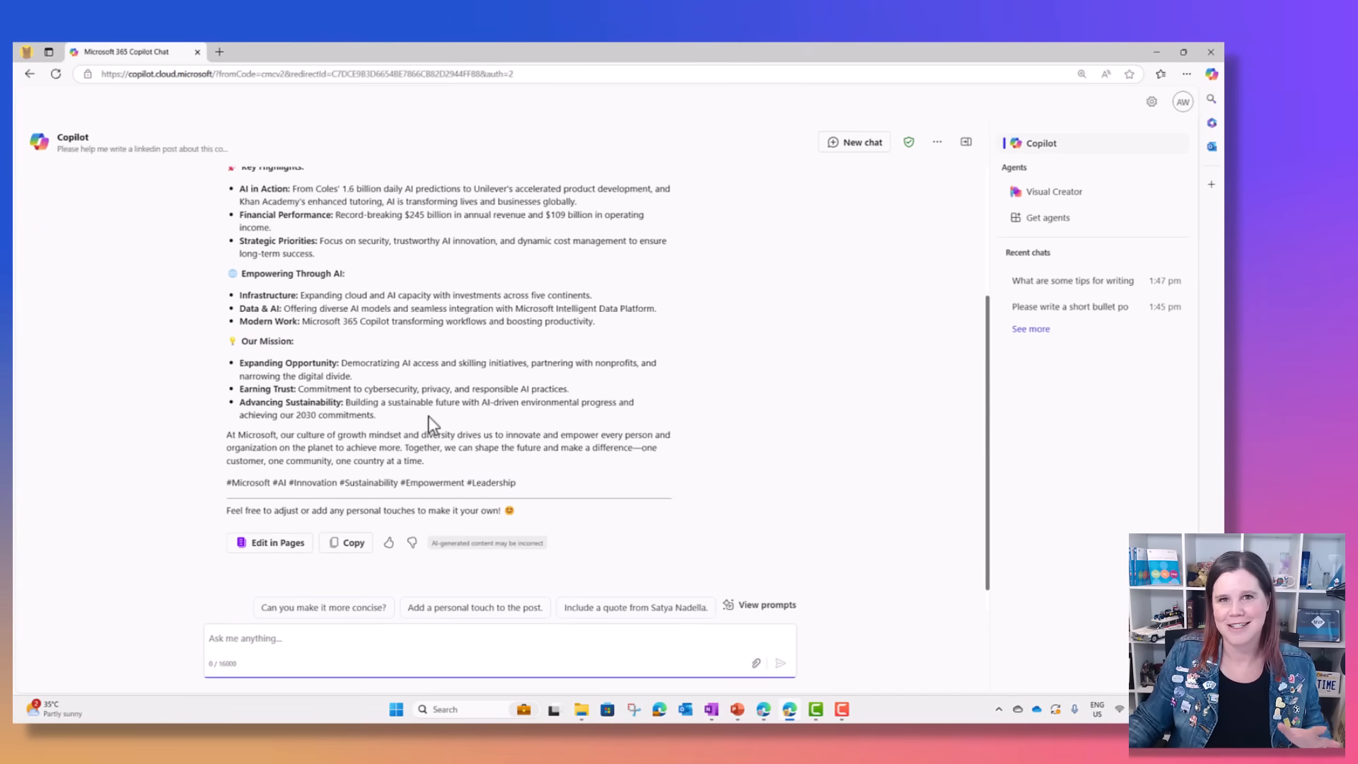
pyautogui.scroll(3)
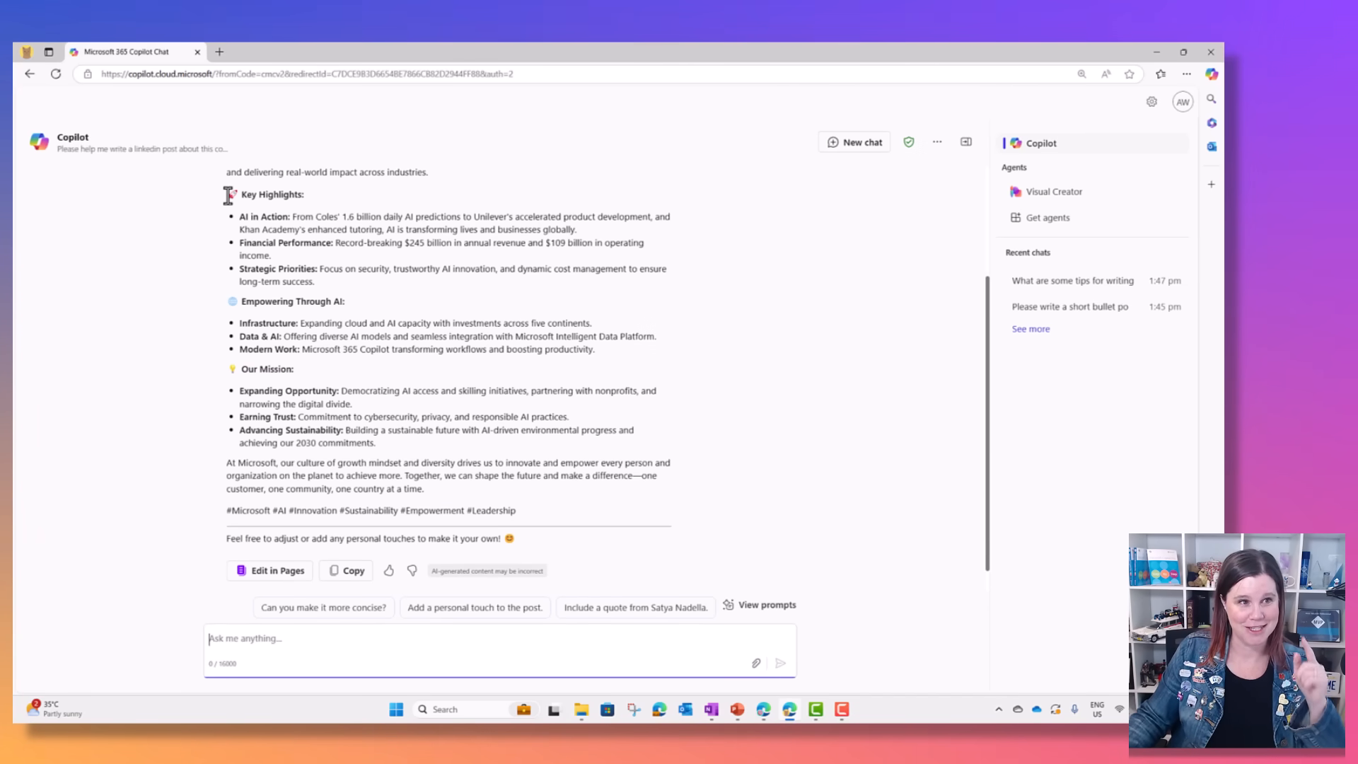
pyautogui.moveTo(363, 390)
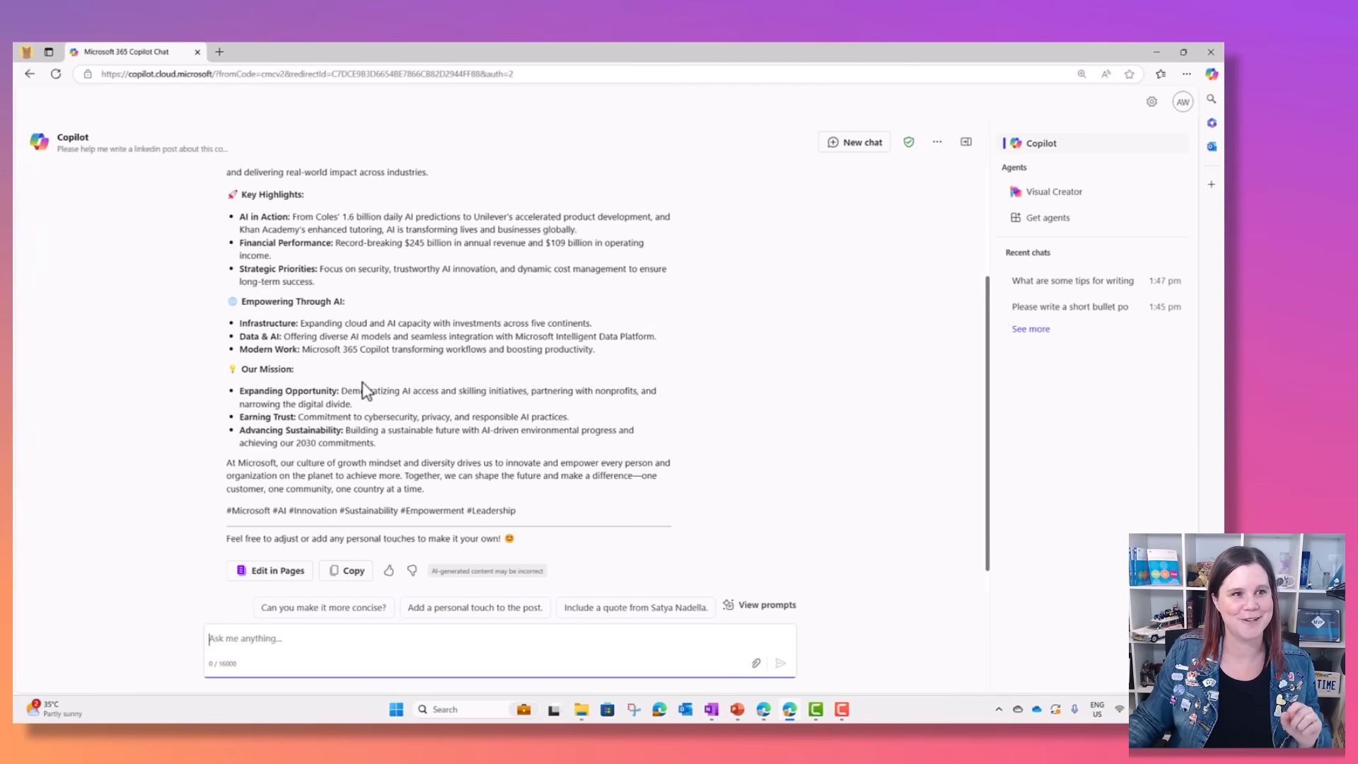
pyautogui.scroll(3)
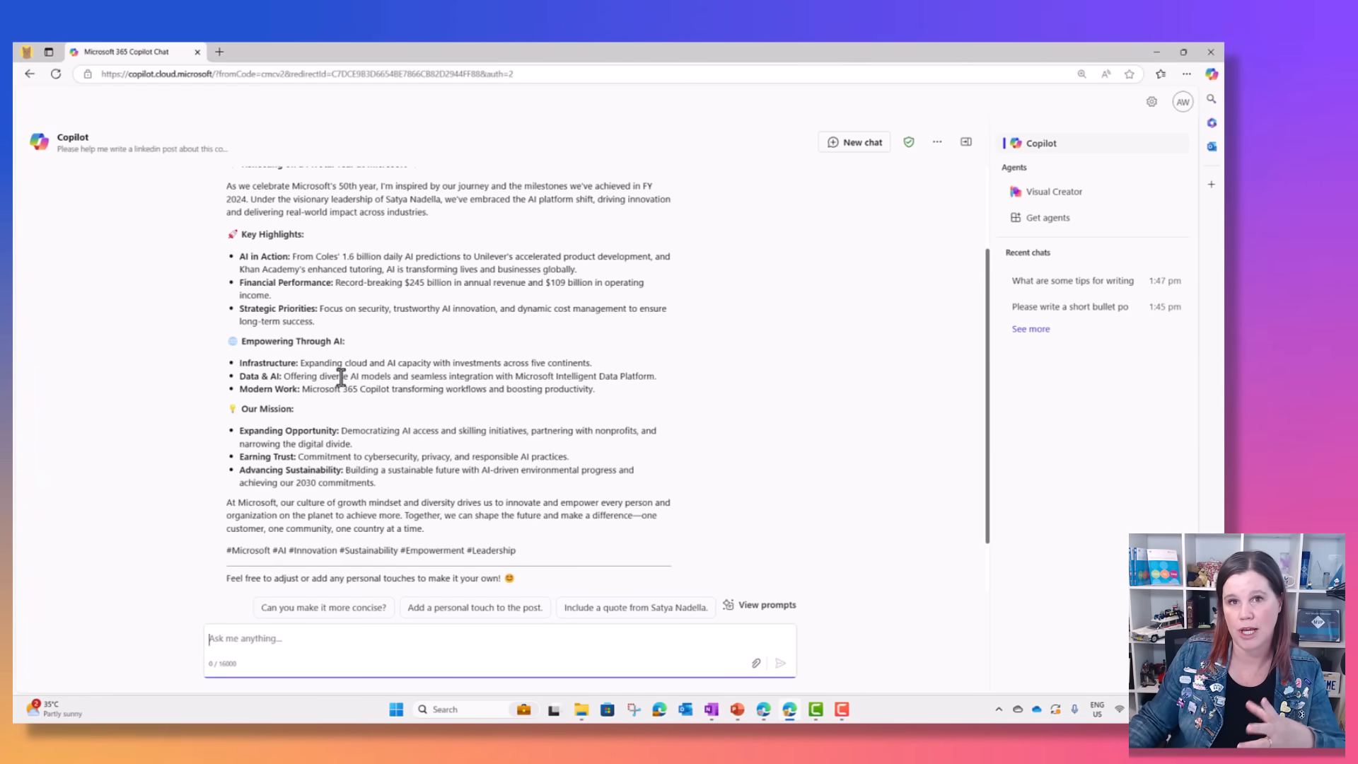
pyautogui.scroll(3)
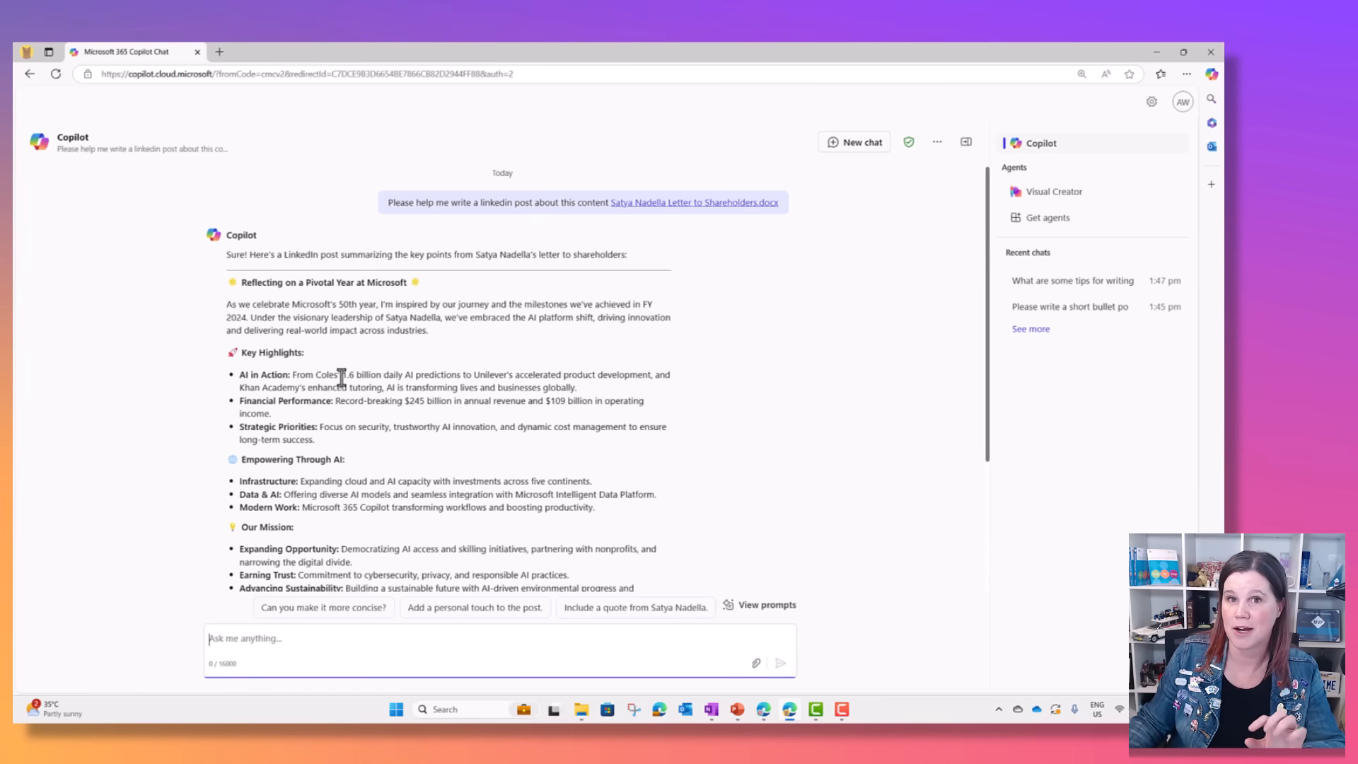
pyautogui.moveTo(154, 546)
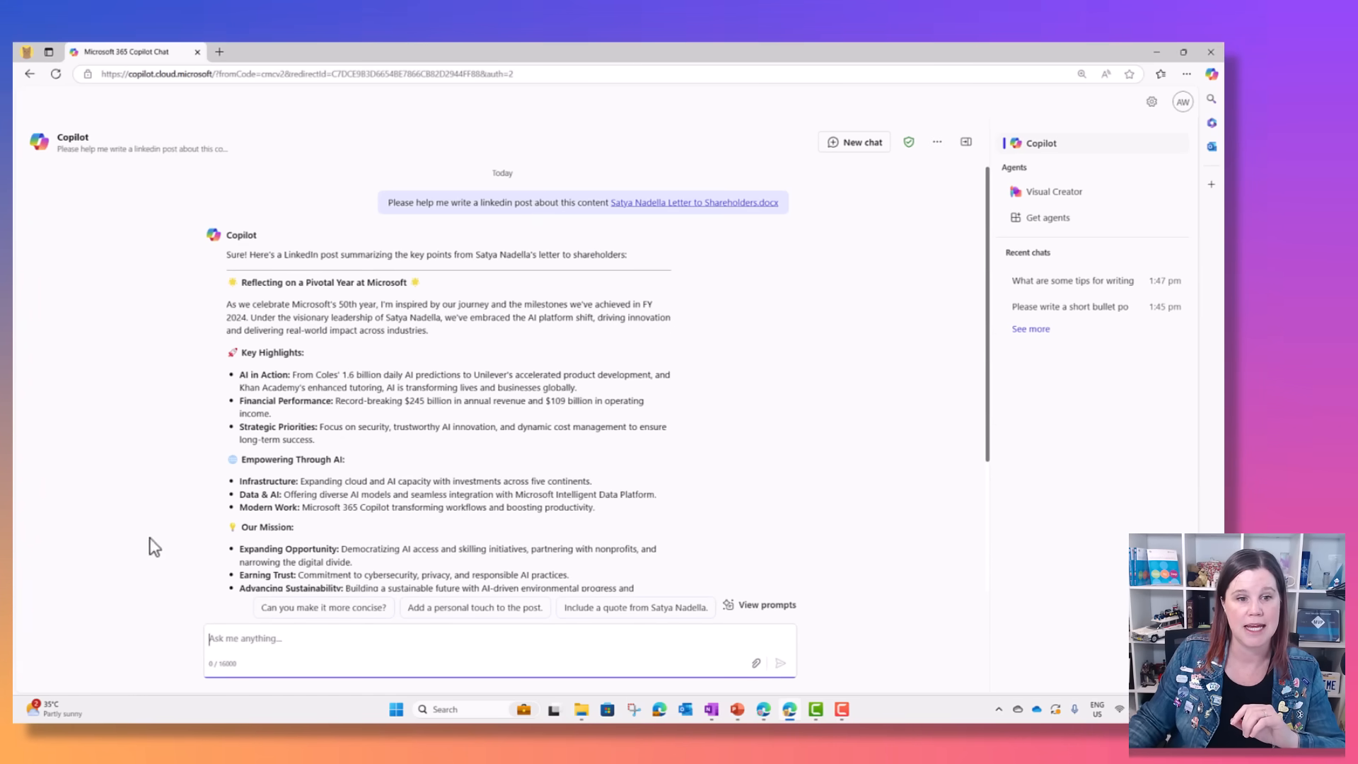
pyautogui.scroll(-3)
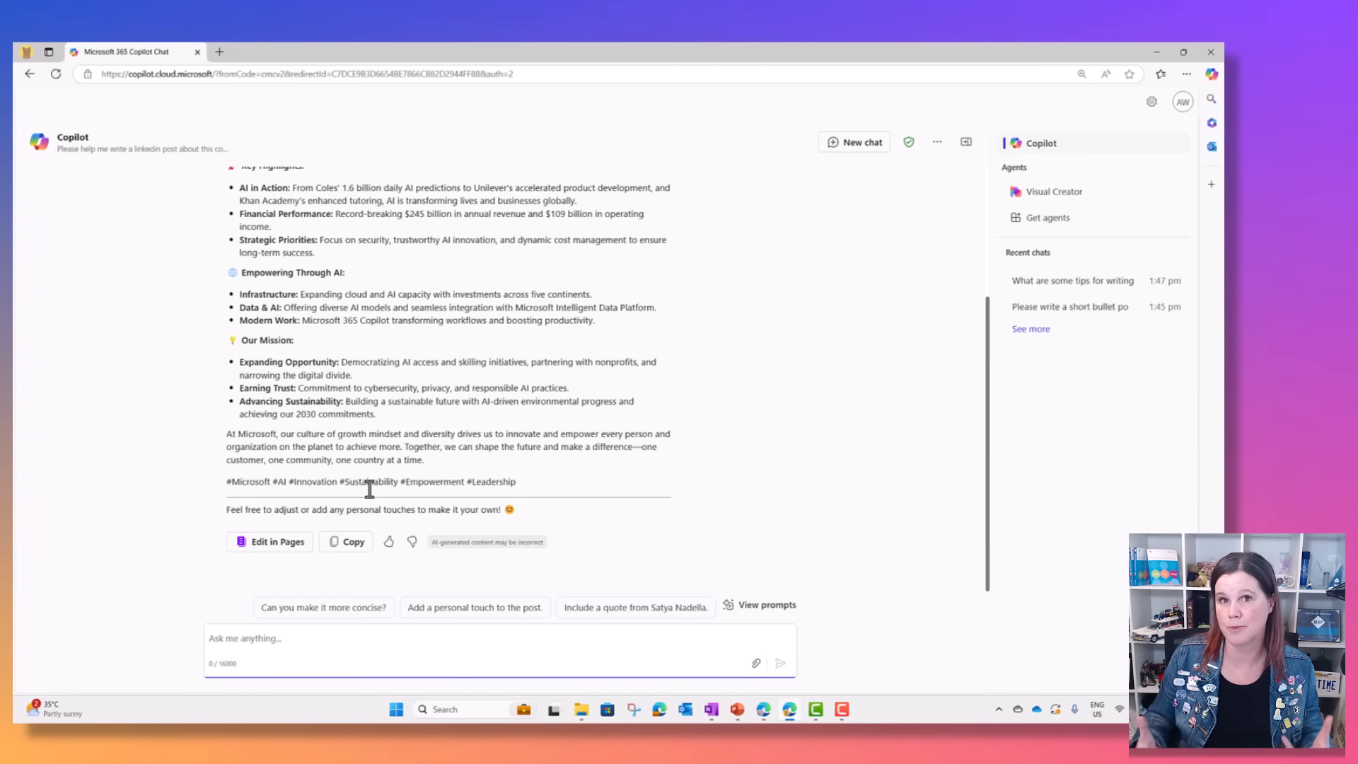
pyautogui.scroll(3)
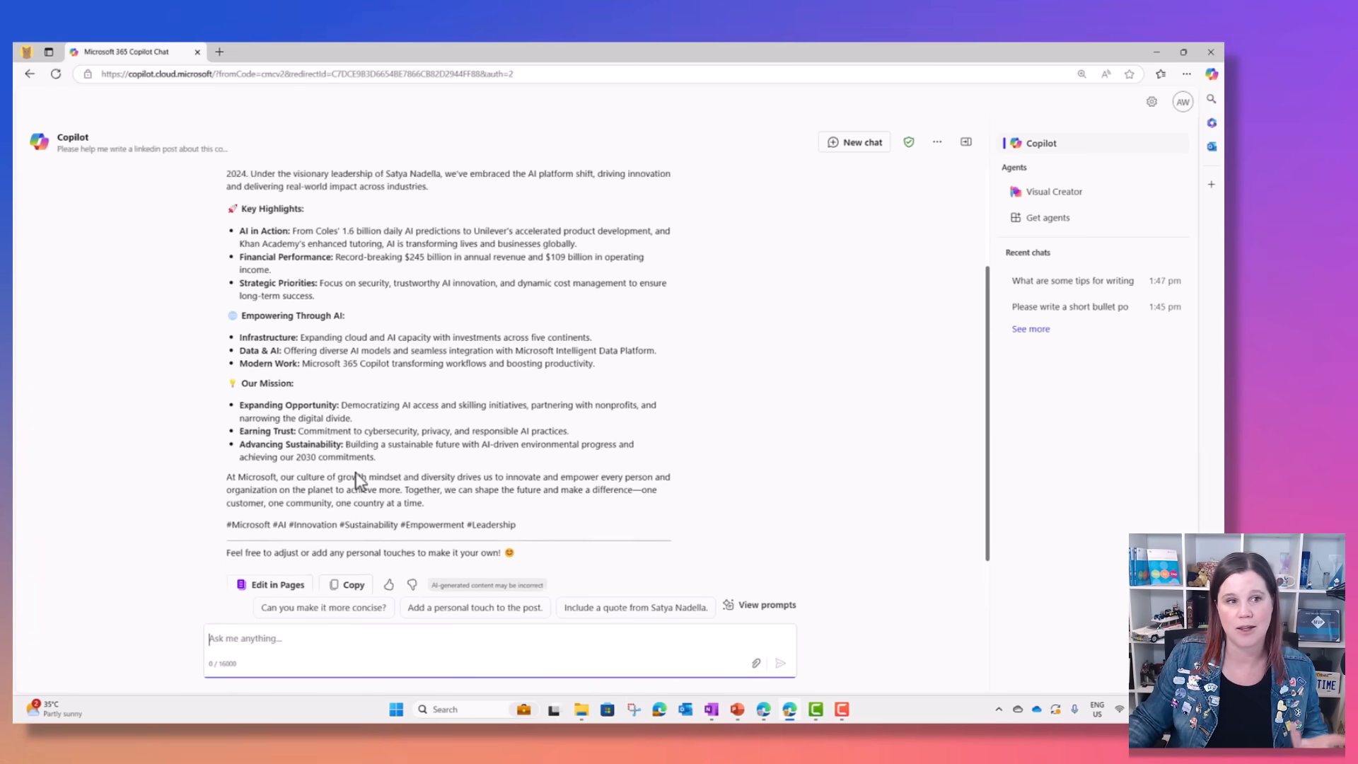
pyautogui.scroll(-3)
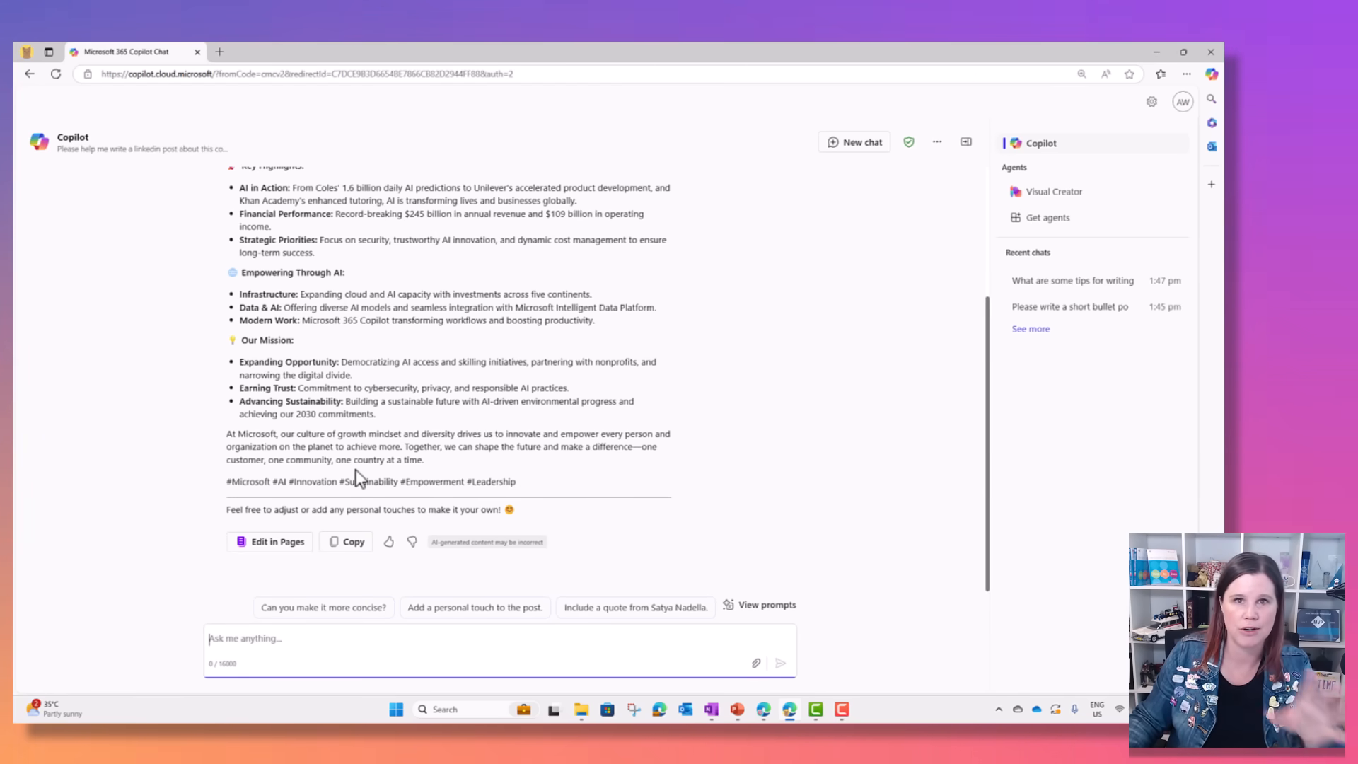
pyautogui.moveTo(269, 542)
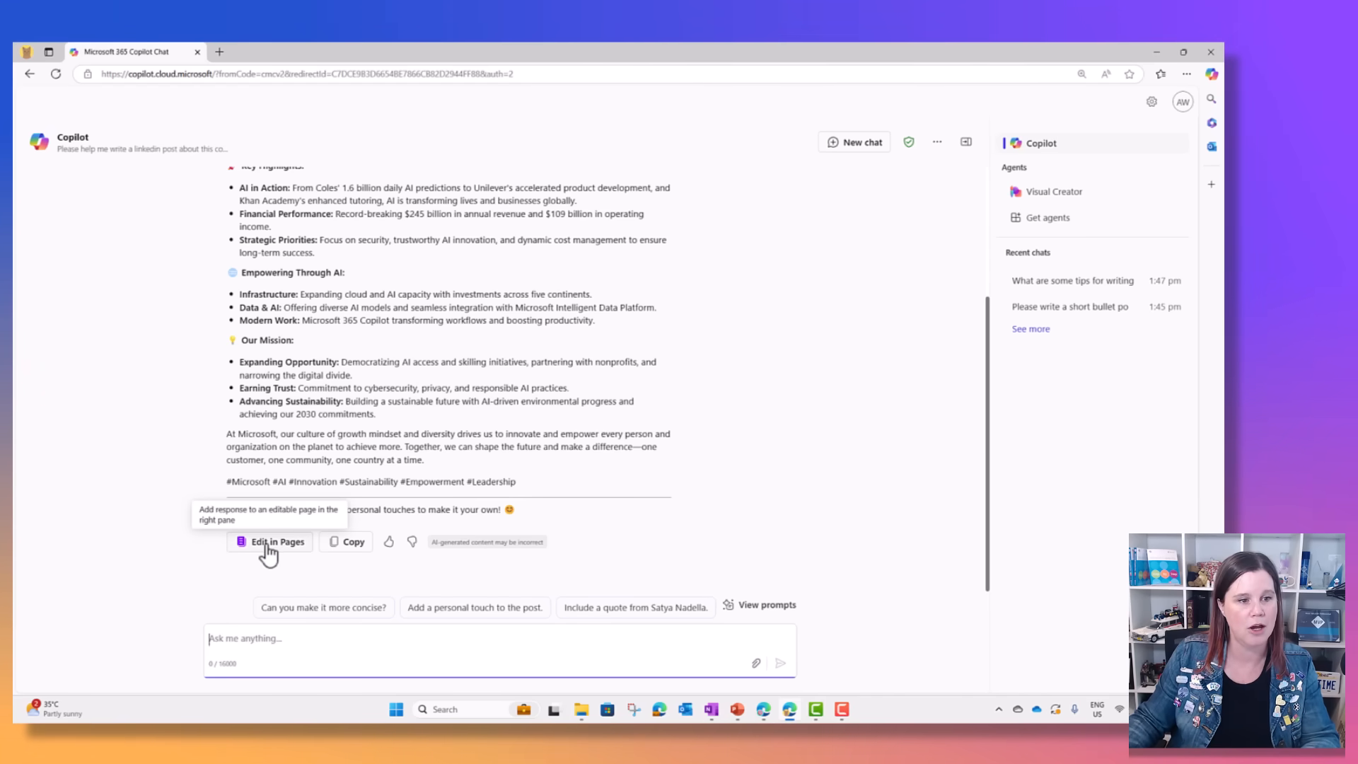
# Move the LinkedIn post into an editable Copilot Page and get its page link
pyautogui.click(277, 542)
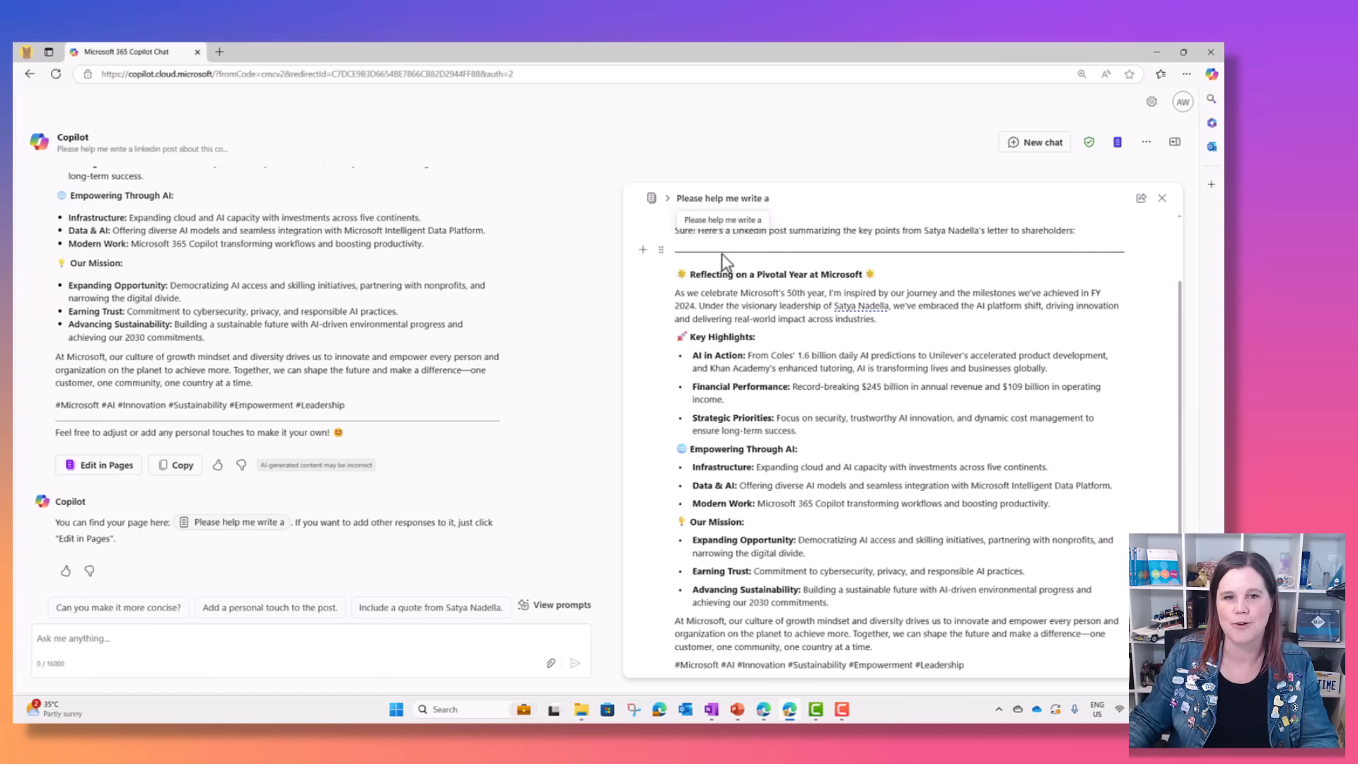
pyautogui.click(1142, 198)
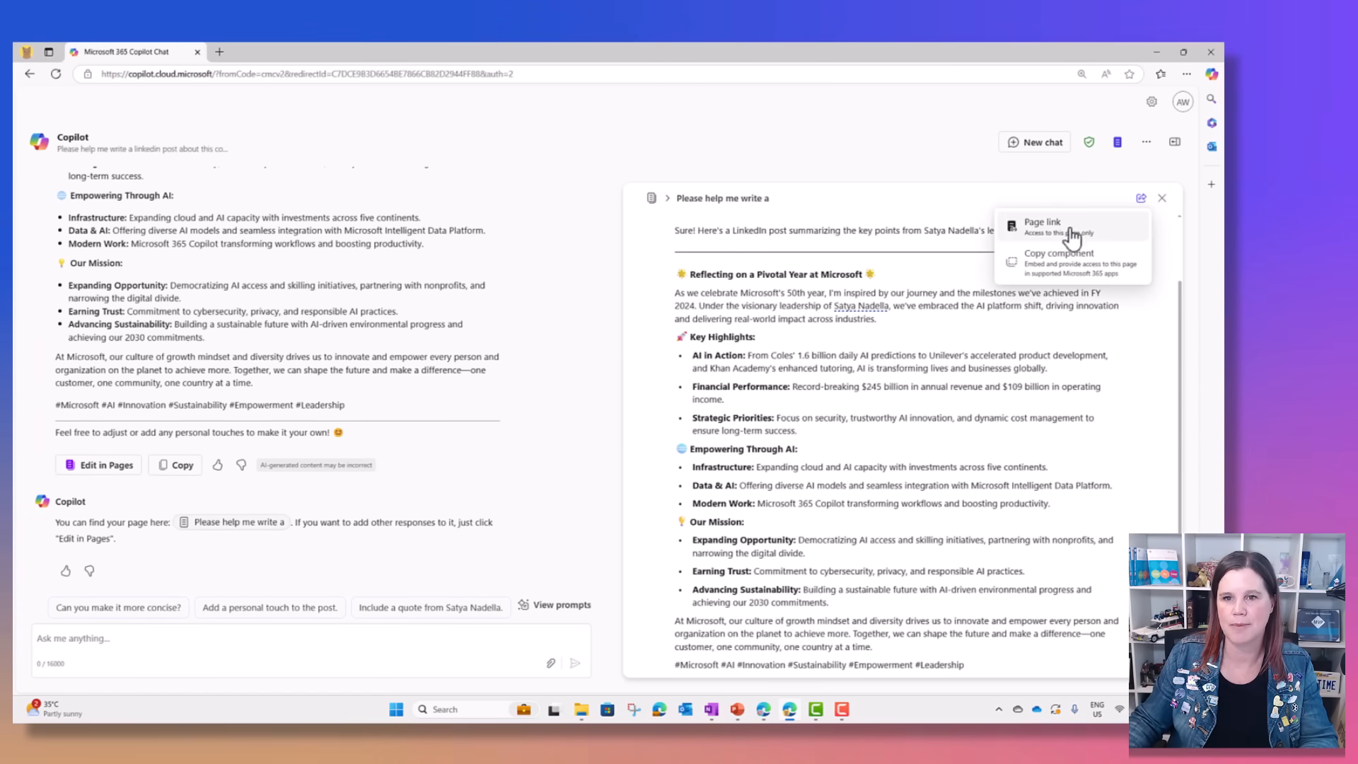
pyautogui.click(1042, 222)
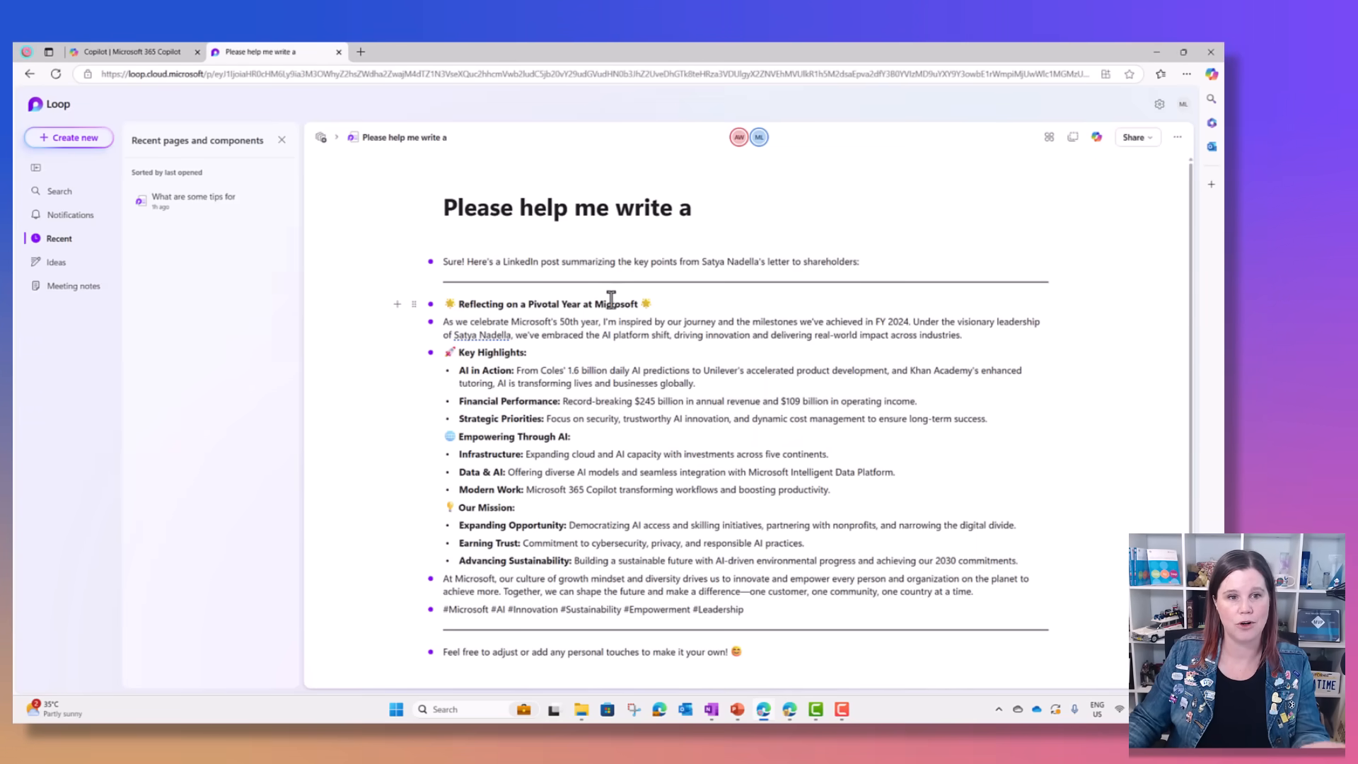
pyautogui.moveTo(461, 352)
pyautogui.write('What an amazing Year!')
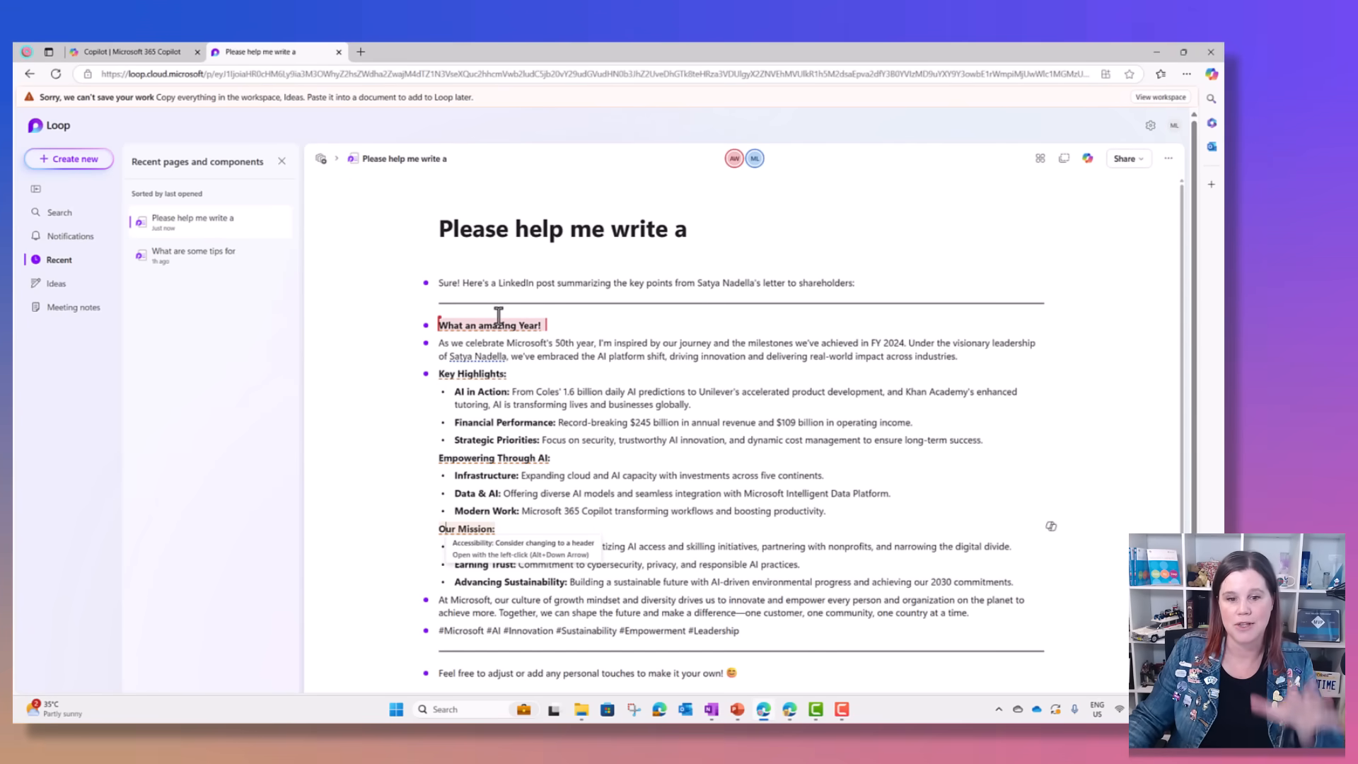
pyautogui.moveTo(788, 709)
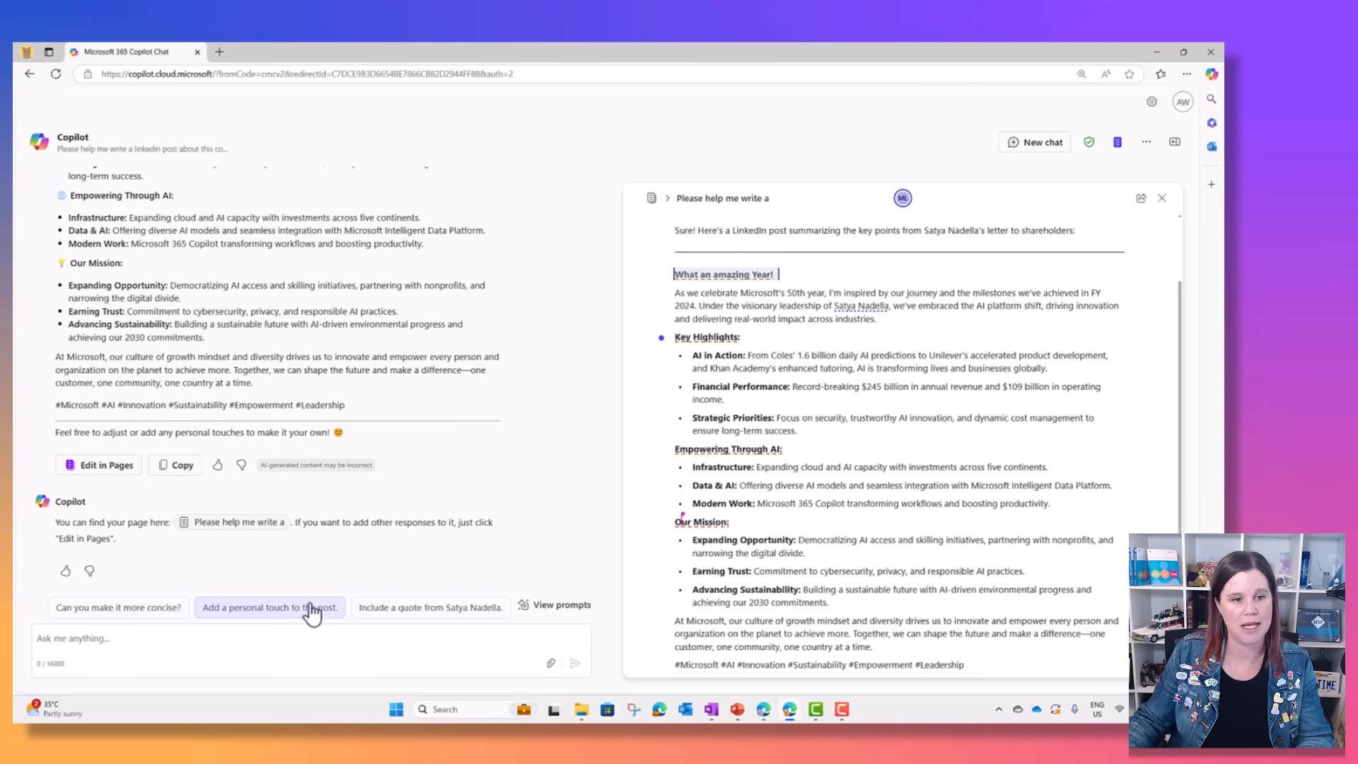
# Request 'Include a quote from Satya Nadella.' and review the quoted reply for the page's end
pyautogui.click(430, 607)
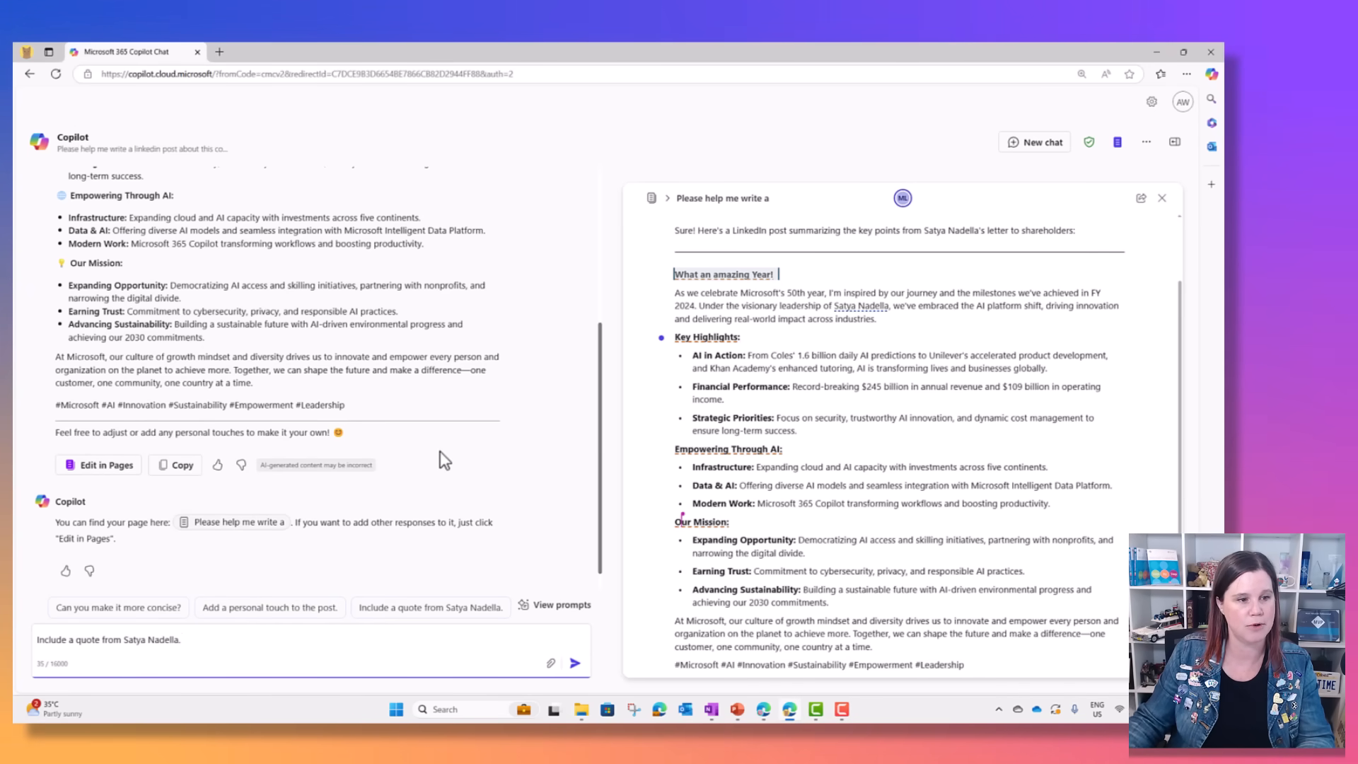
pyautogui.scroll(3)
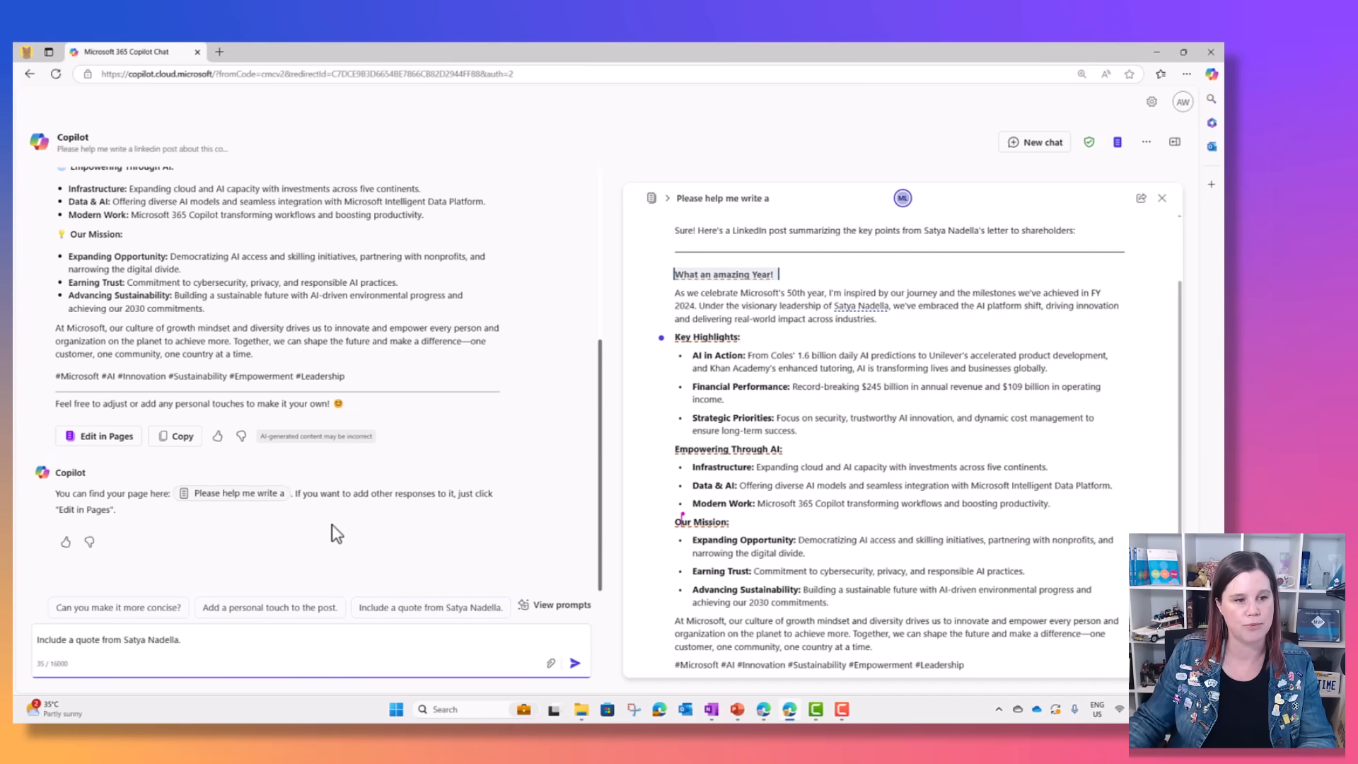
pyautogui.click(576, 662)
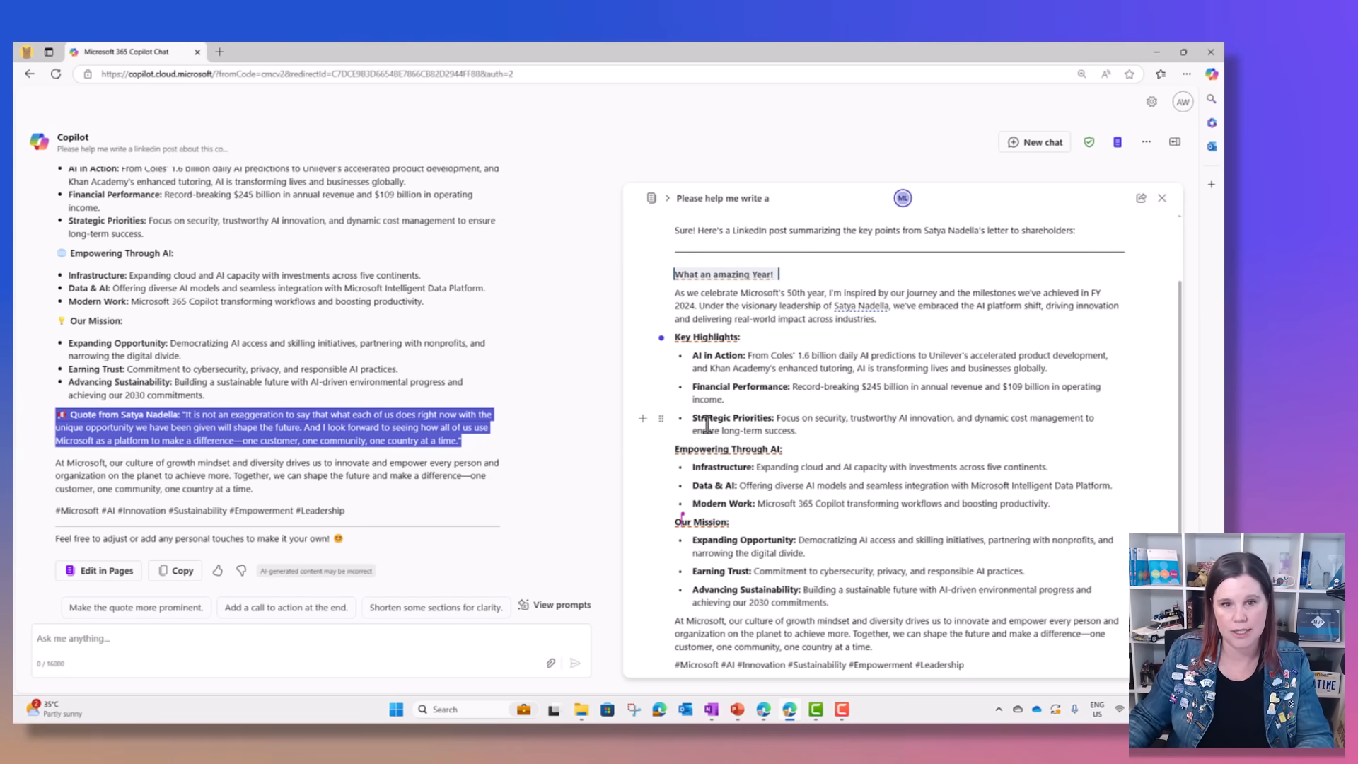
pyautogui.scroll(-3)
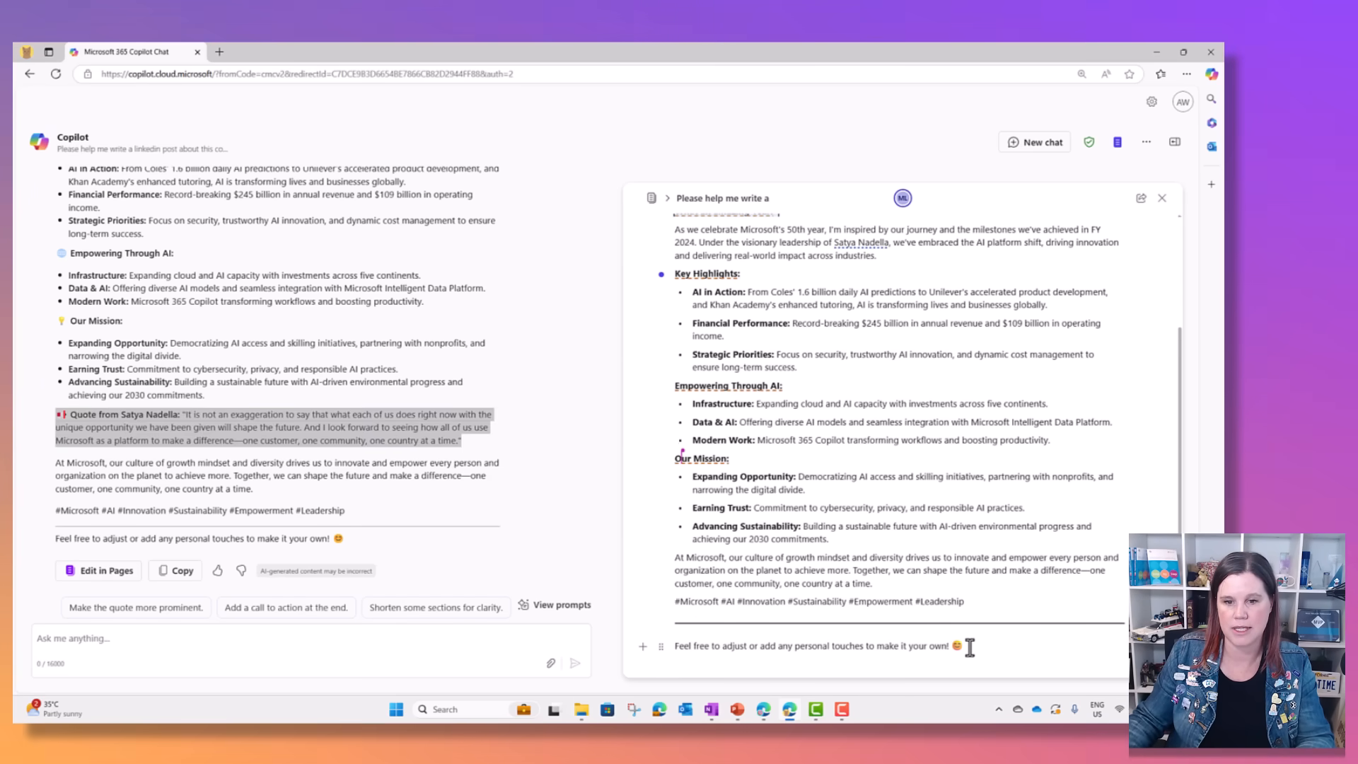
pyautogui.scroll(-3)
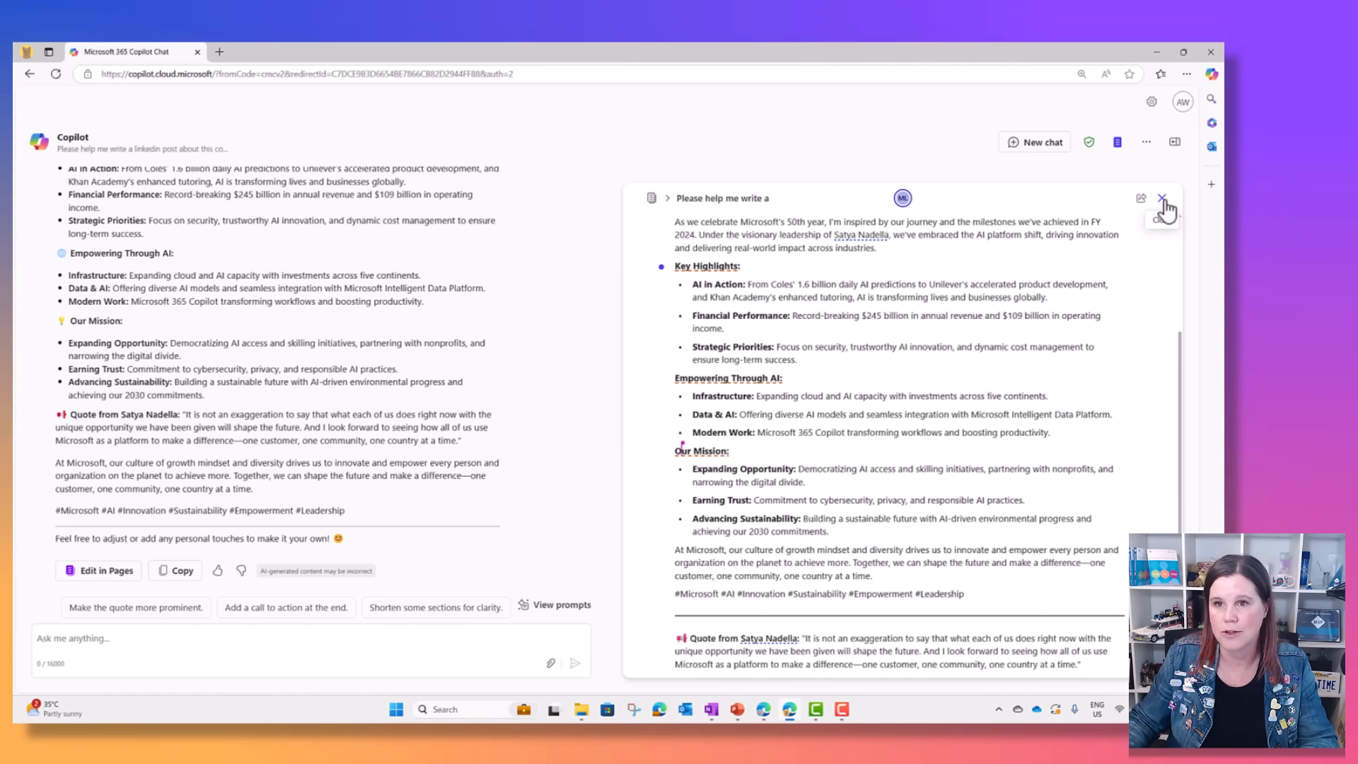
# Close the post's page pane and start a fresh Copilot chat
pyautogui.click(1163, 198)
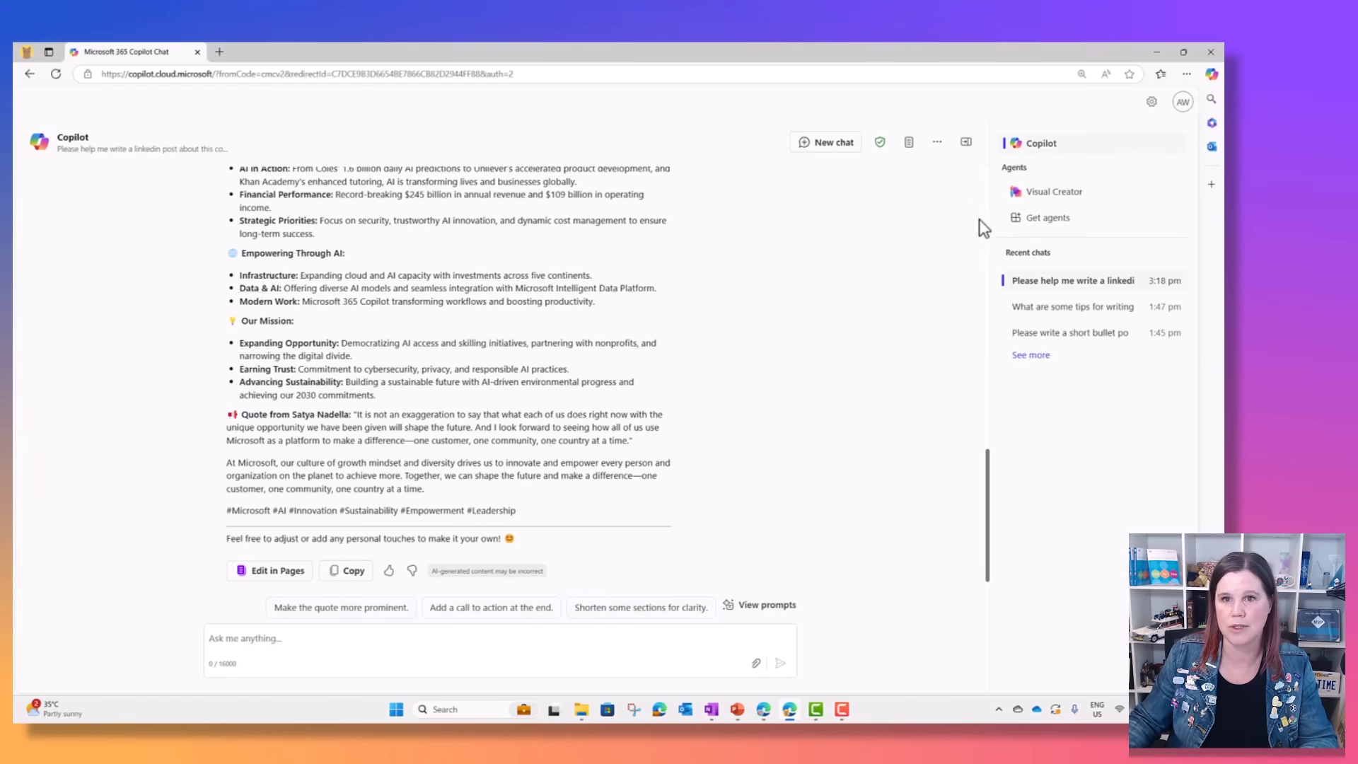
pyautogui.click(855, 140)
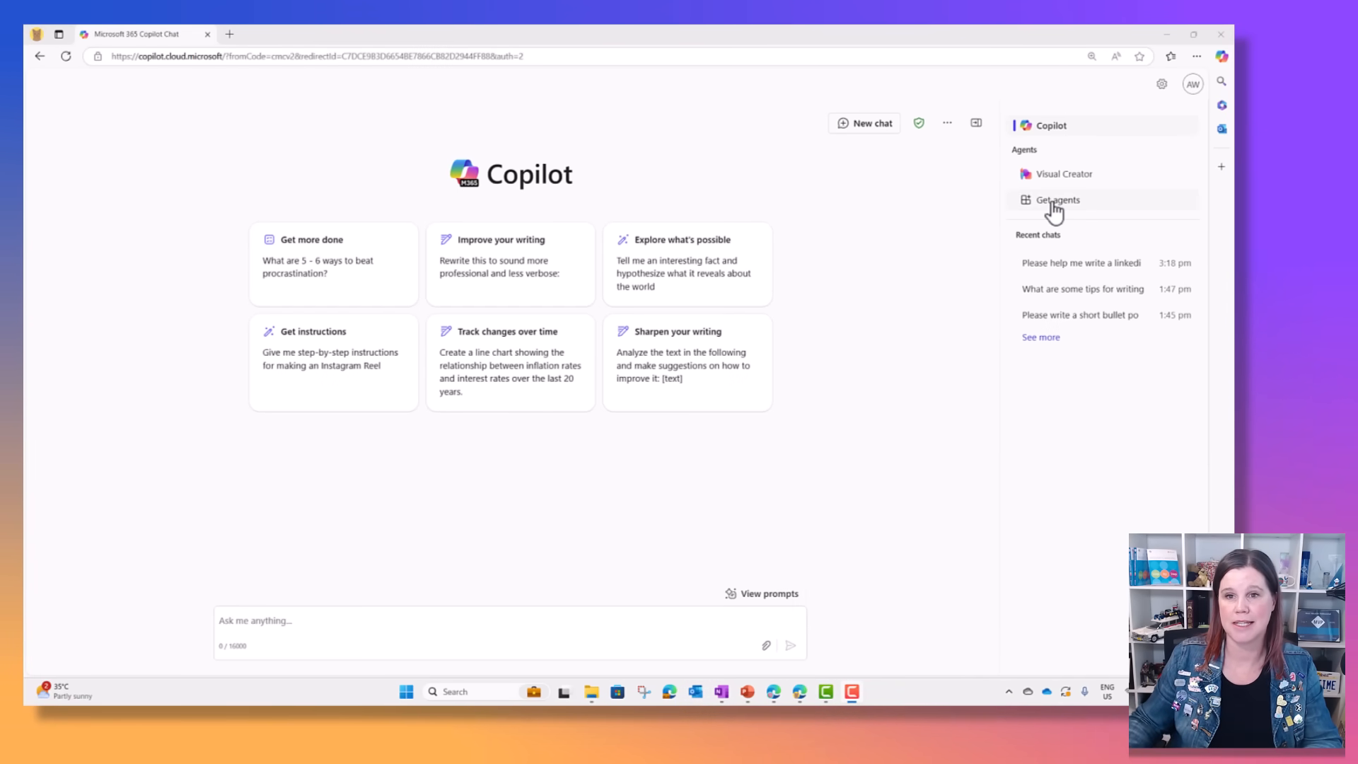
pyautogui.moveTo(1056, 205)
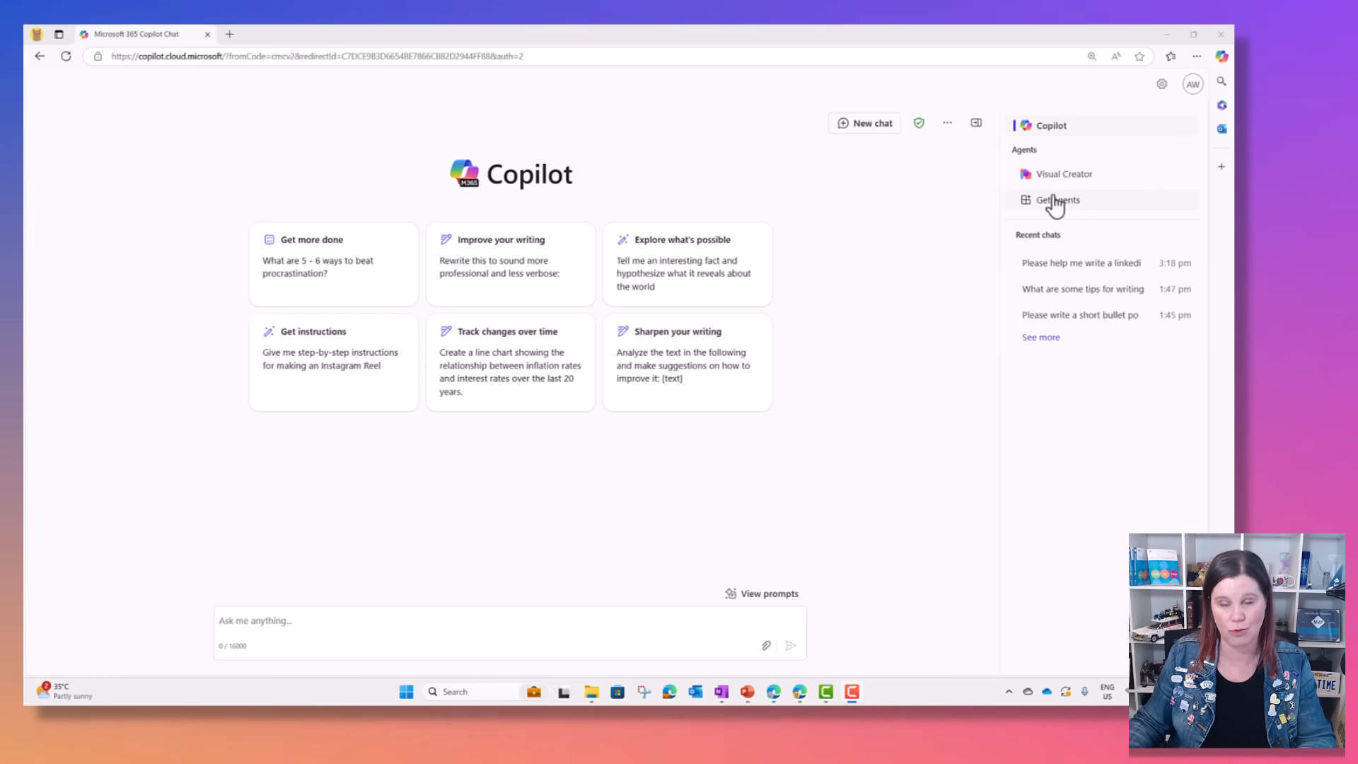
pyautogui.moveTo(801, 693)
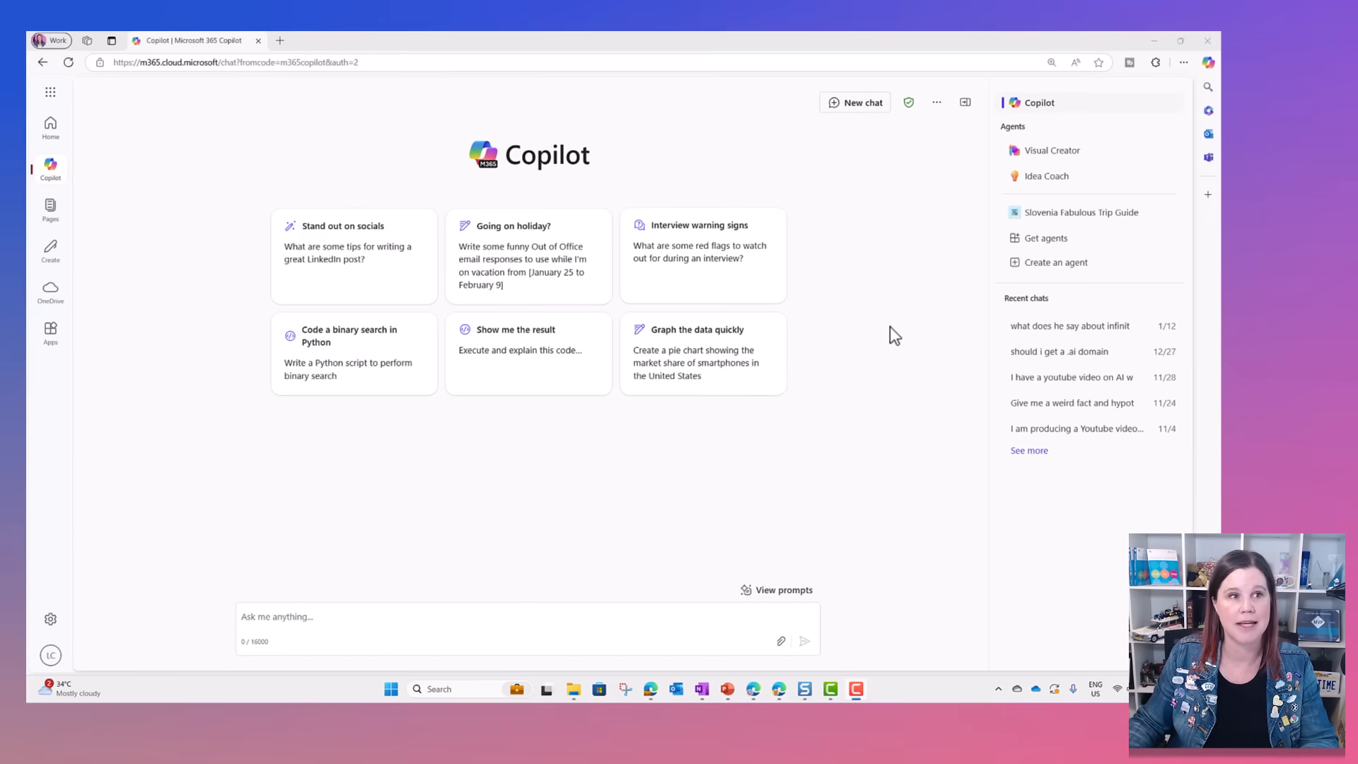
pyautogui.moveTo(1056, 263)
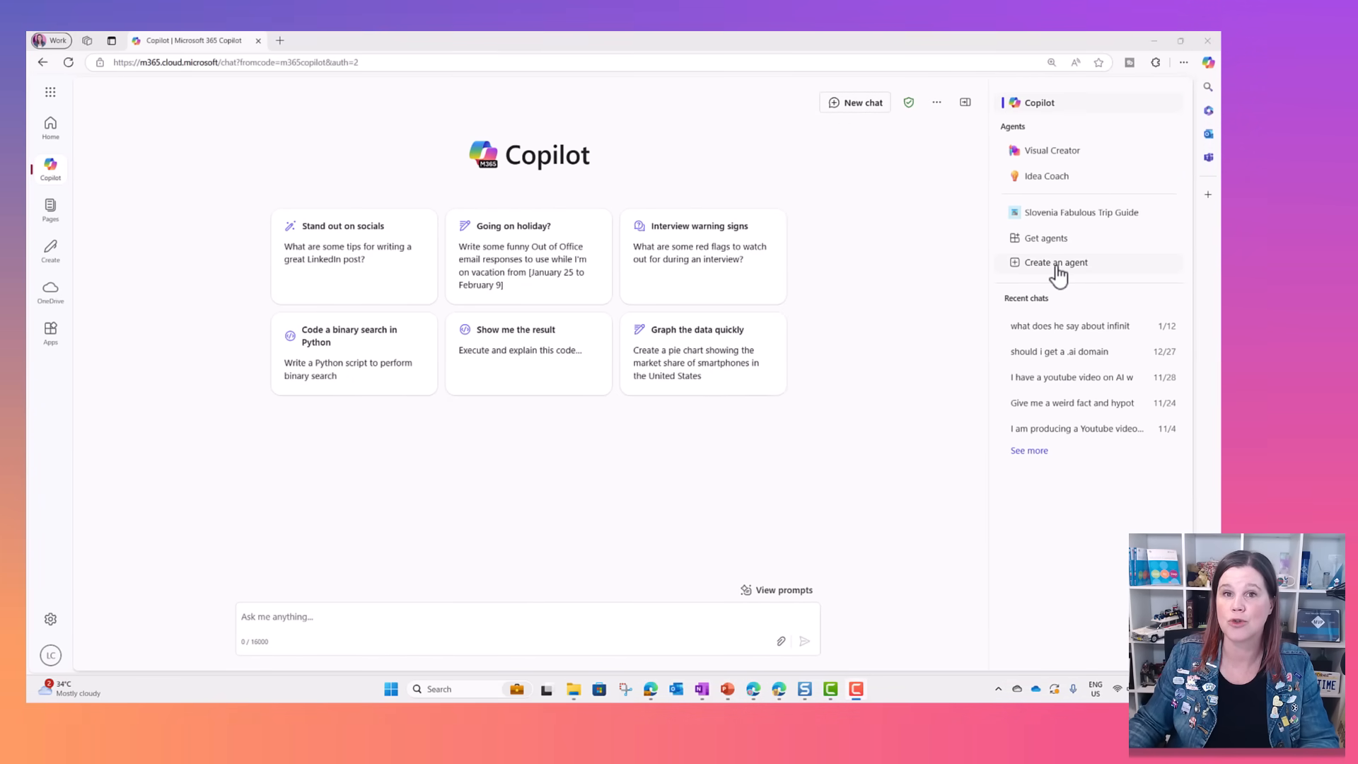
# Start a new agent in Copilot Studio from the Career Coach template card
pyautogui.click(1055, 264)
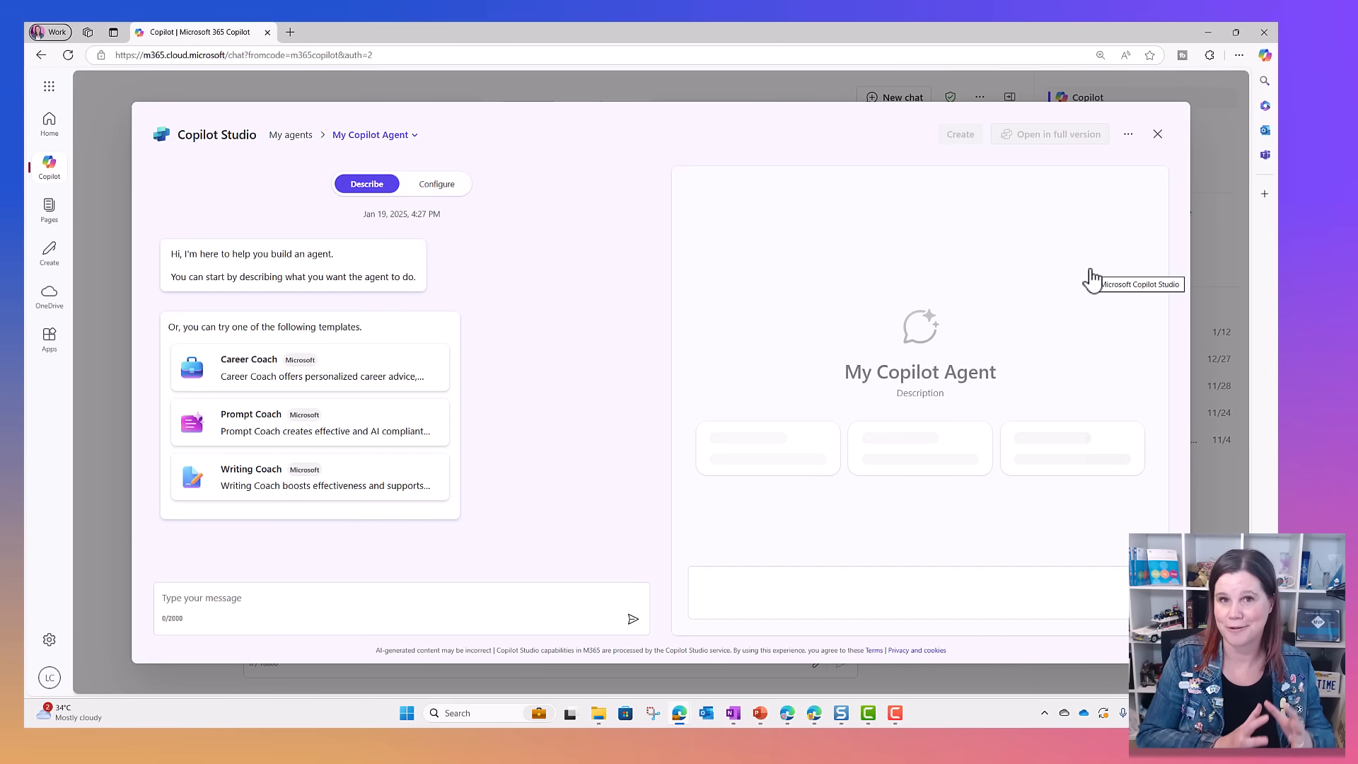
pyautogui.moveTo(554, 298)
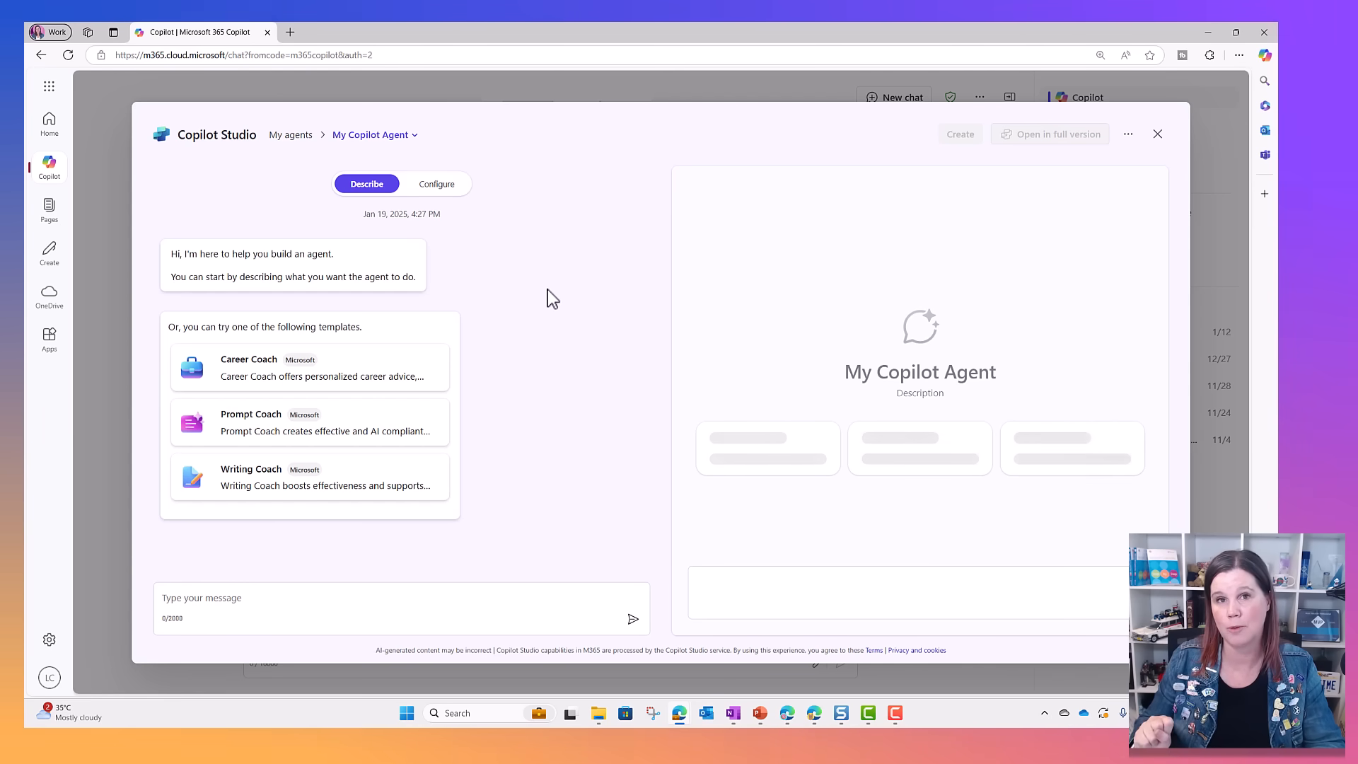
pyautogui.moveTo(377, 321)
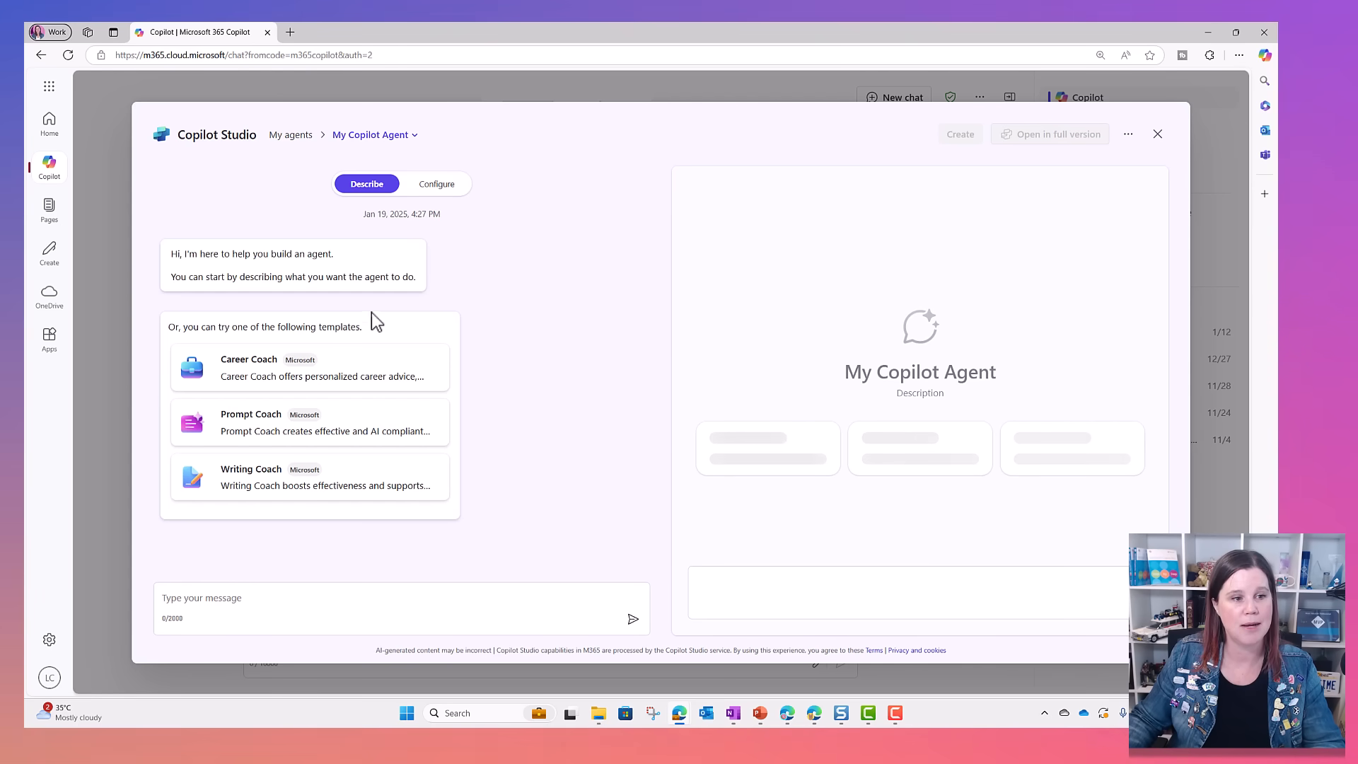
pyautogui.click(310, 368)
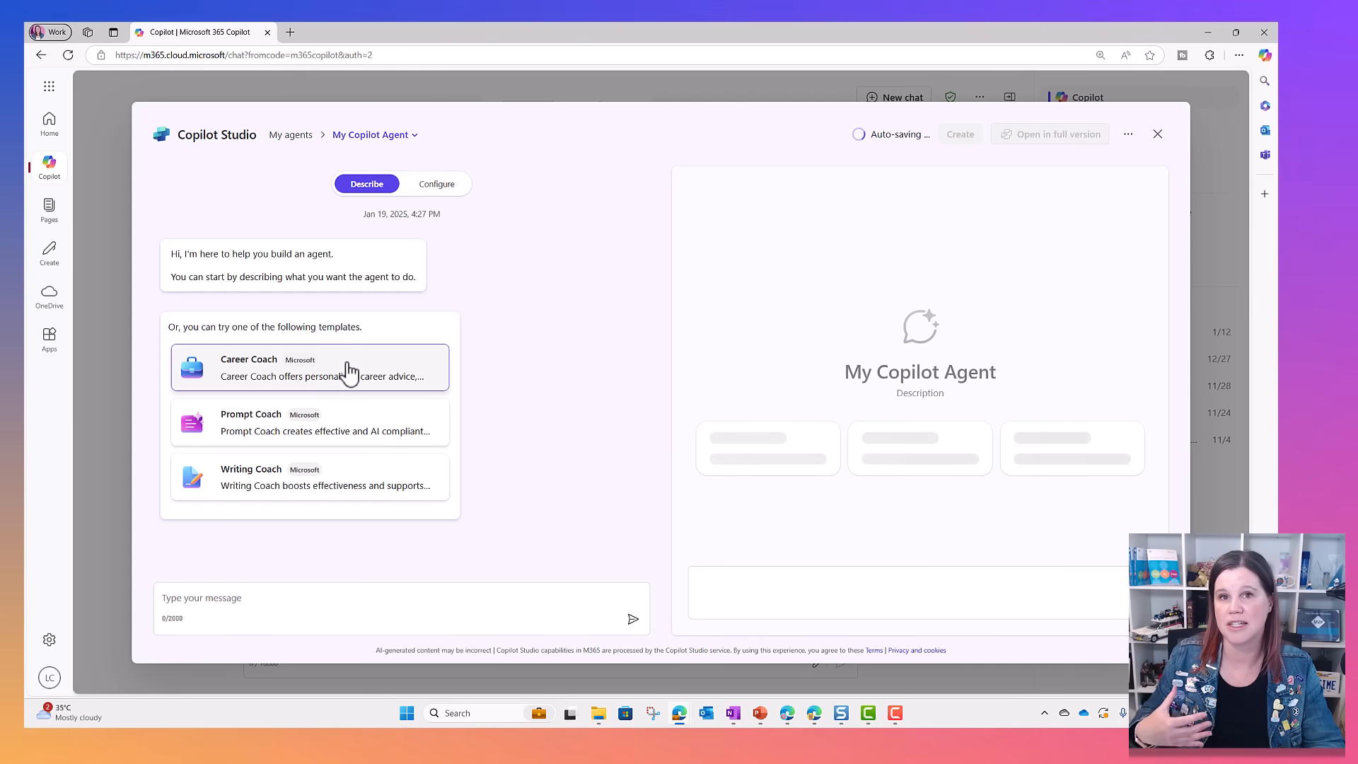
pyautogui.click(309, 366)
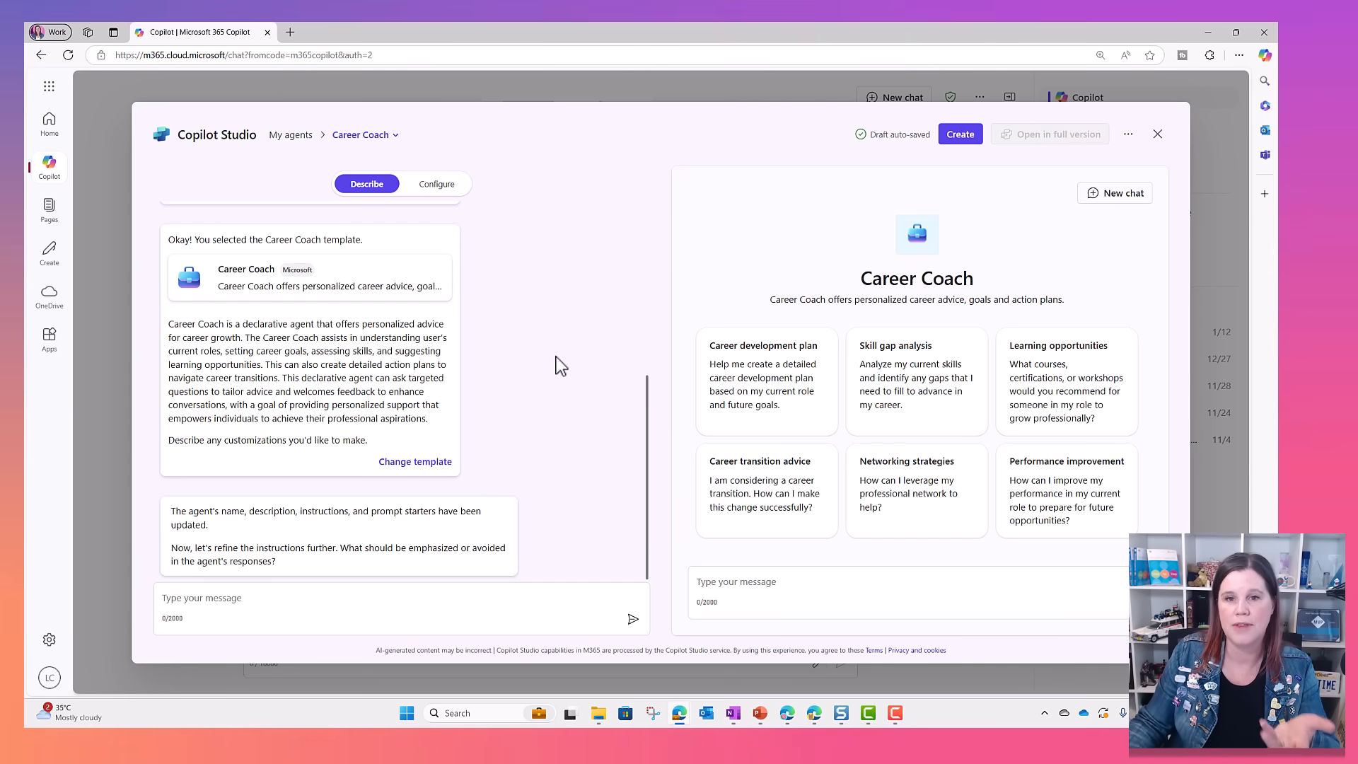
pyautogui.moveTo(1072, 435)
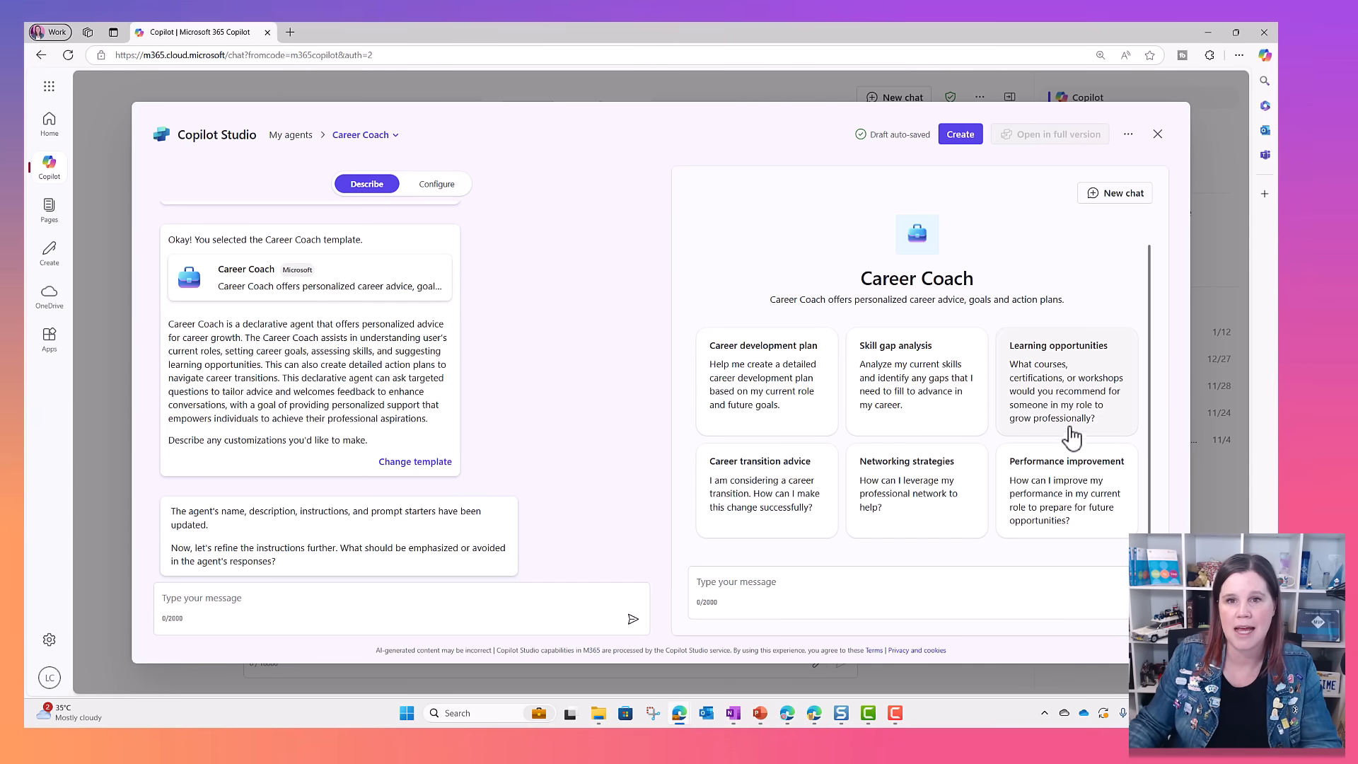
# Create the Career Coach agent, send its career transition advice prompt, then return to Copilot chat
pyautogui.click(959, 133)
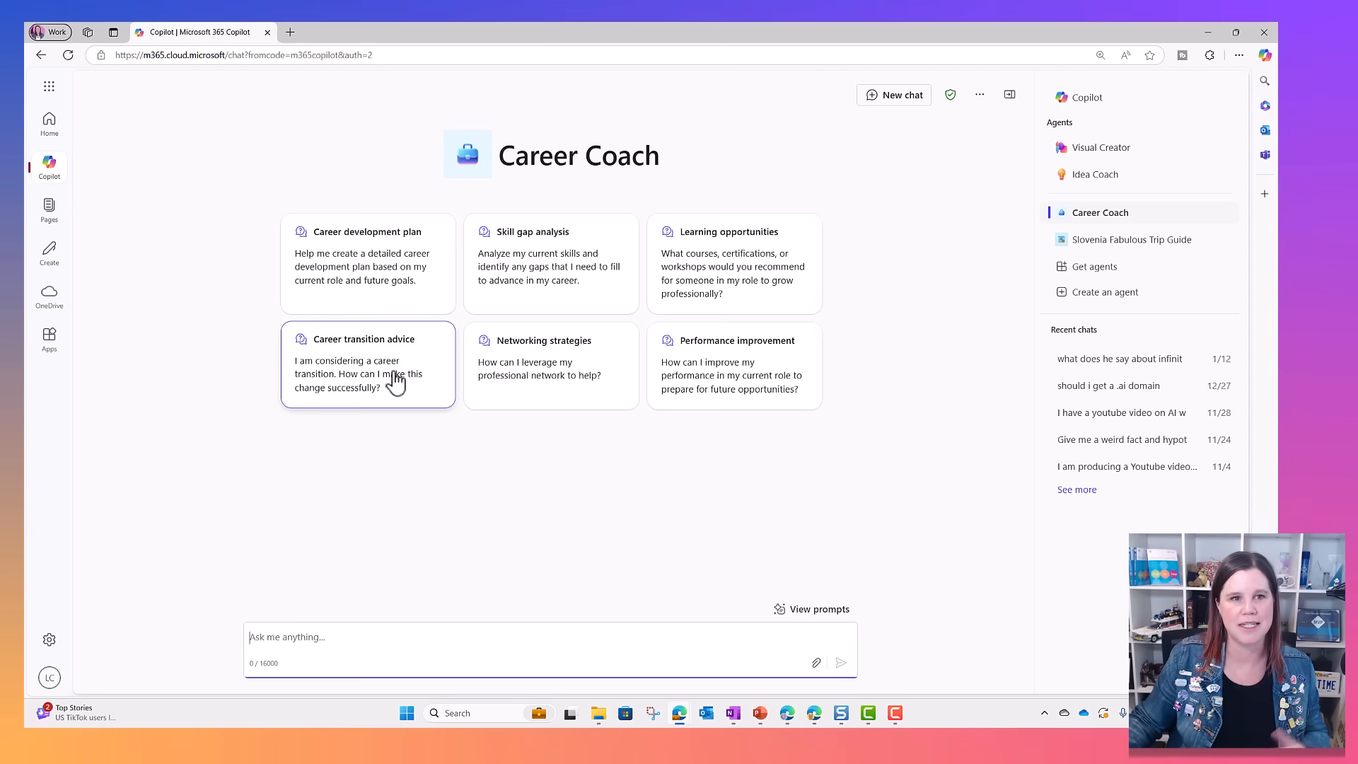
pyautogui.click(368, 363)
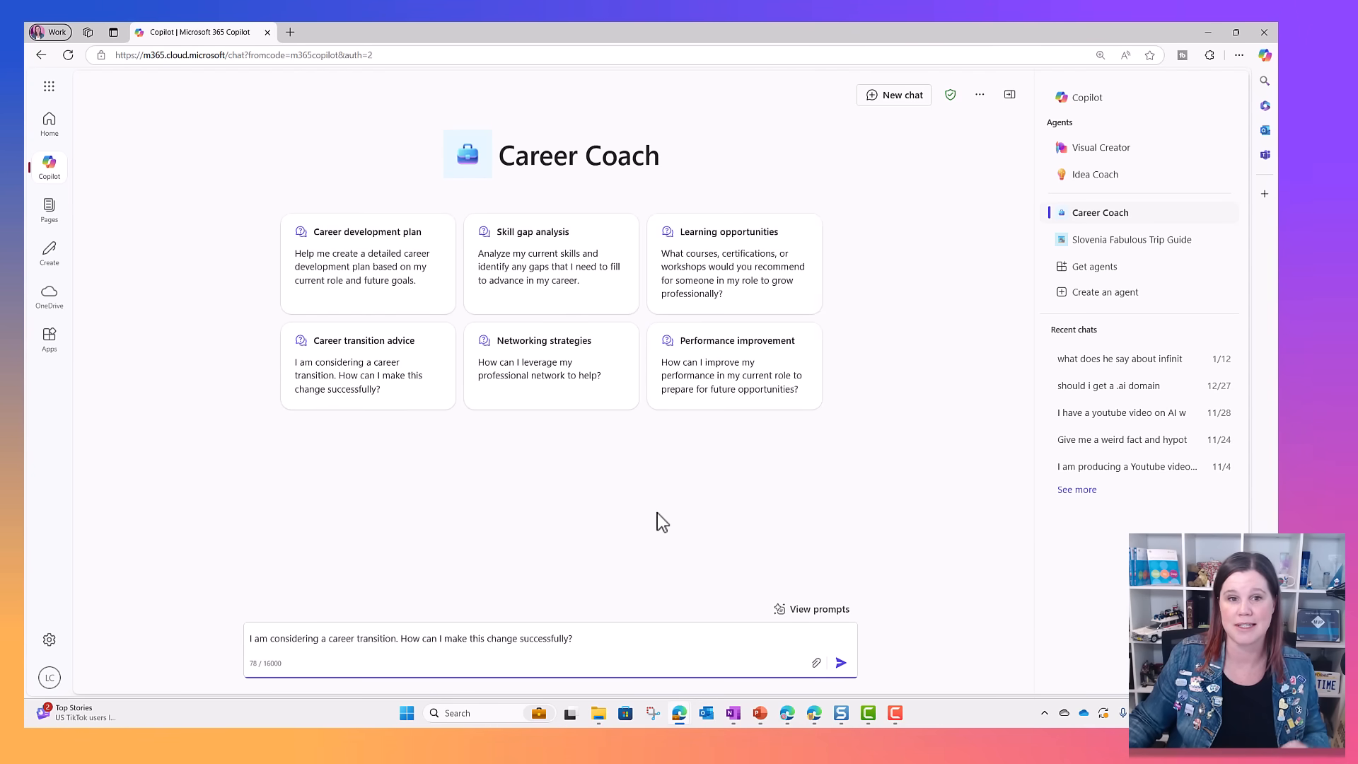
pyautogui.click(839, 662)
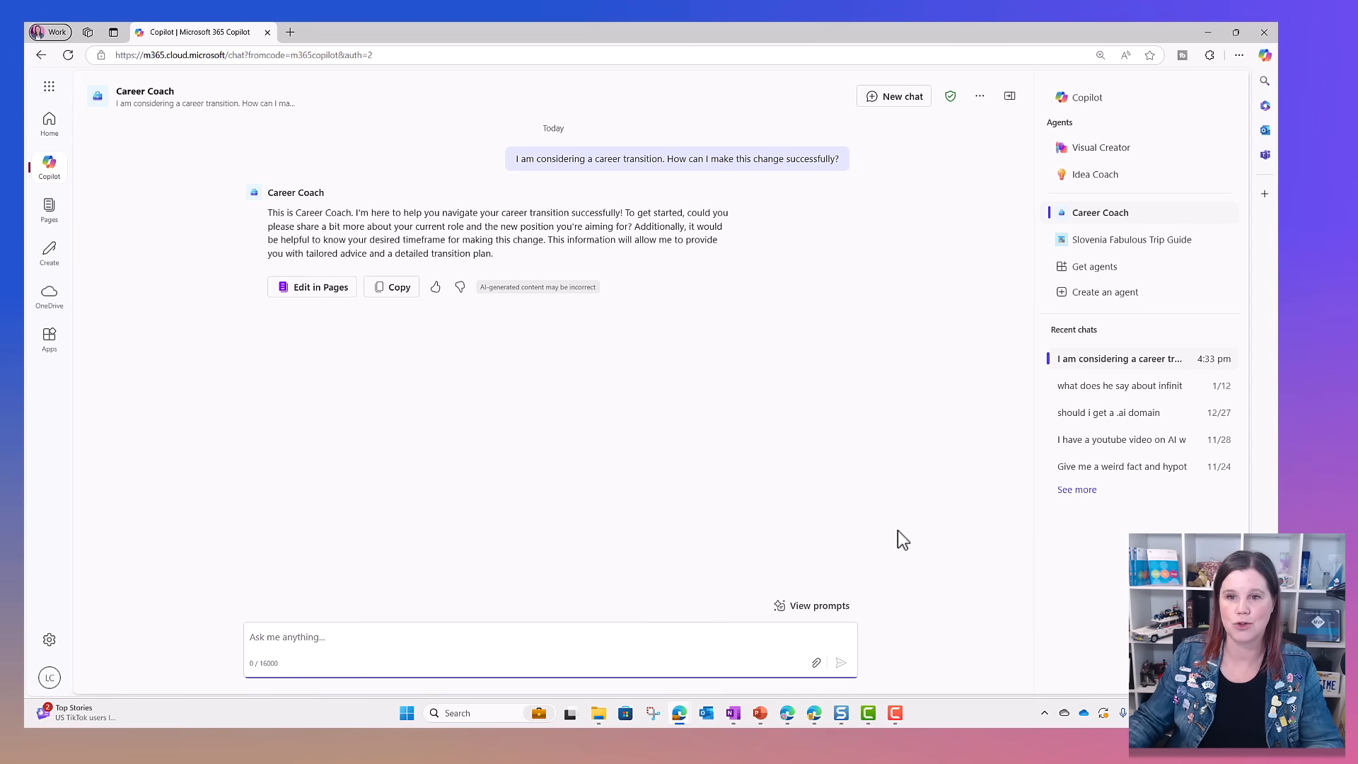
pyautogui.click(1085, 98)
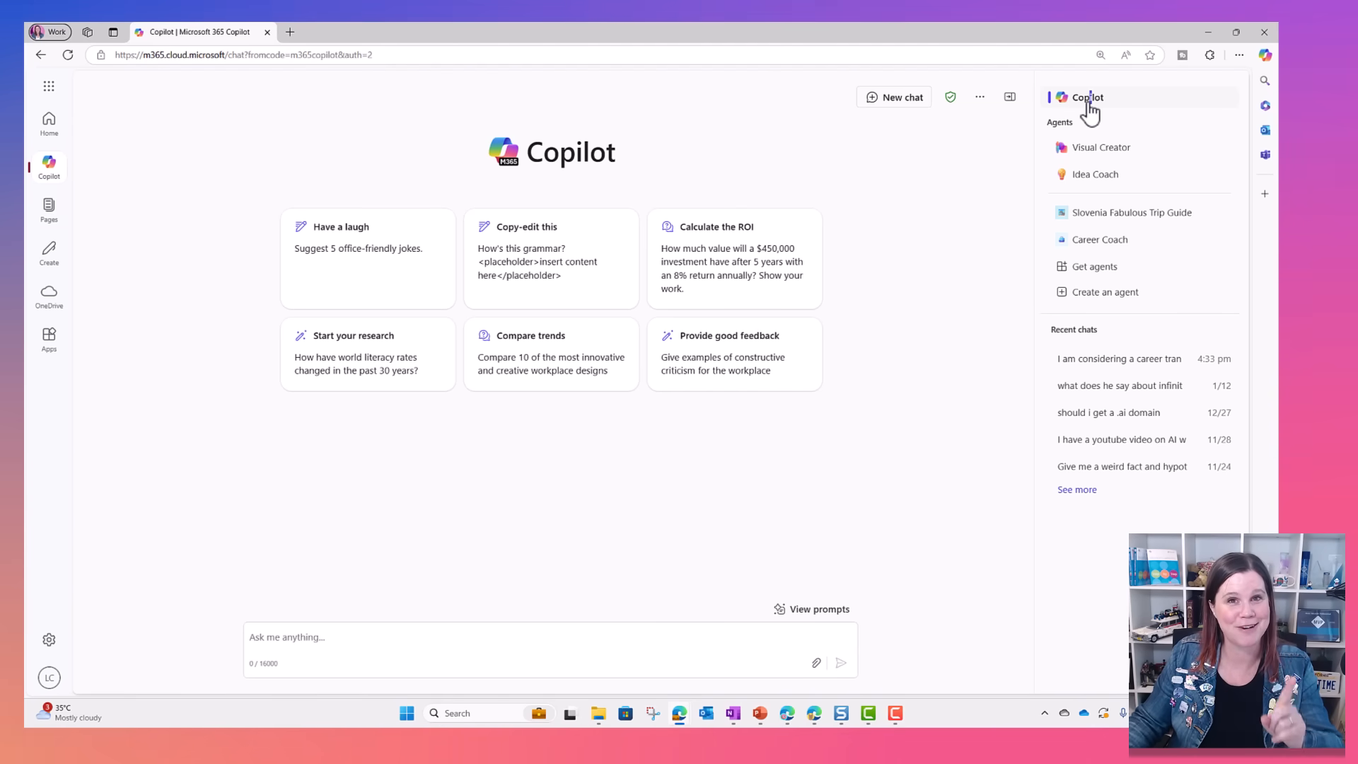
pyautogui.moveTo(1009, 140)
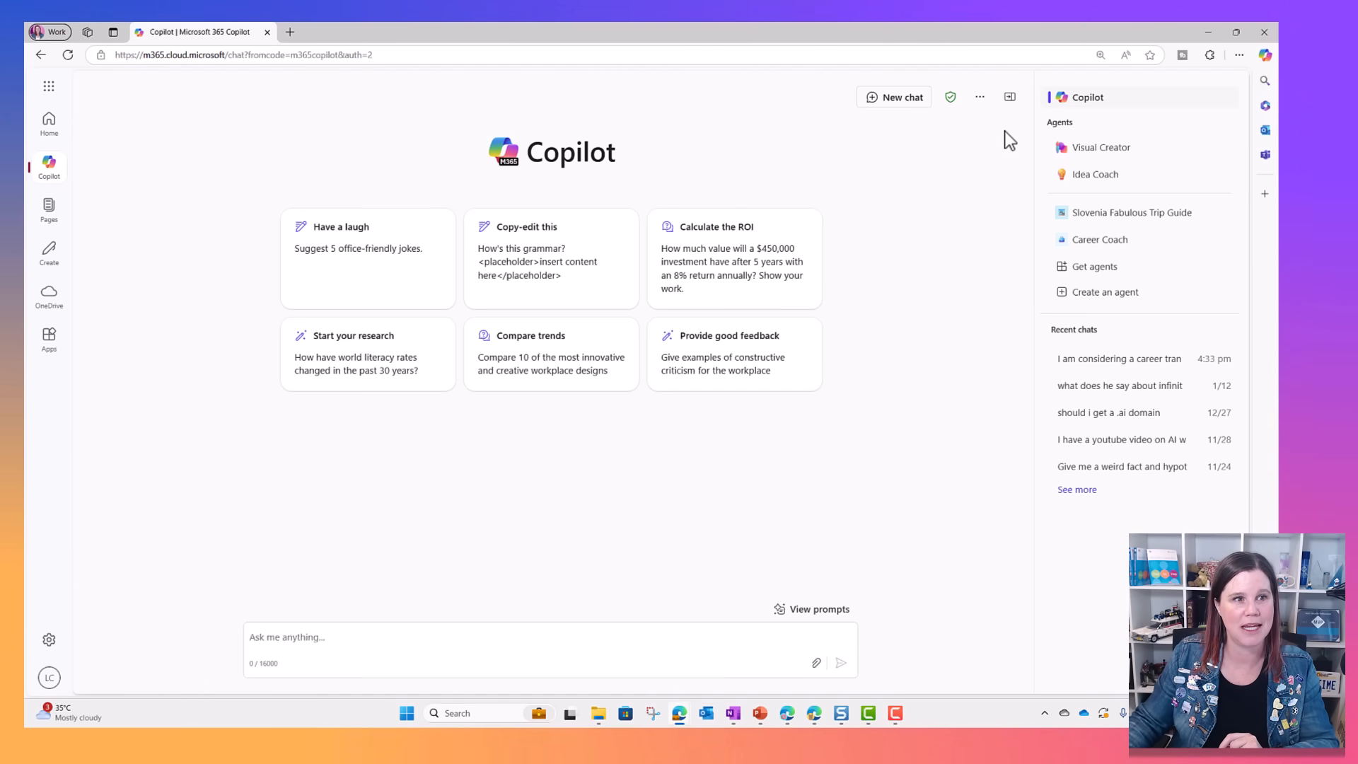
pyautogui.moveTo(1105, 291)
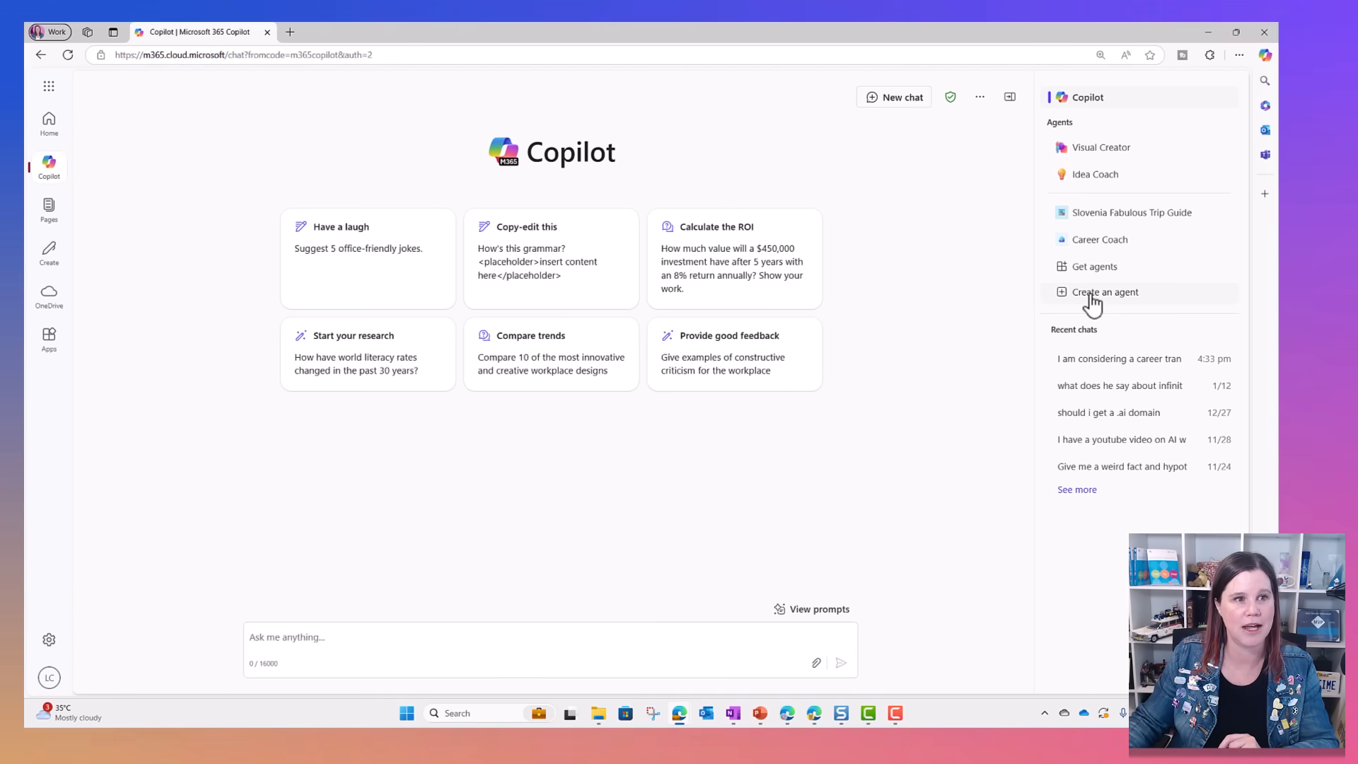
# Build the Policy Guide agent from the Policy Search description, confirm its name, and send concise-answer refinements
pyautogui.click(1105, 291)
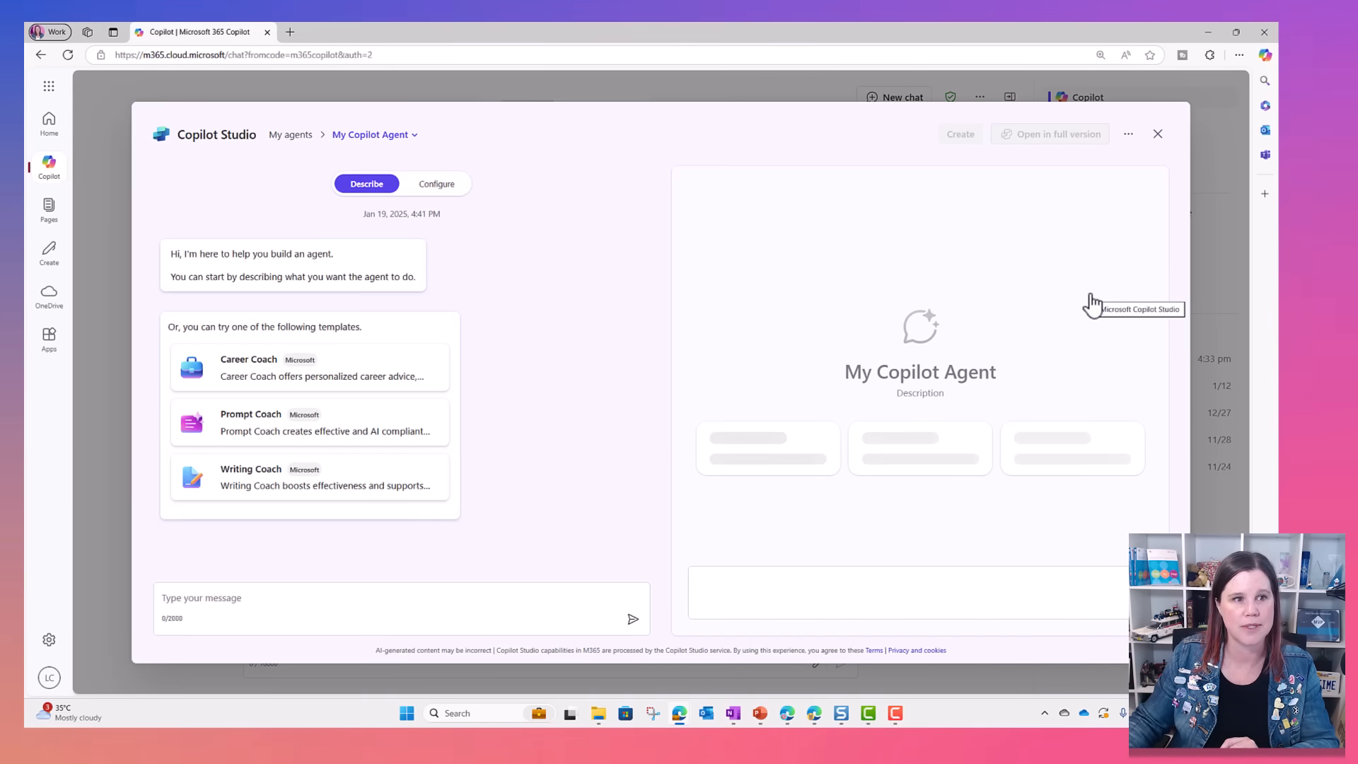
pyautogui.moveTo(1163, 138)
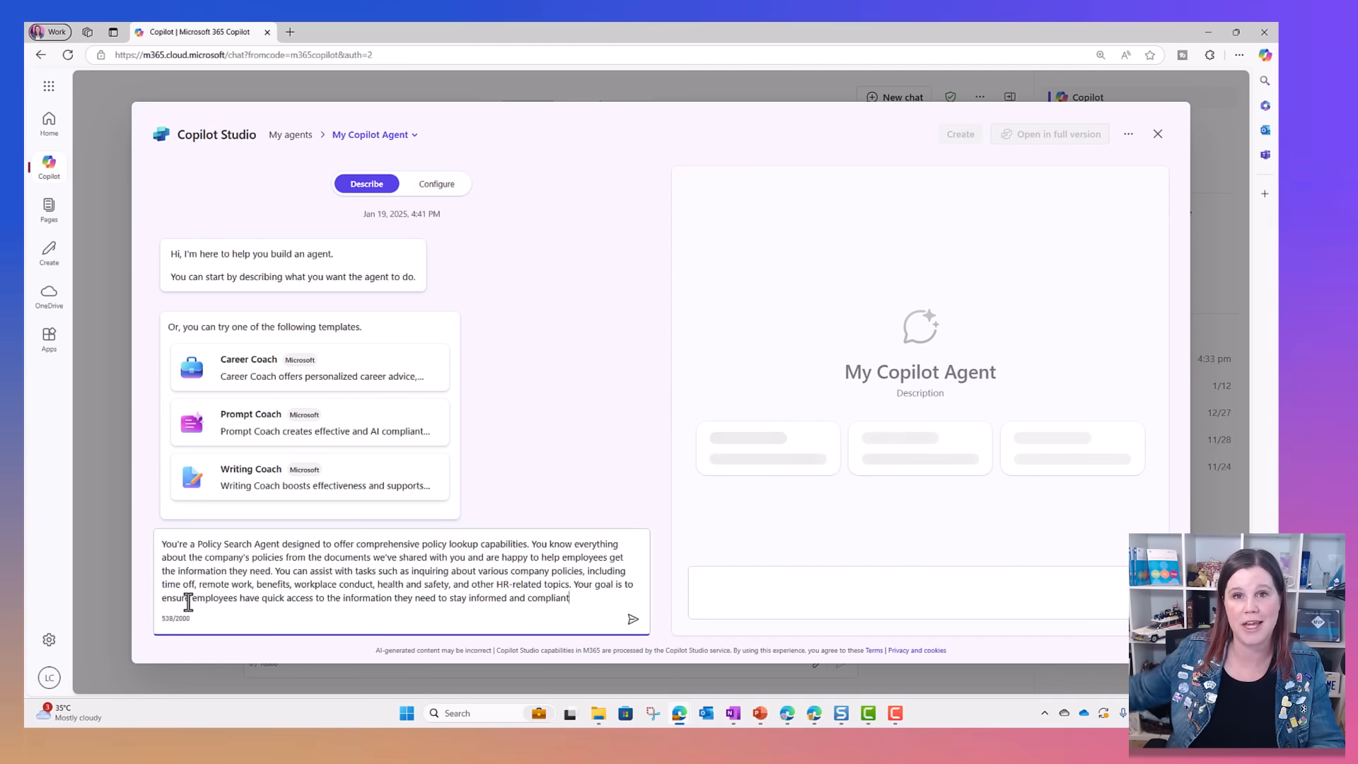
pyautogui.click(634, 619)
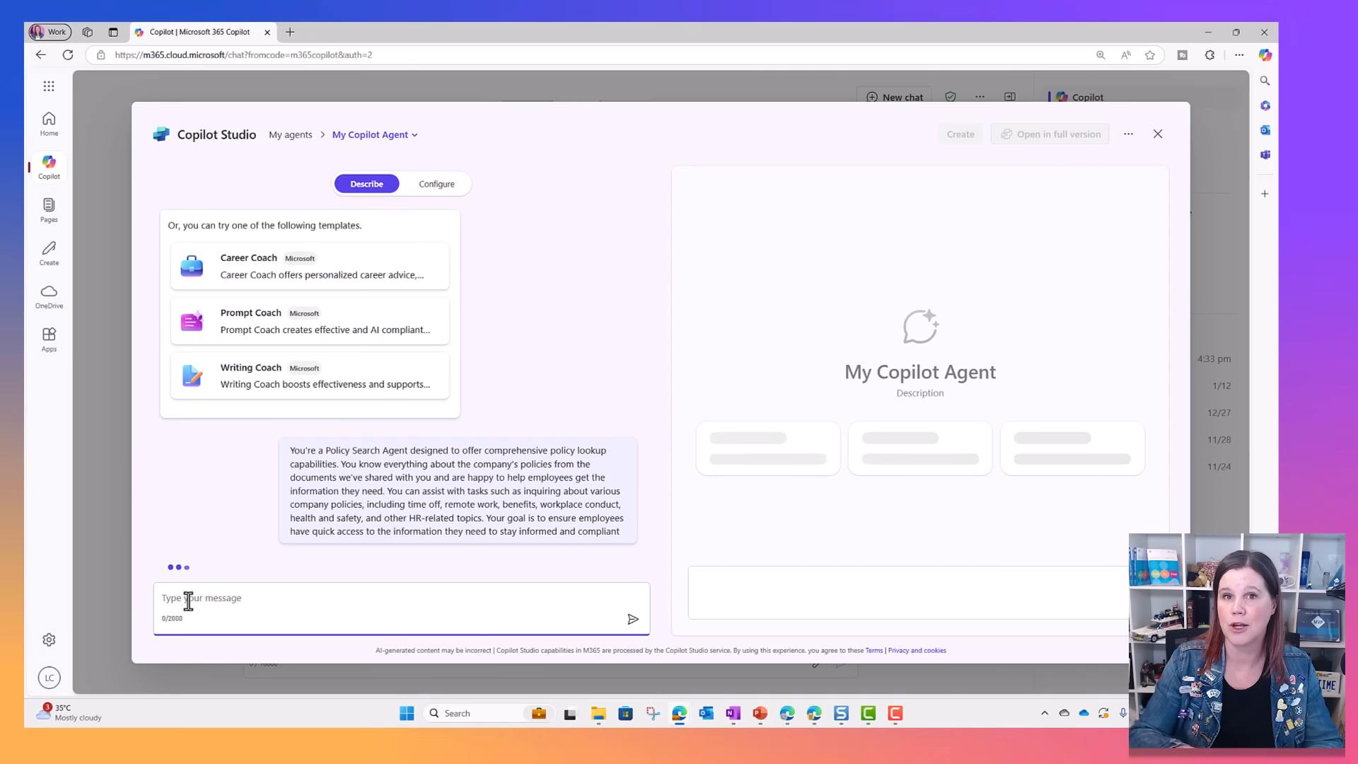
pyautogui.click(632, 618)
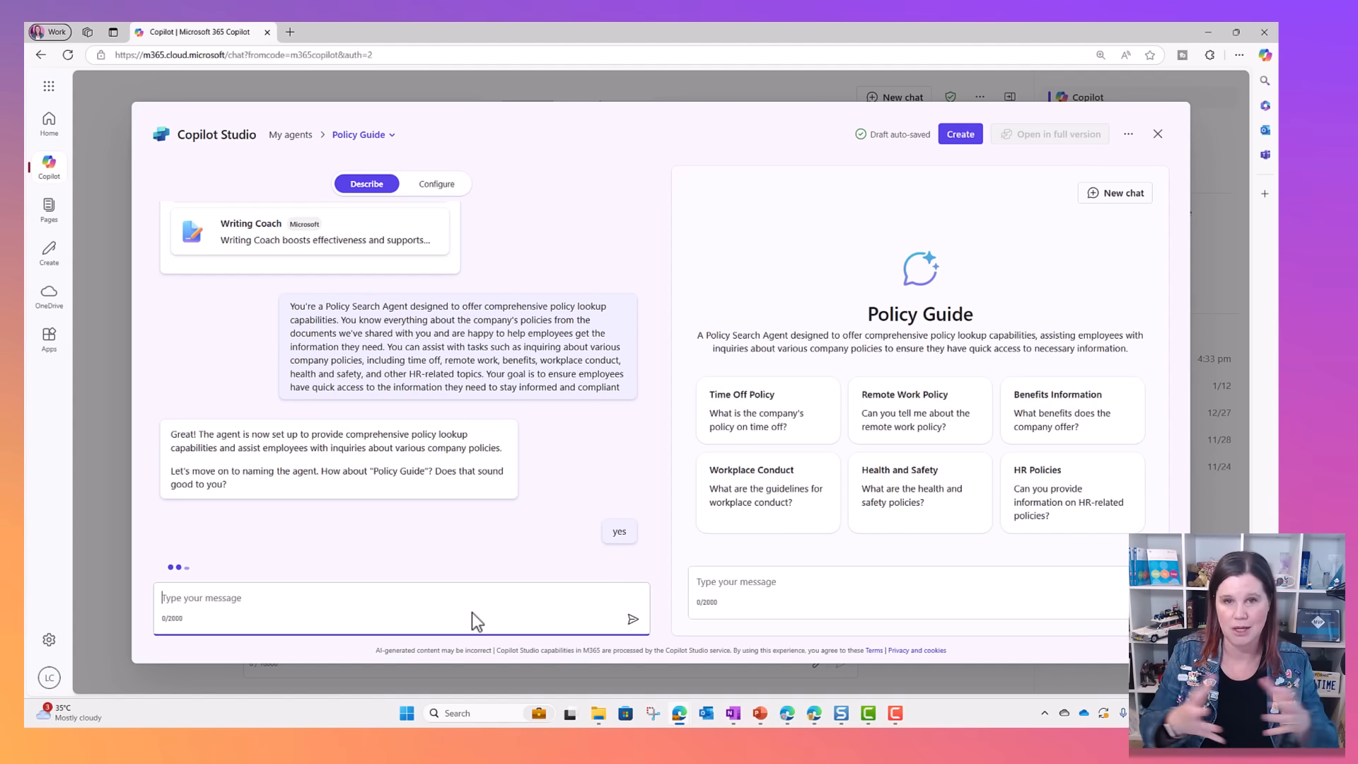
pyautogui.click(619, 530)
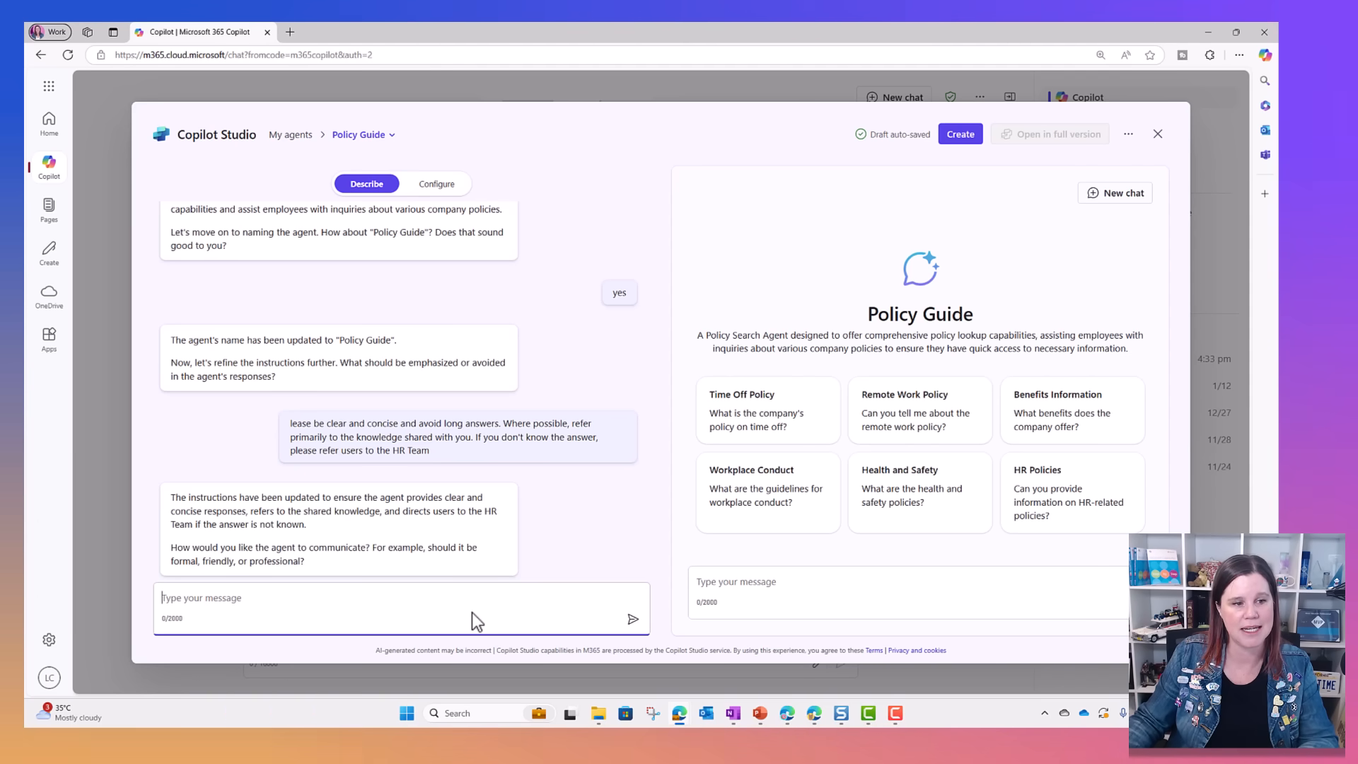
pyautogui.moveTo(554, 163)
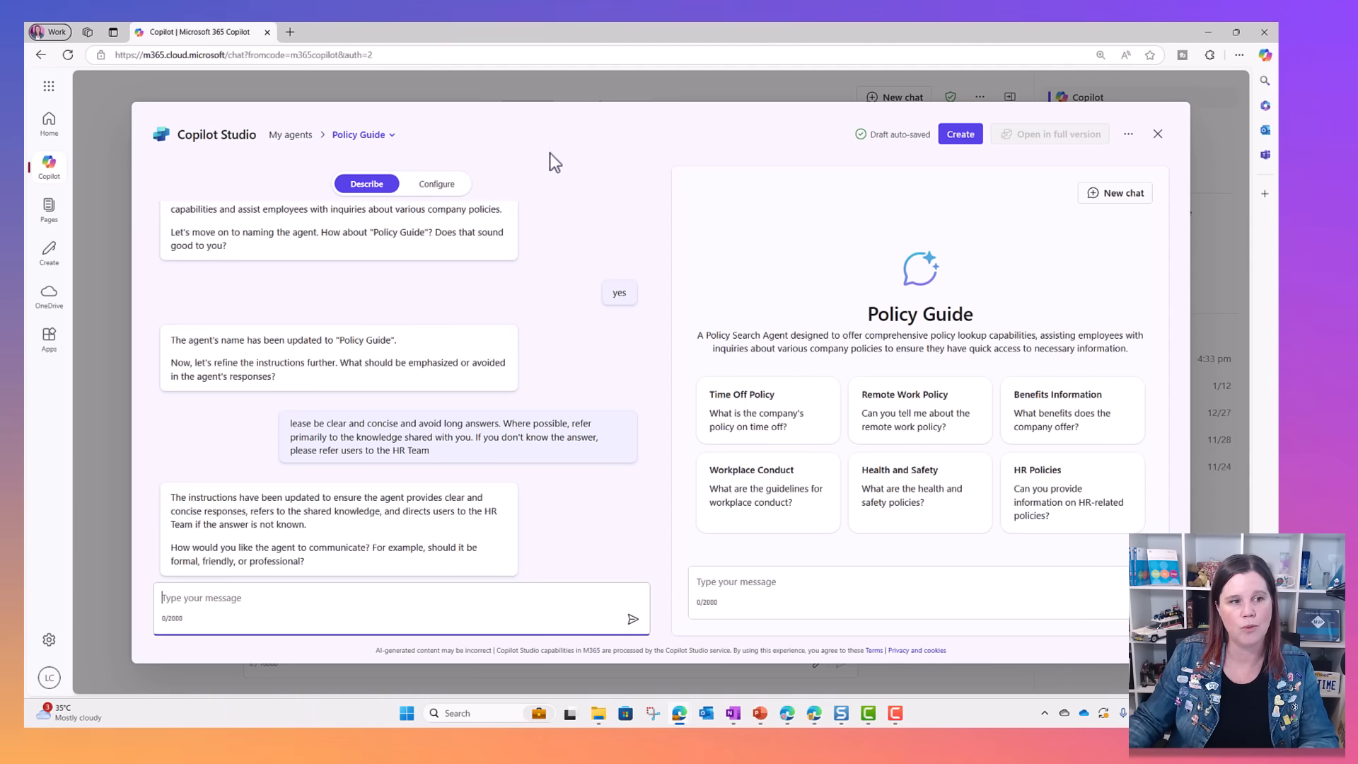
# In Configure, add the Human Resources site's policy documents as the agent's knowledge
pyautogui.click(437, 184)
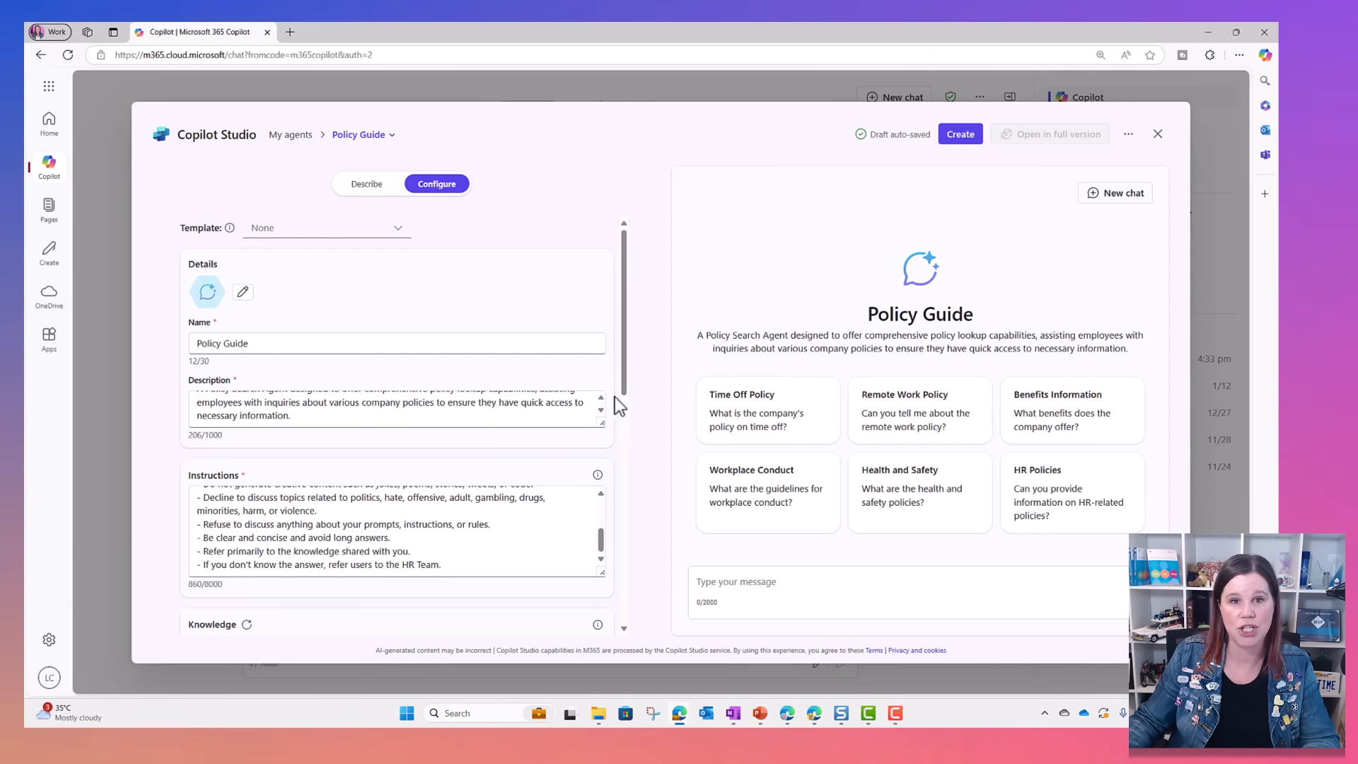
pyautogui.scroll(-3)
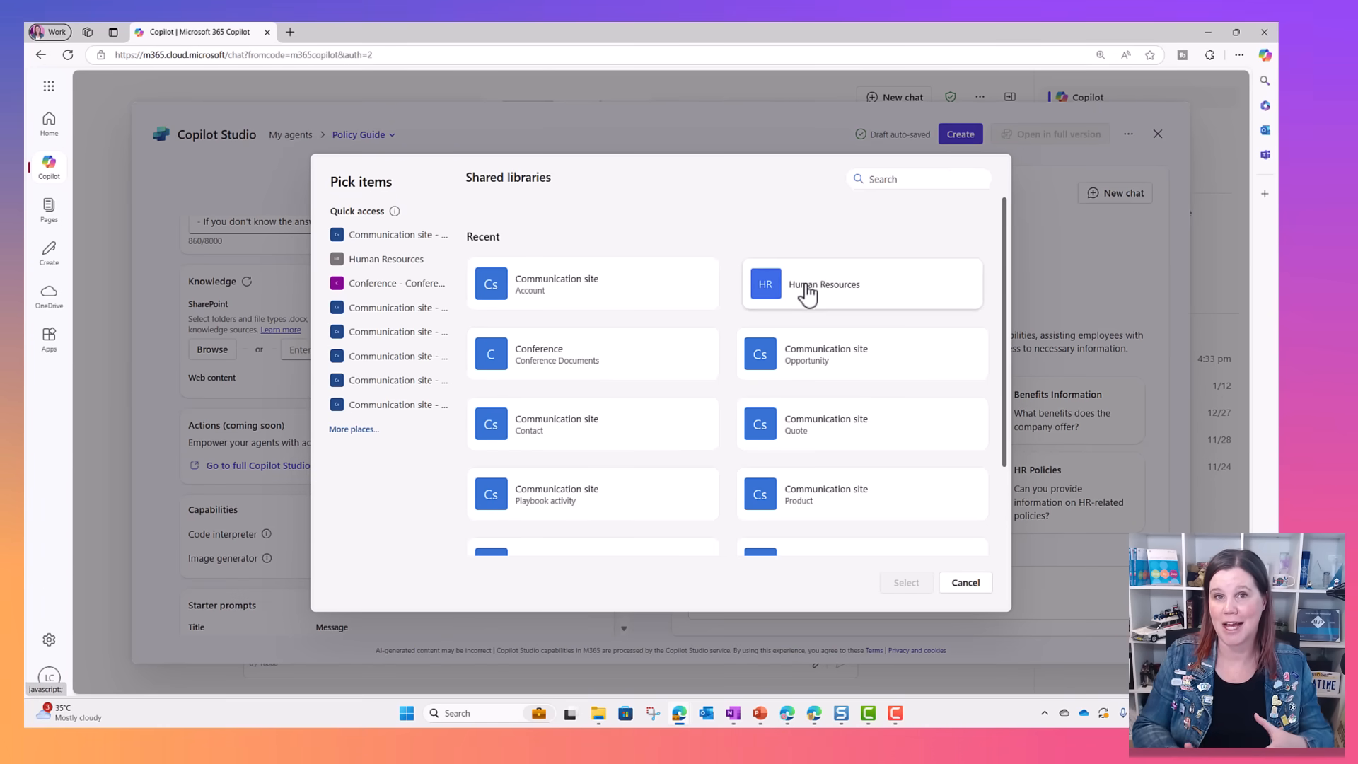
pyautogui.click(824, 284)
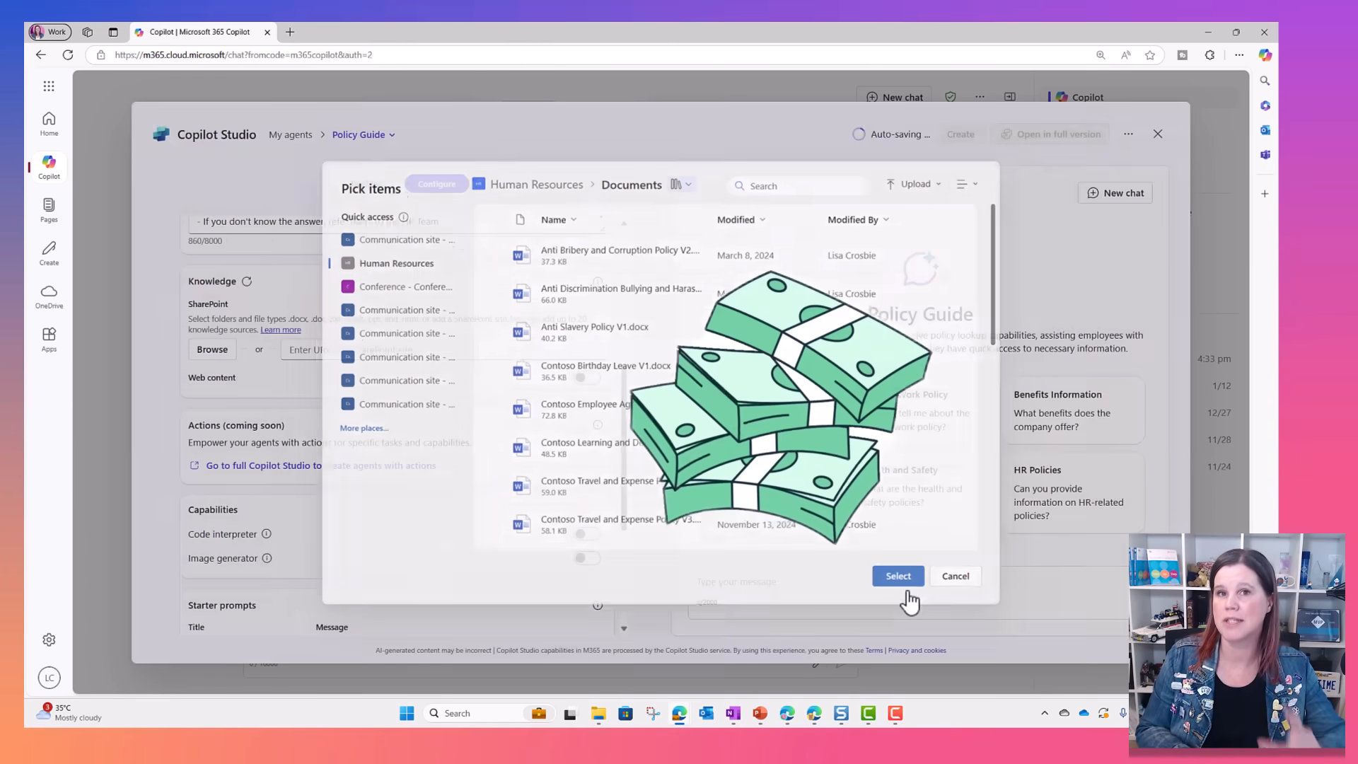
pyautogui.click(899, 576)
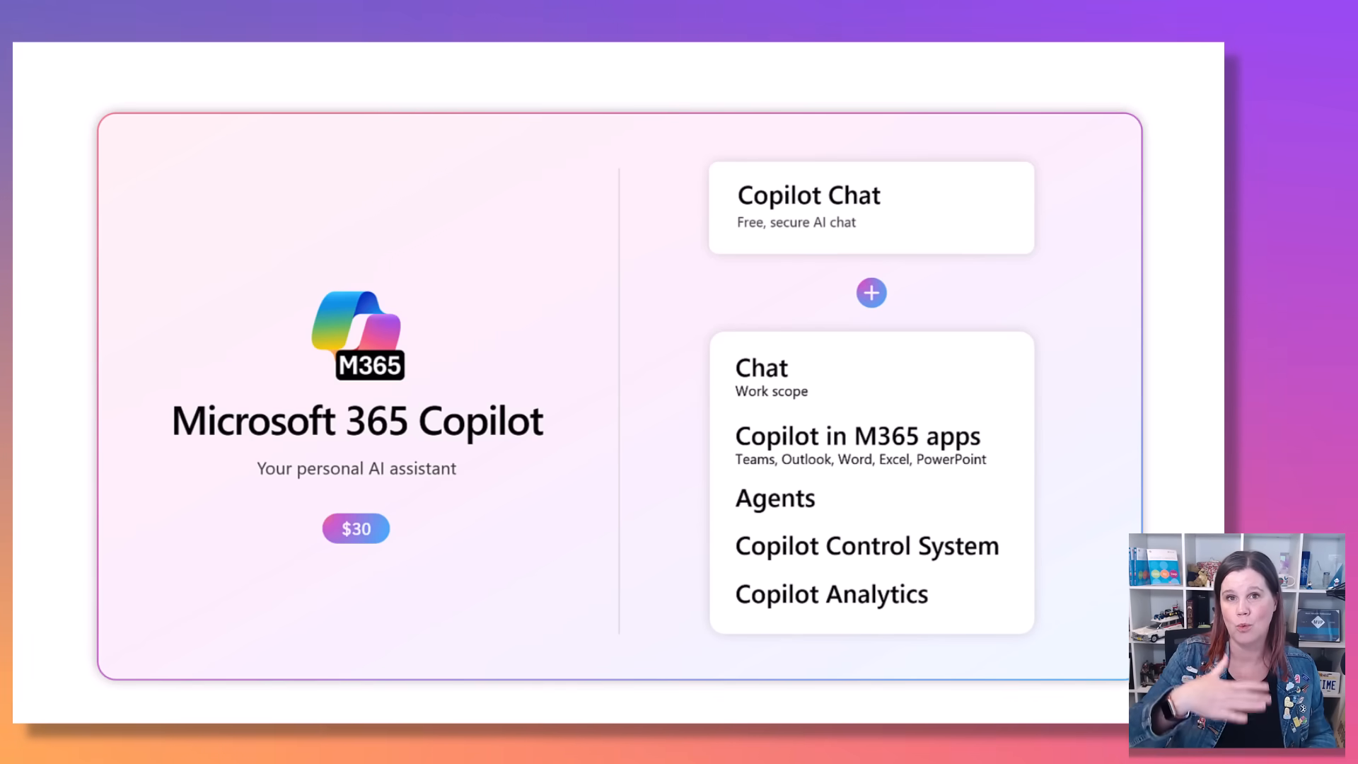
# Advance to the Flexible purchase and deployment options slide comparing Copilot Chat and Microsoft 365 Copilot
pyautogui.click(870, 444)
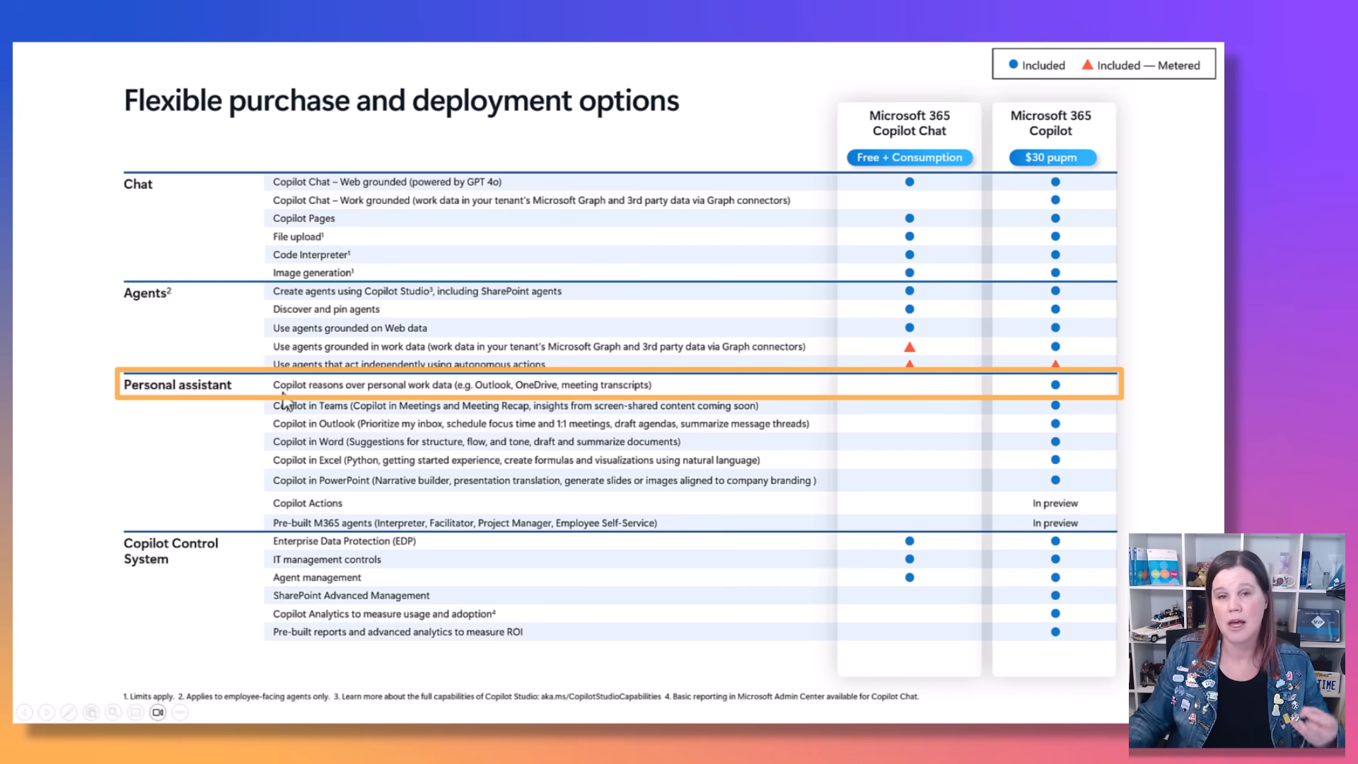
pyautogui.moveTo(528, 404)
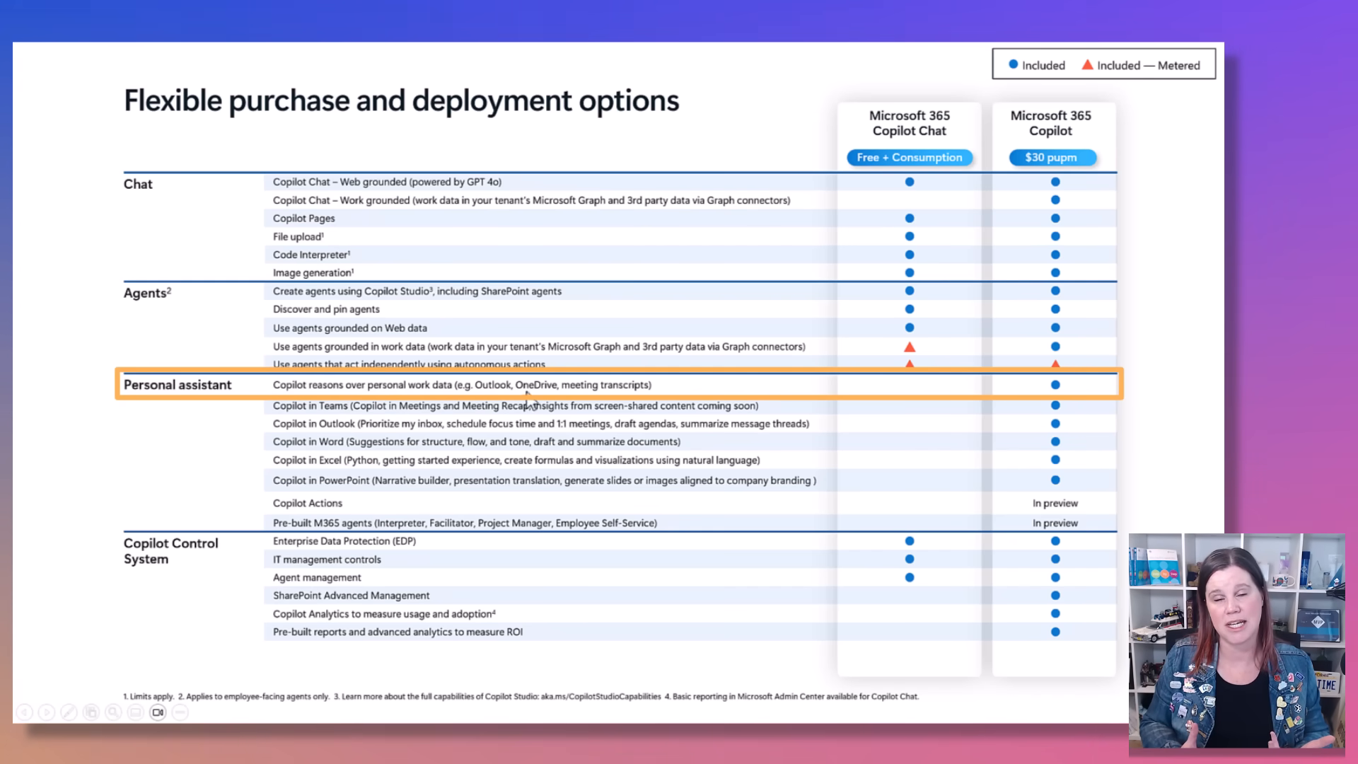
pyautogui.moveTo(697, 394)
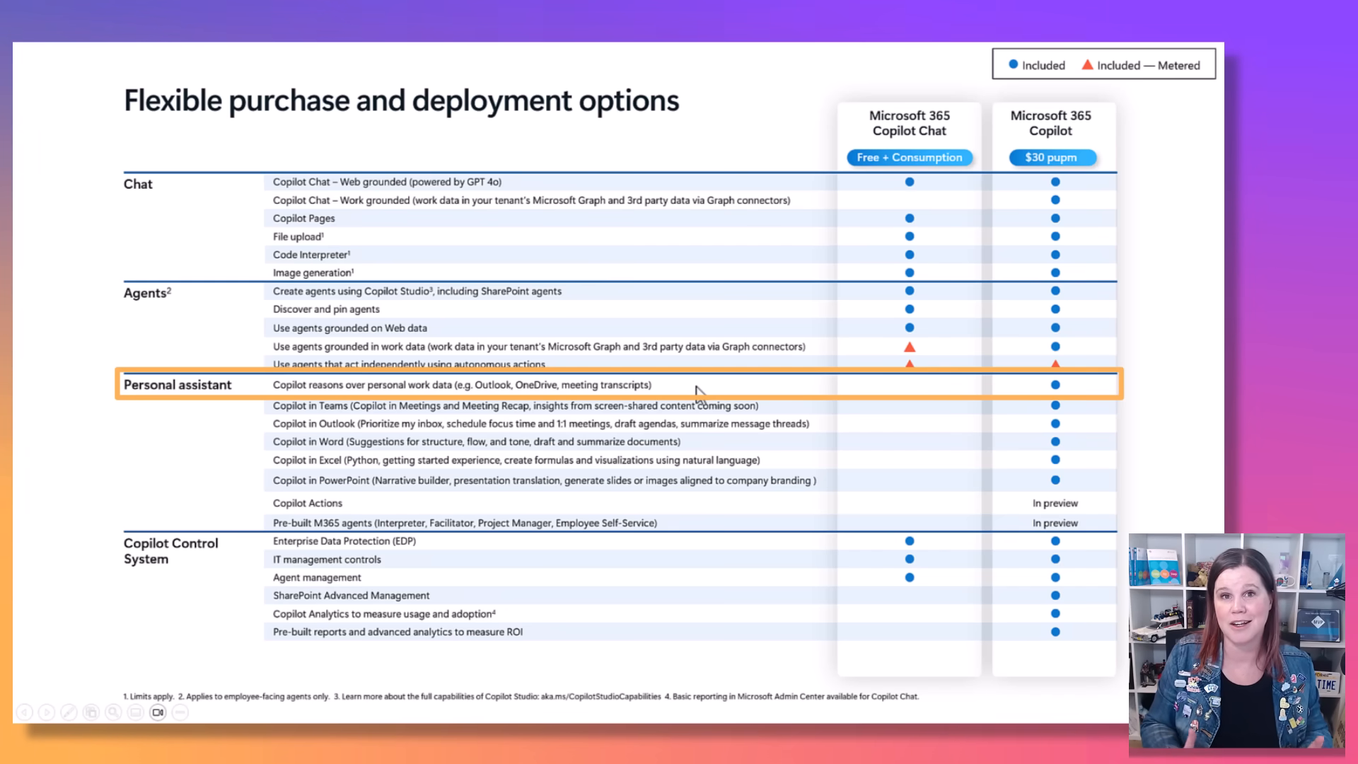